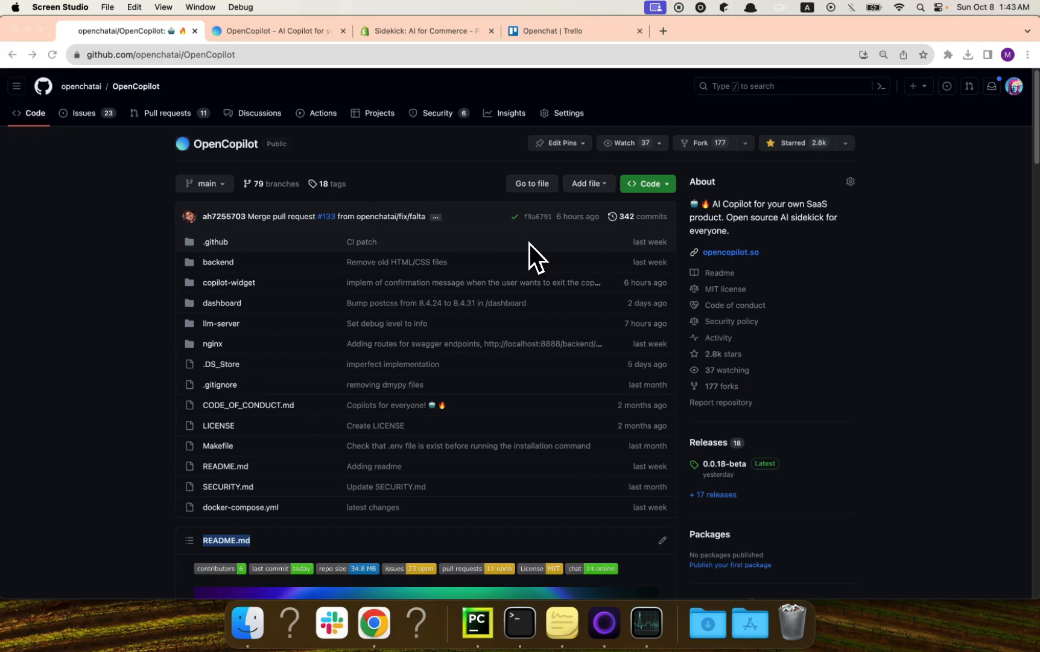
# - Switch from the OpenCopilot GitHub repo to the 'Sidekick: AI for Commerce' tab
pyautogui.click(426, 32)
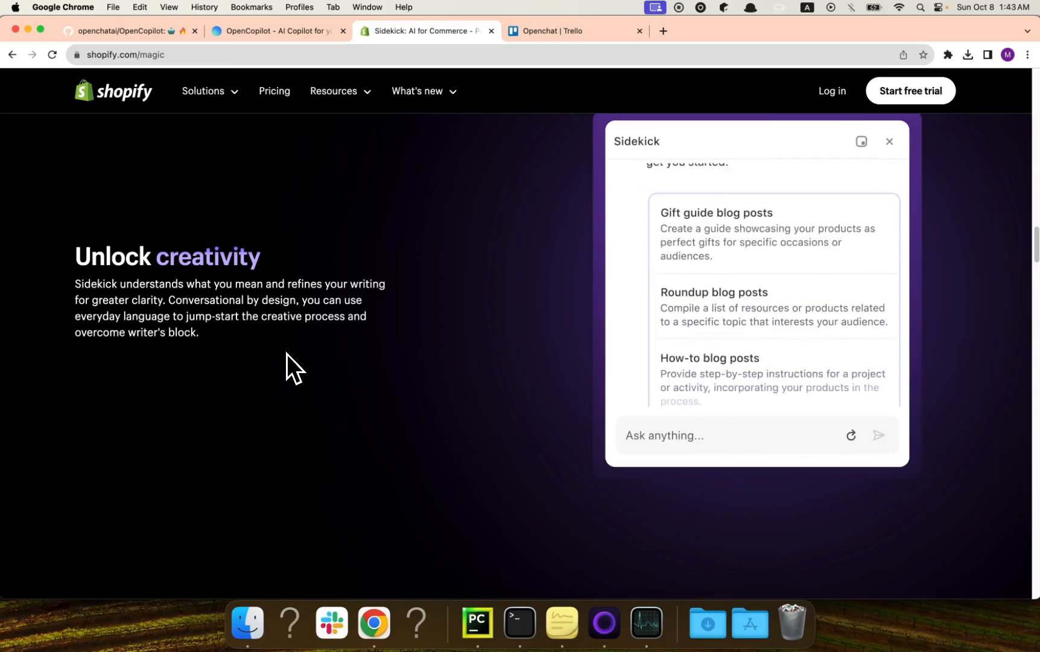
pyautogui.scroll(-3)
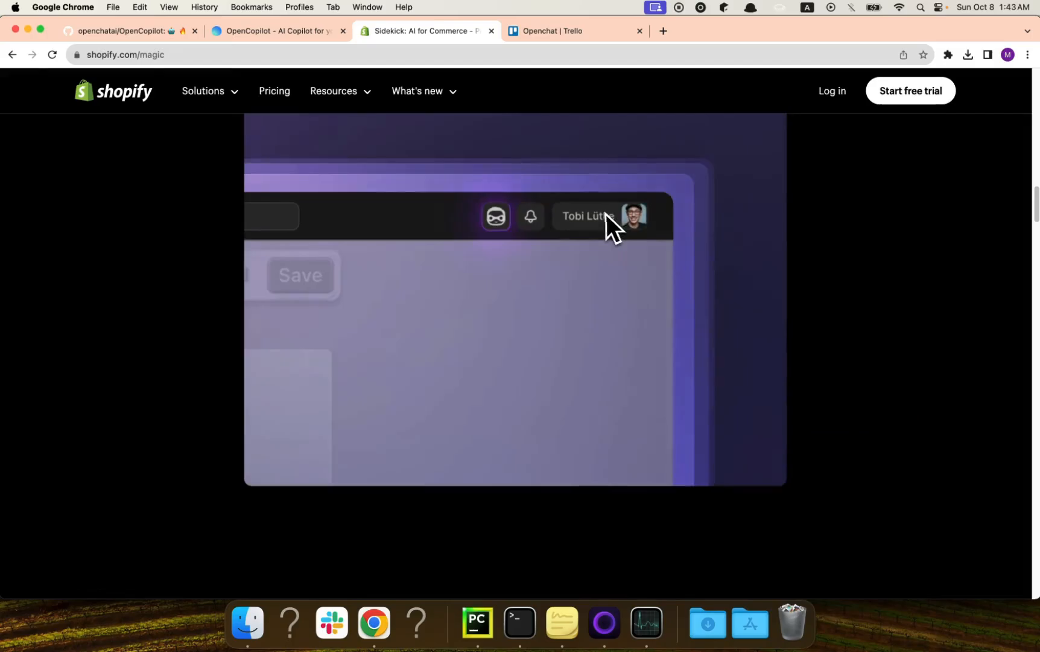
pyautogui.click(495, 215)
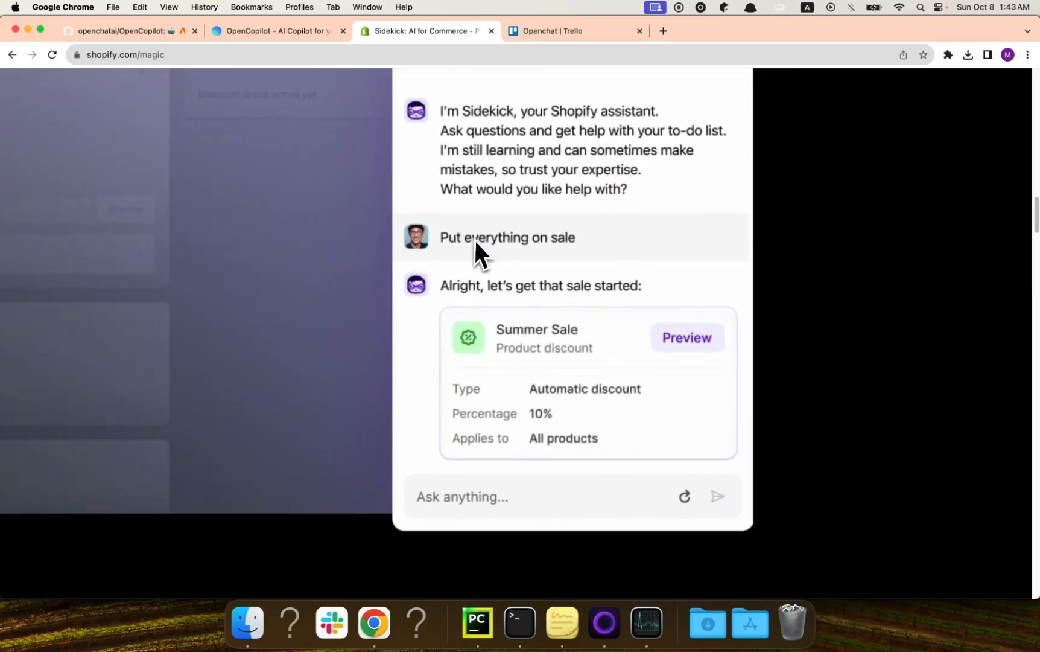
pyautogui.moveTo(539, 332)
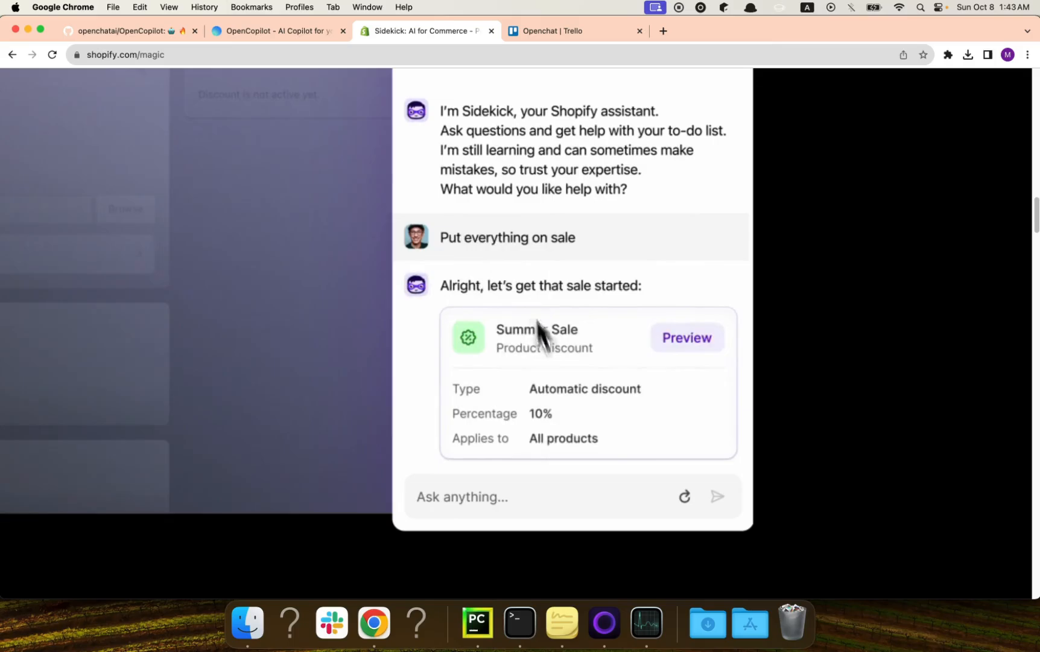
pyautogui.moveTo(540, 425)
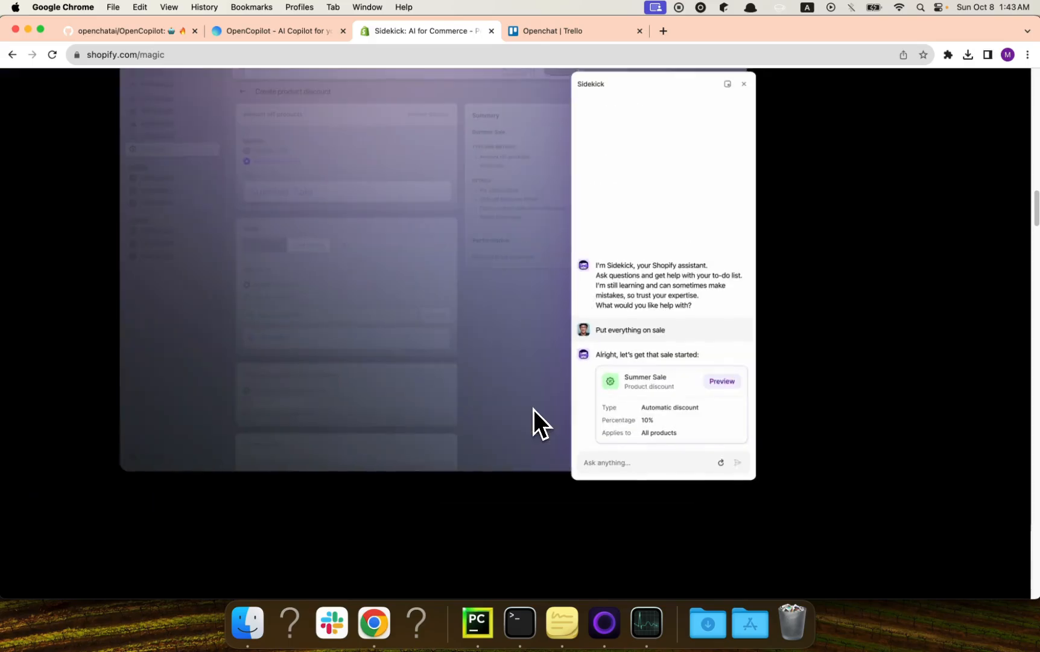
pyautogui.scroll(3)
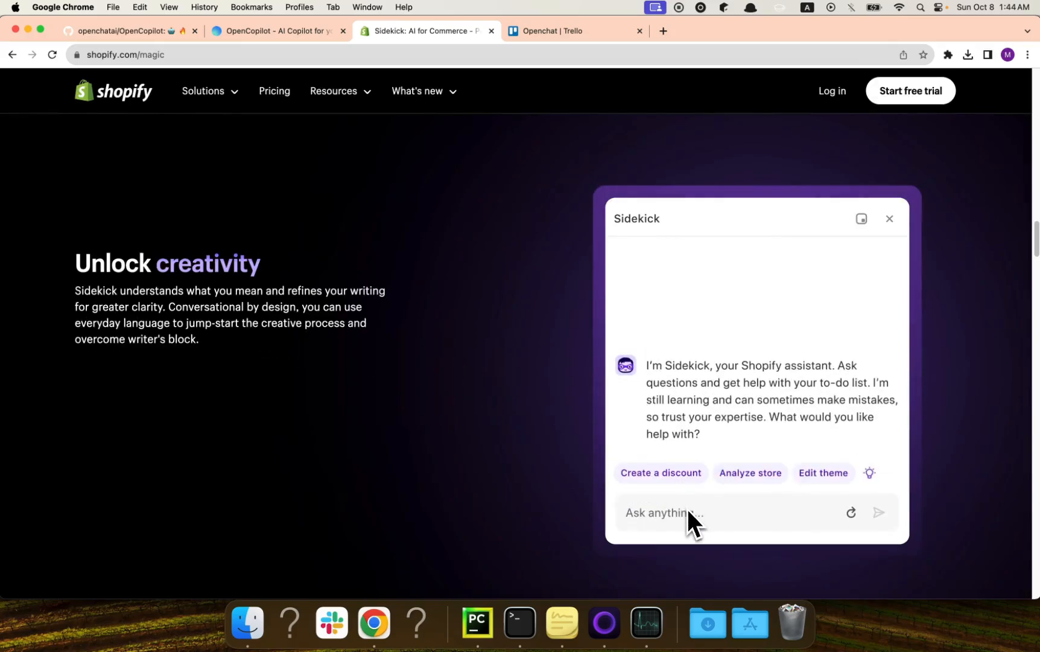
pyautogui.write('I want a blog post idea to promote my products.')
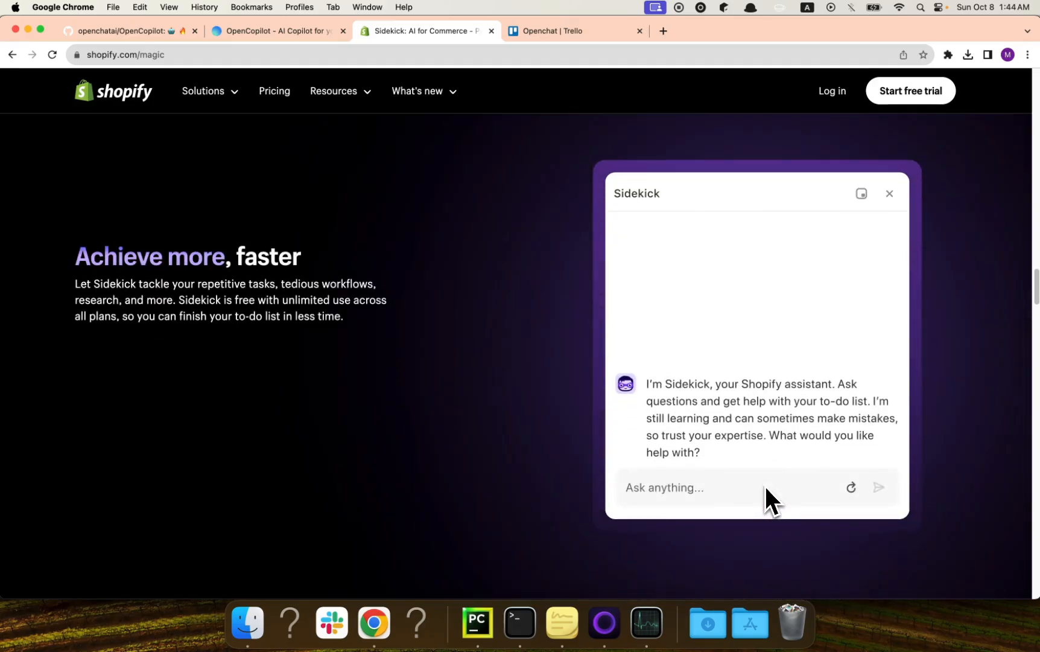
pyautogui.write('Create a student discount')
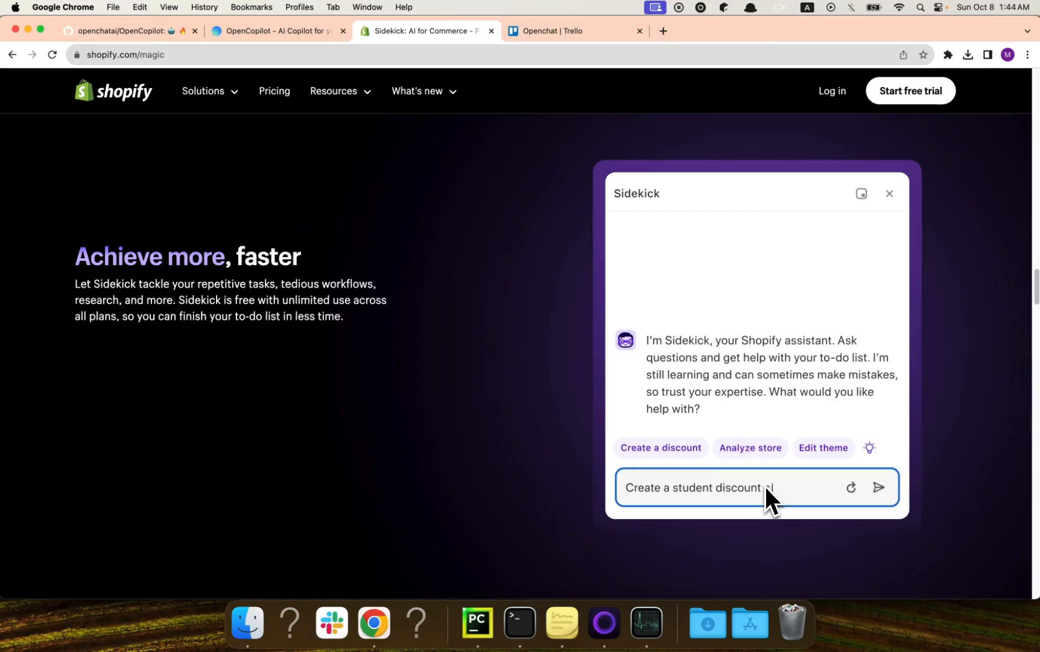
pyautogui.click(878, 487)
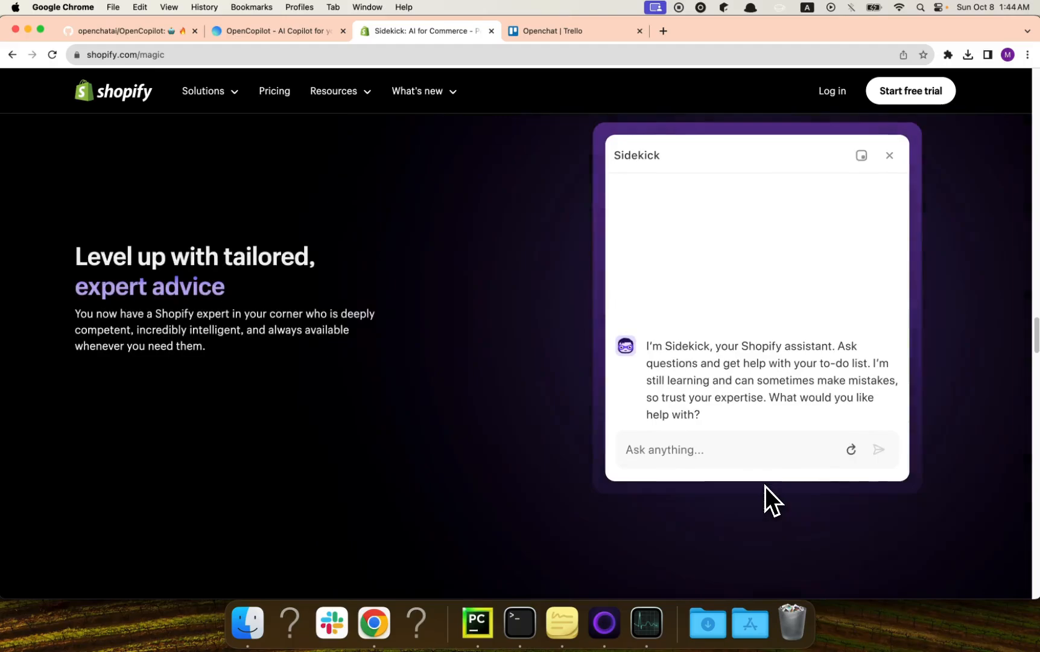
pyautogui.moveTo(357, 327)
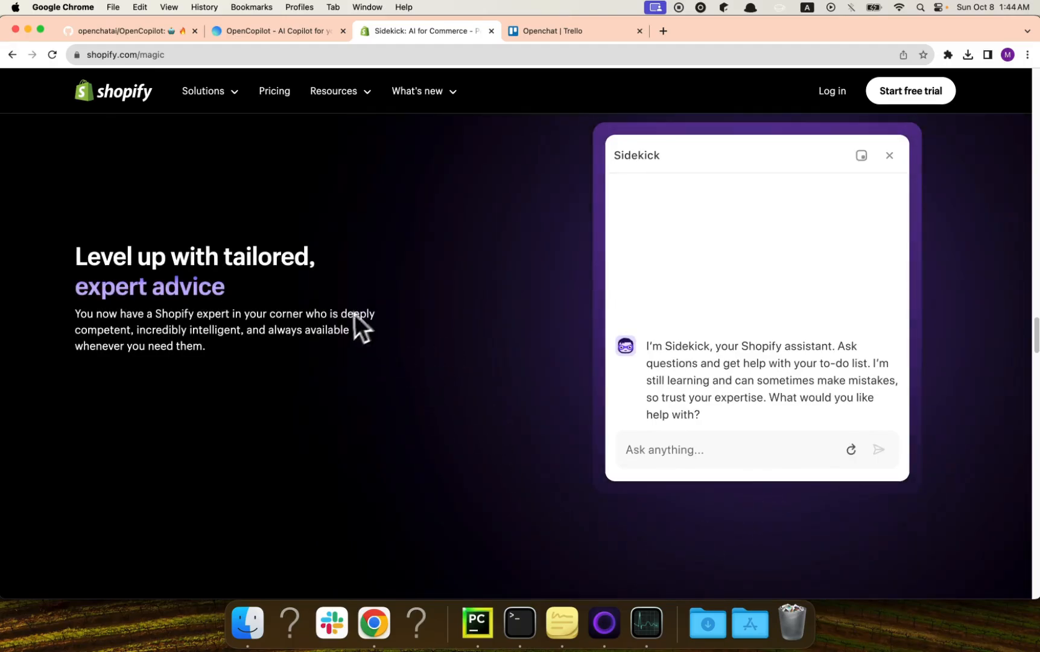
pyautogui.write('Wha')
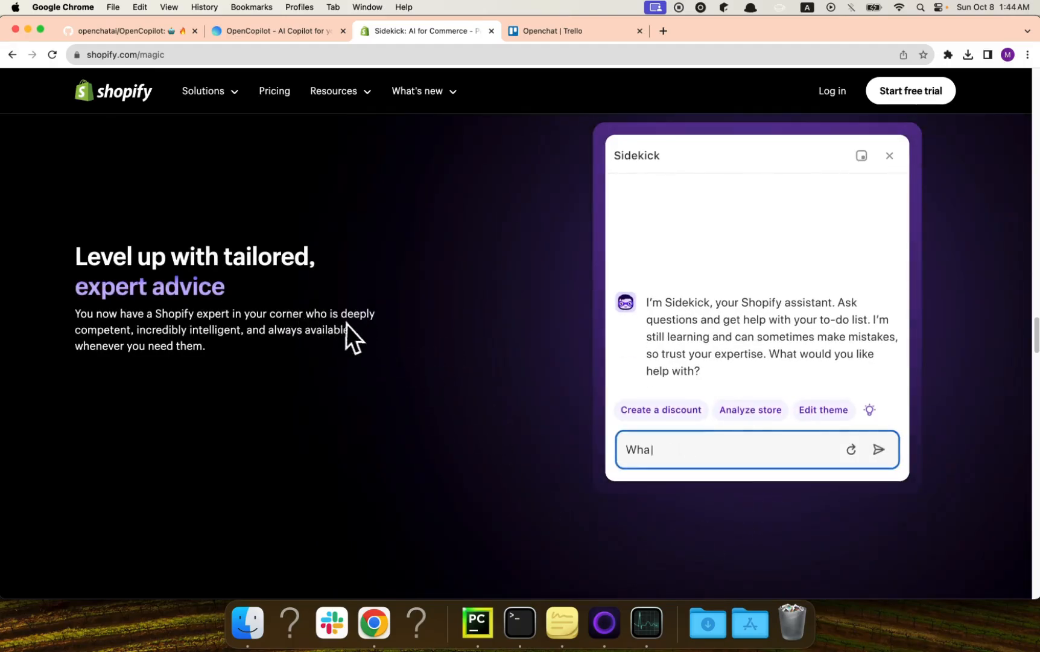
pyautogui.click(880, 450)
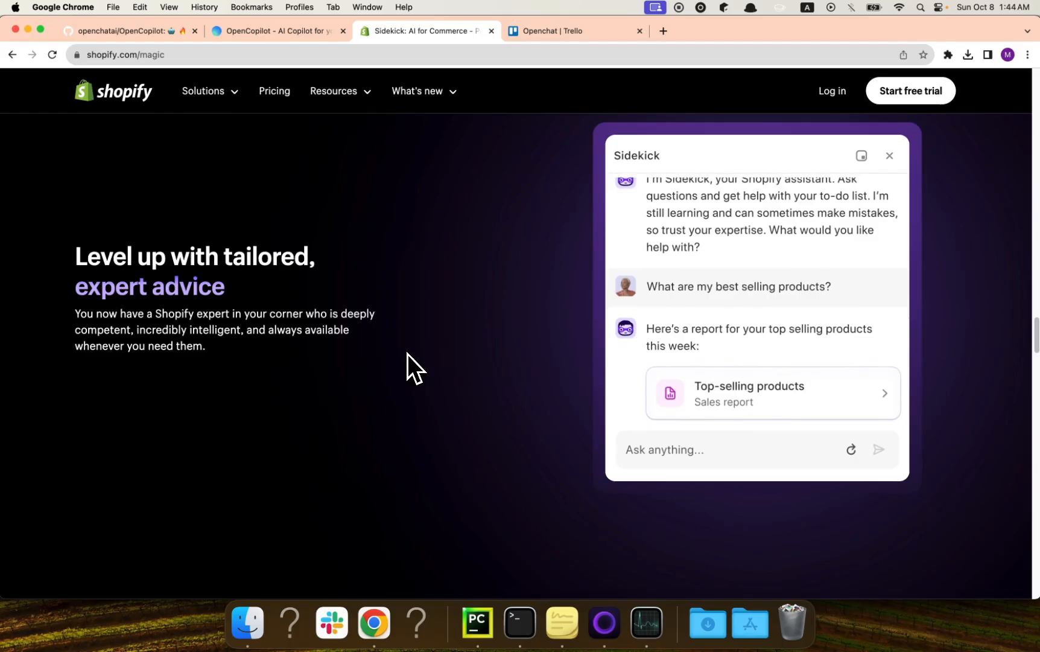
pyautogui.click(851, 450)
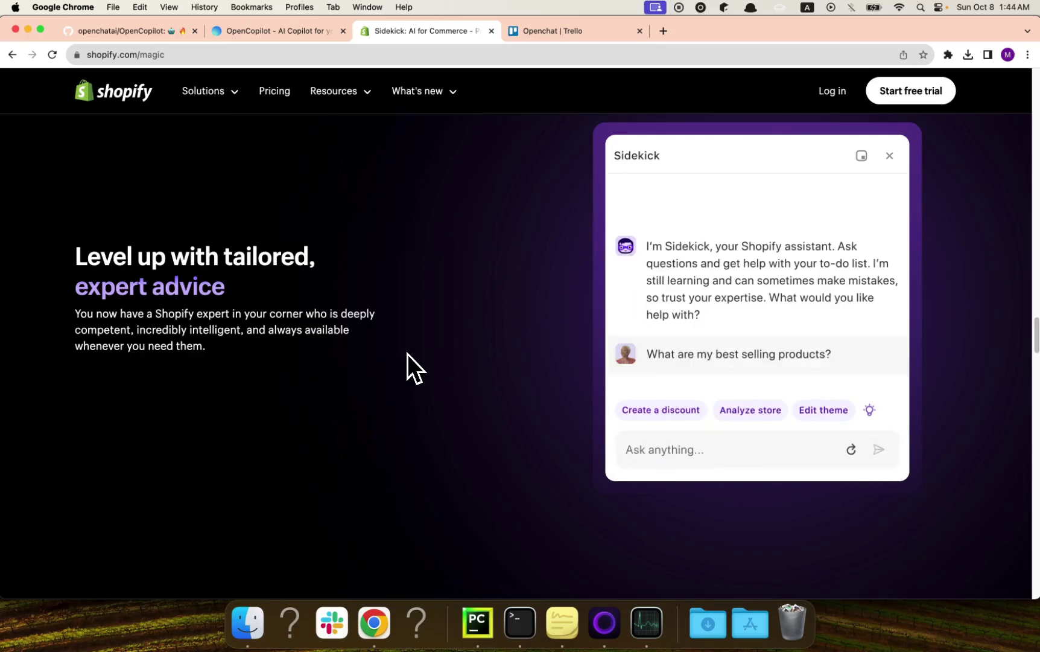
pyautogui.scroll(-3)
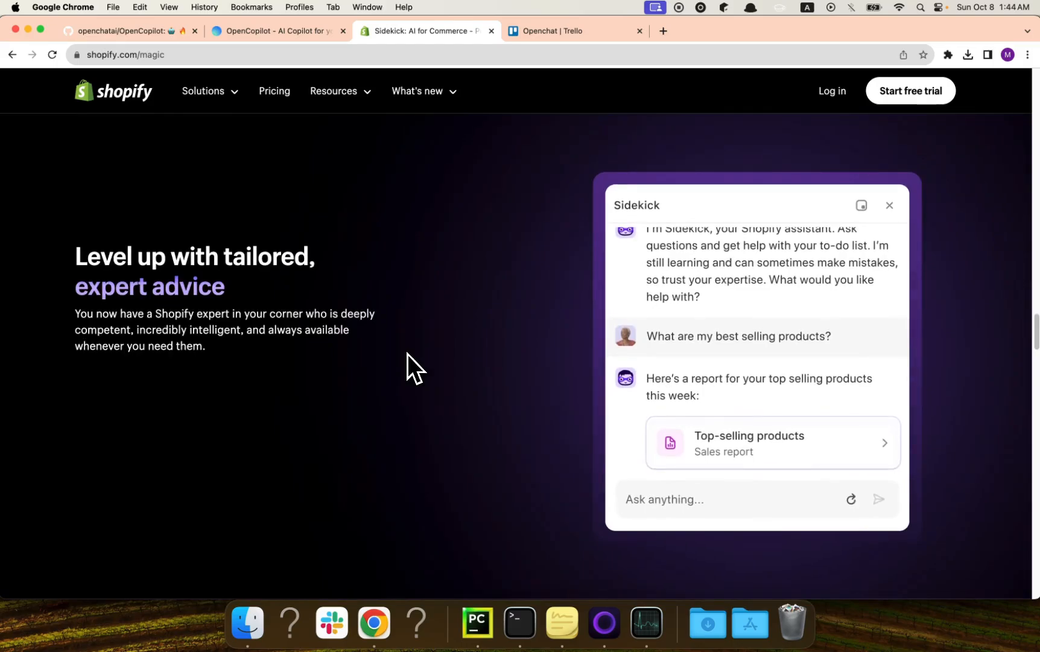
# - Glance at the Openchat Trello workspace, then show the OpenCopilot repo's SSH clone address
pyautogui.click(571, 31)
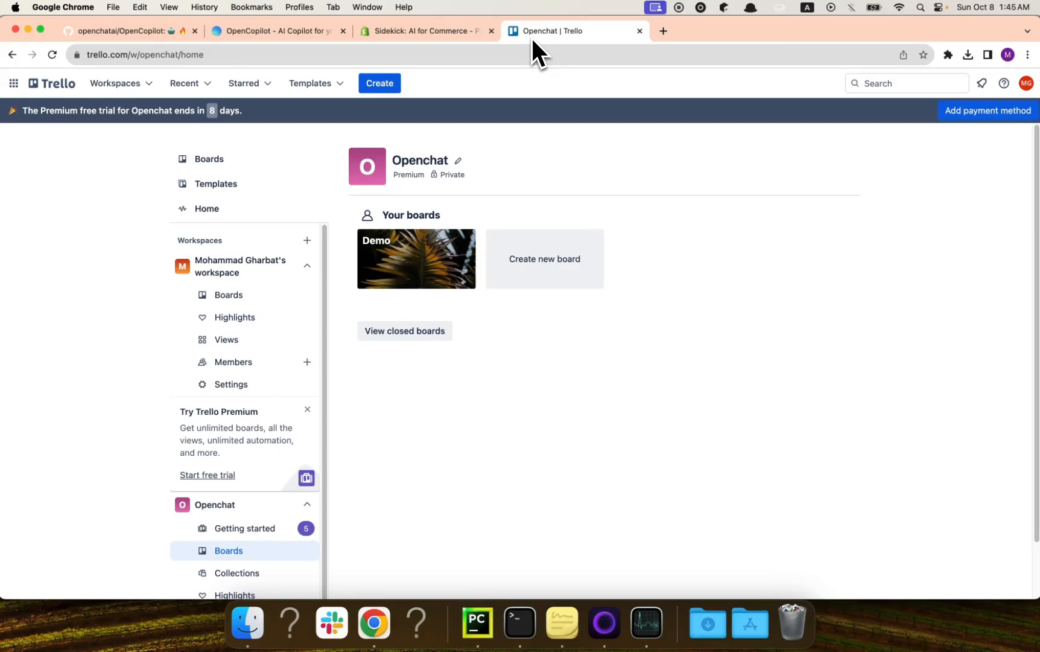
pyautogui.click(120, 31)
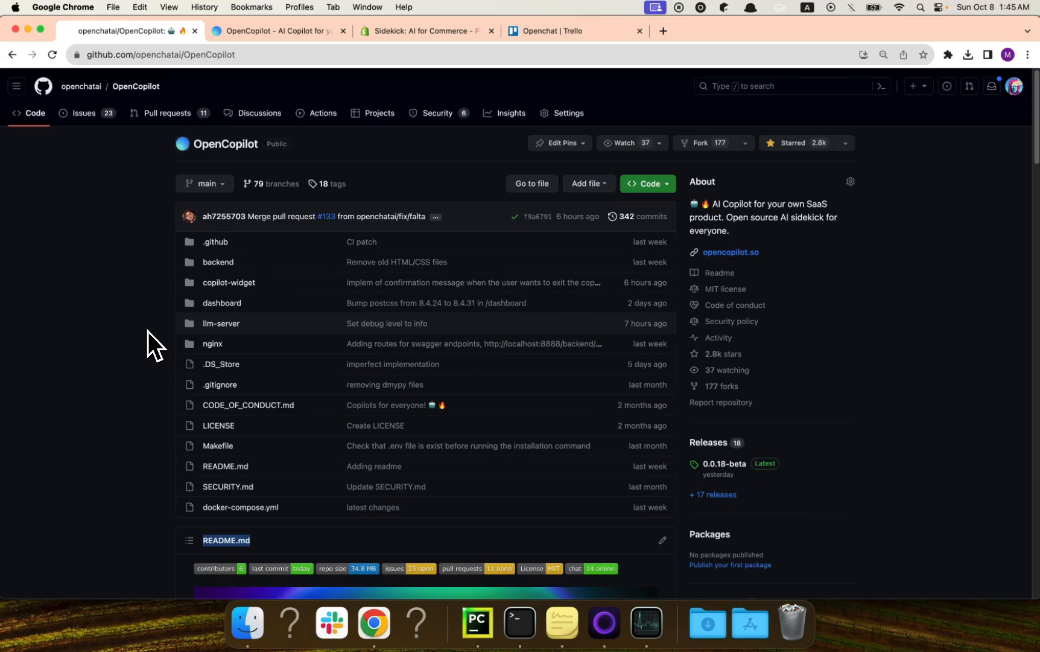
pyautogui.moveTo(228, 333)
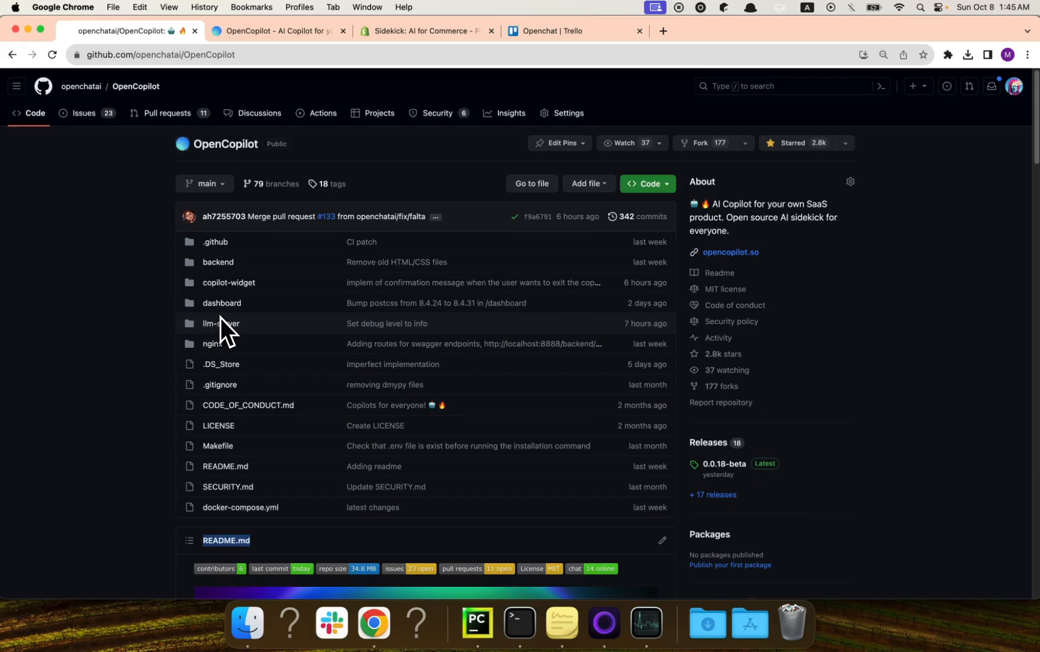
pyautogui.moveTo(511, 107)
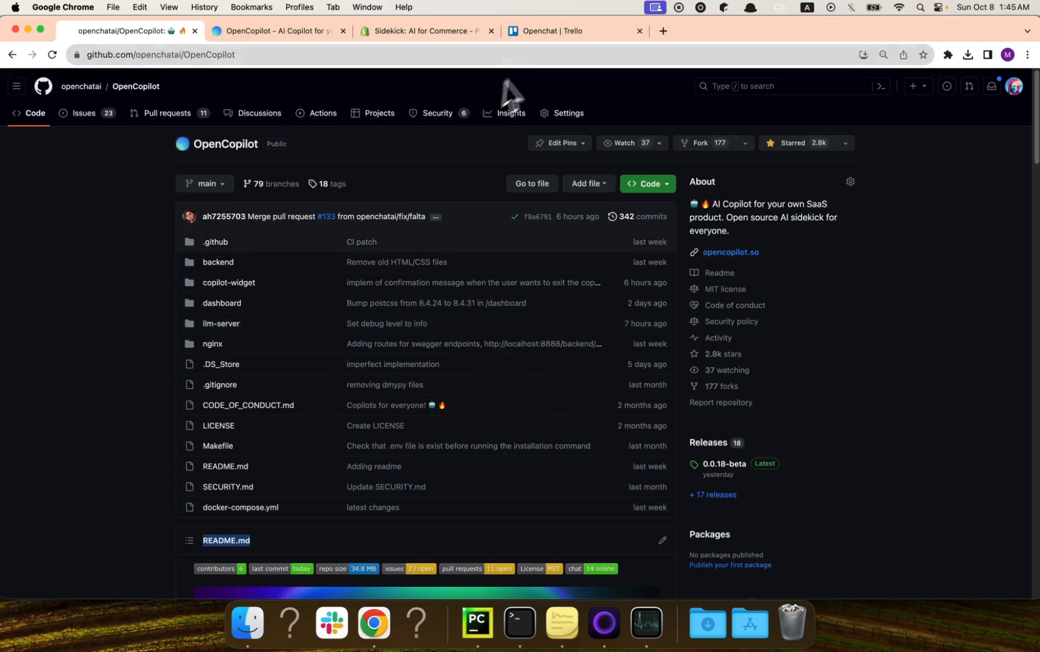
pyautogui.click(567, 30)
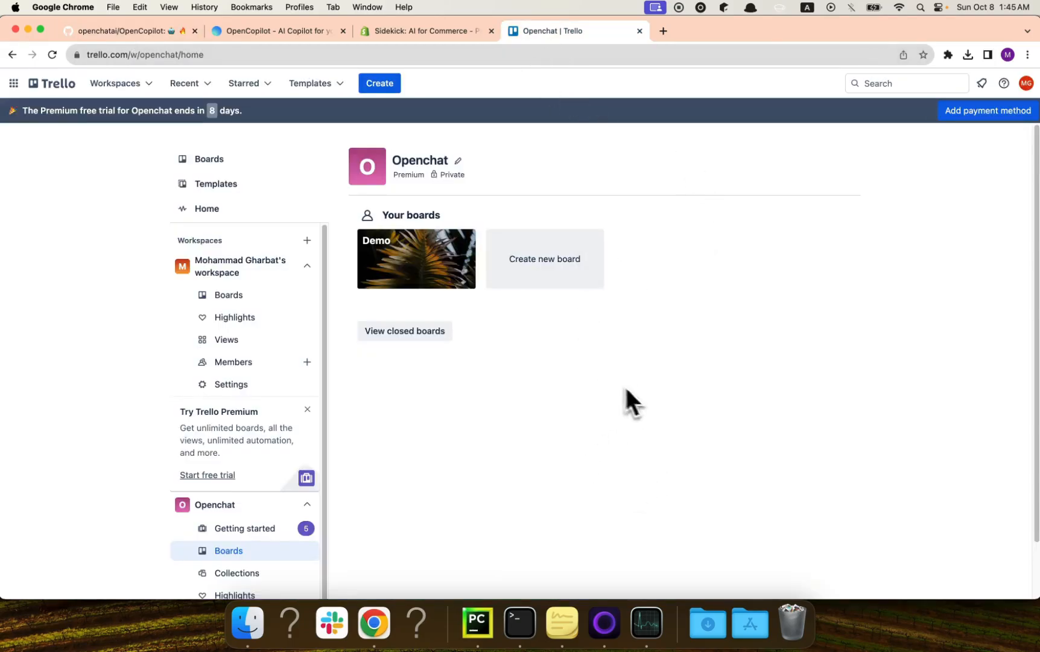
pyautogui.click(126, 31)
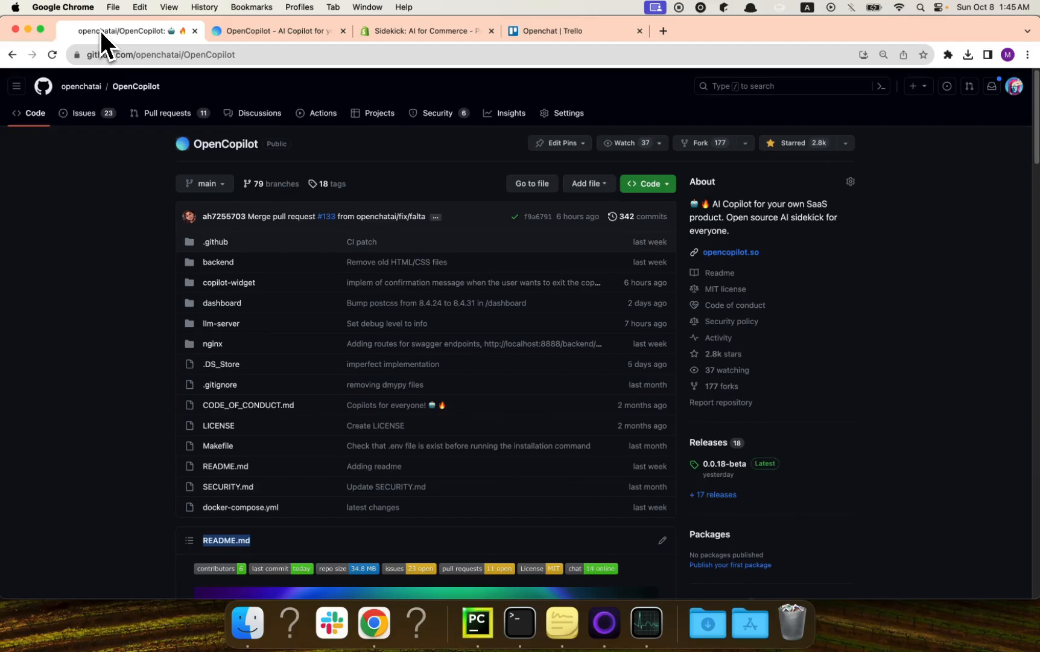
pyautogui.moveTo(135, 190)
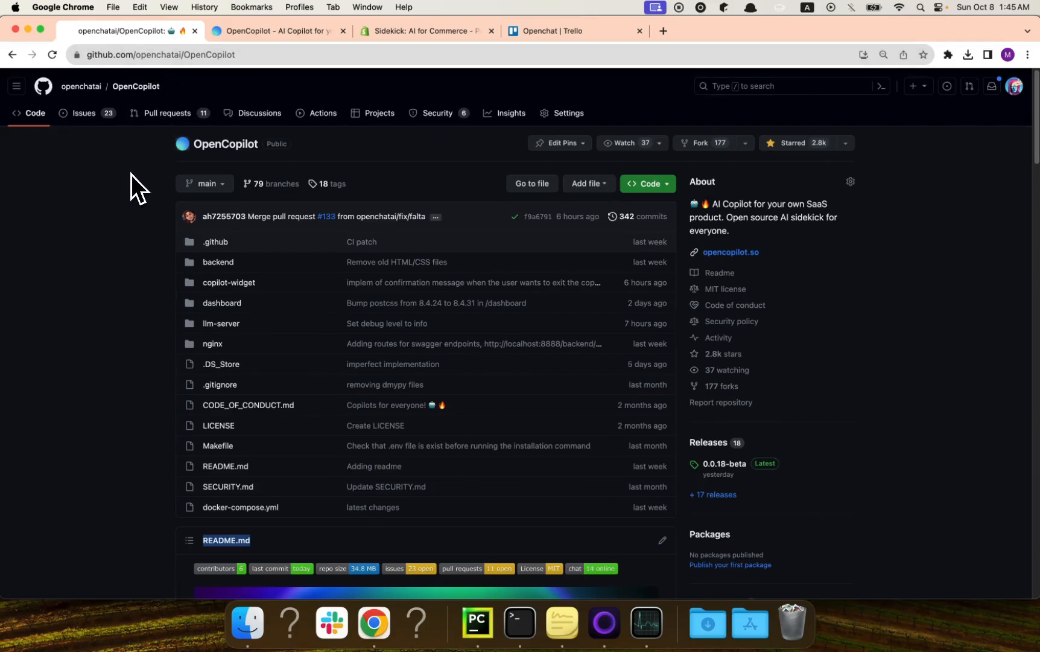
pyautogui.moveTo(162, 199)
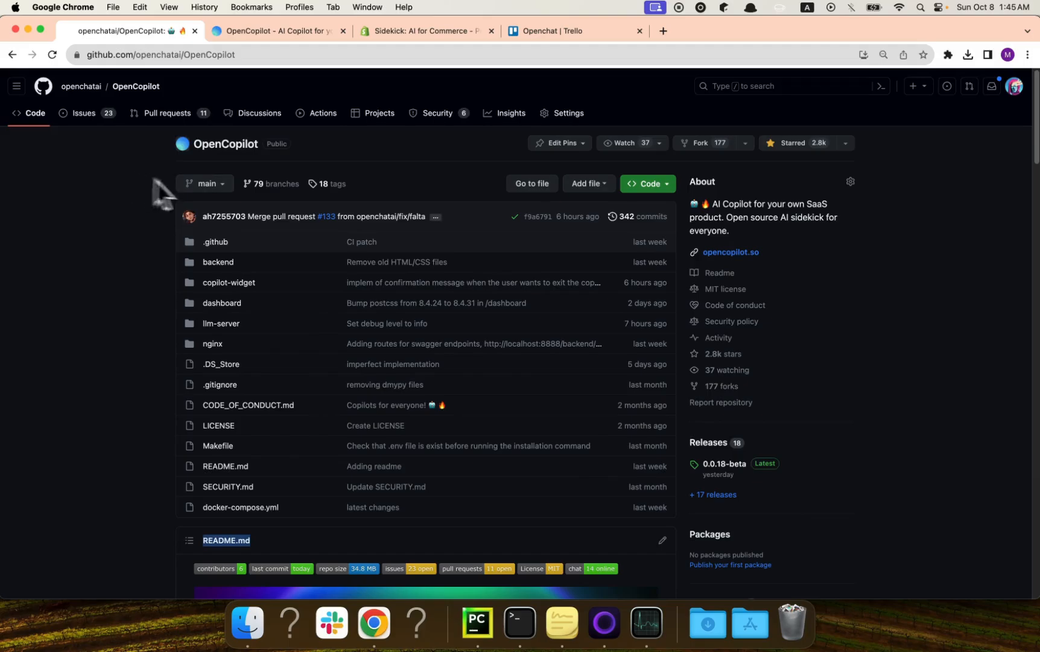
pyautogui.click(650, 184)
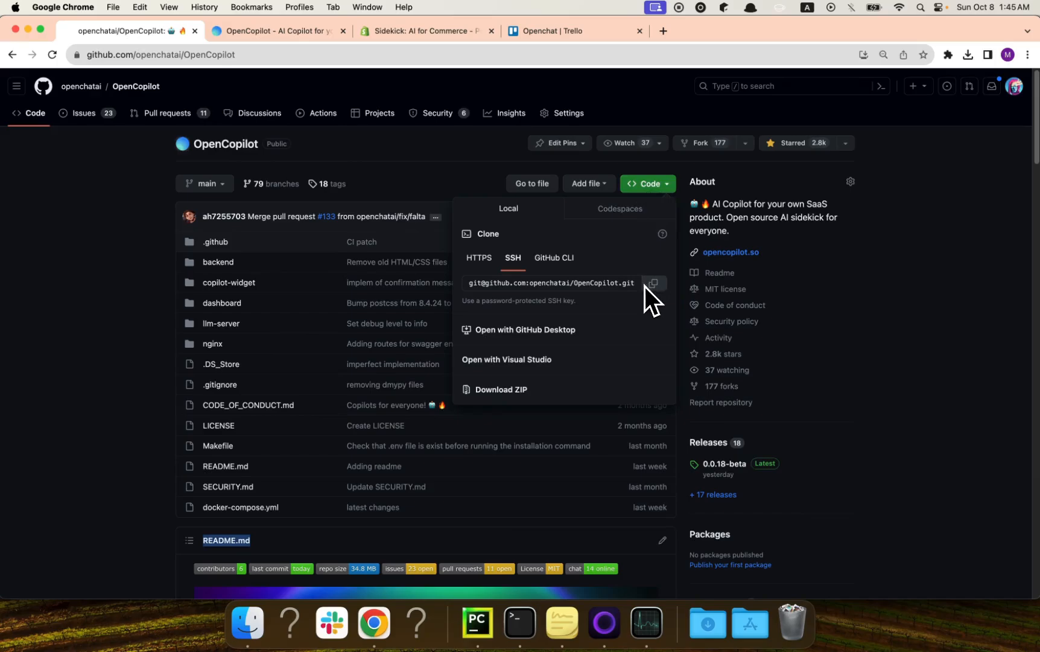
# - Run make install in PyCharm and browse the OpenCopilot project folders while it completes
pyautogui.click(475, 633)
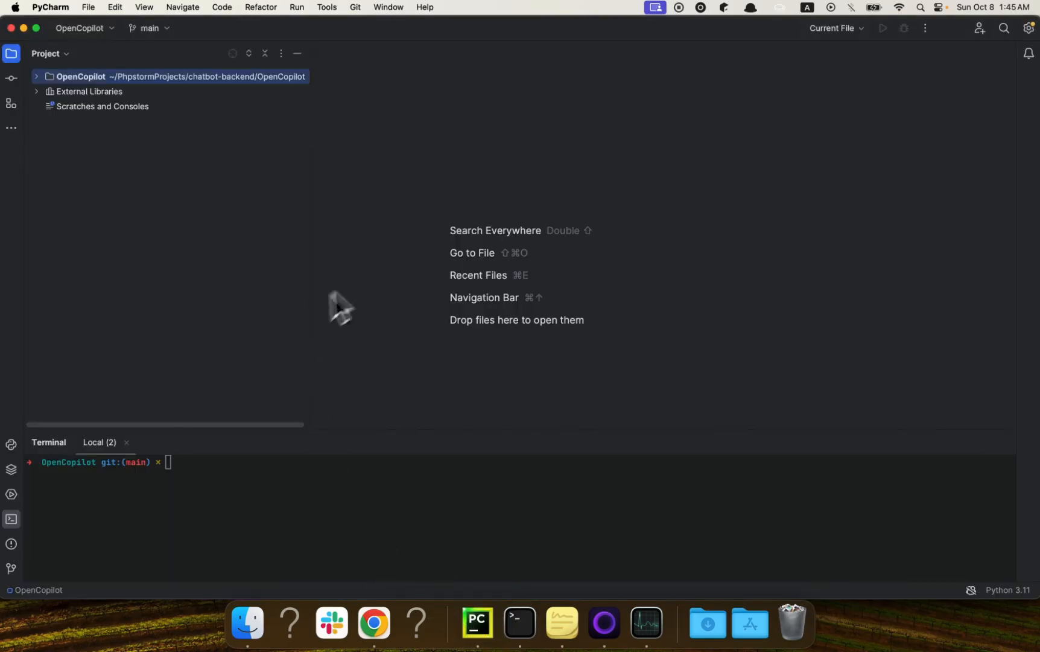
pyautogui.moveTo(212, 507)
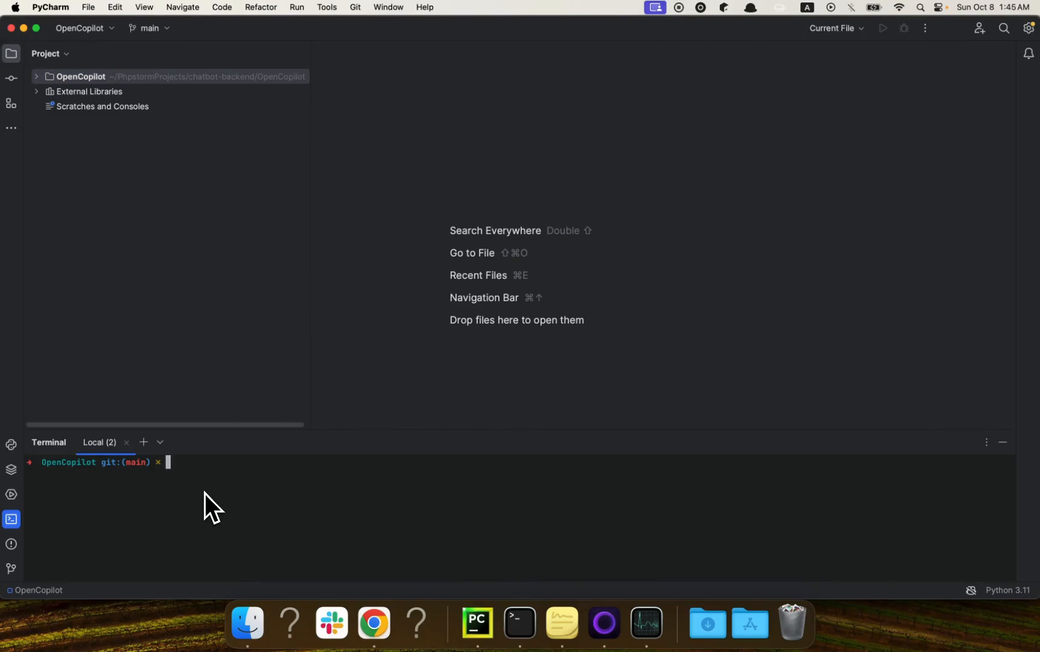
pyautogui.write('make install')
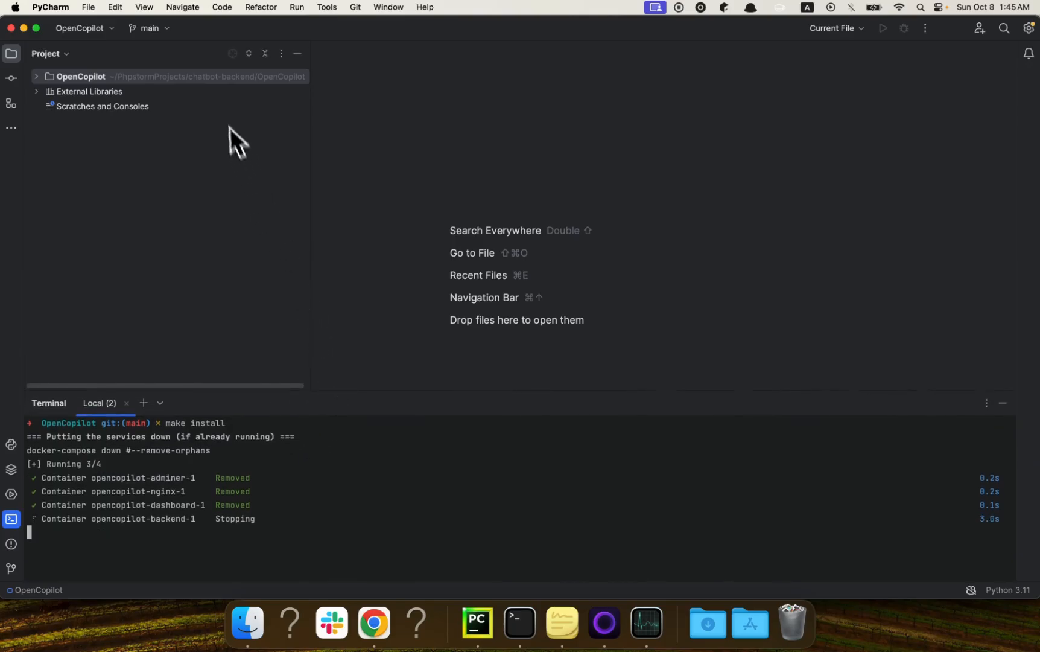
pyautogui.click(37, 75)
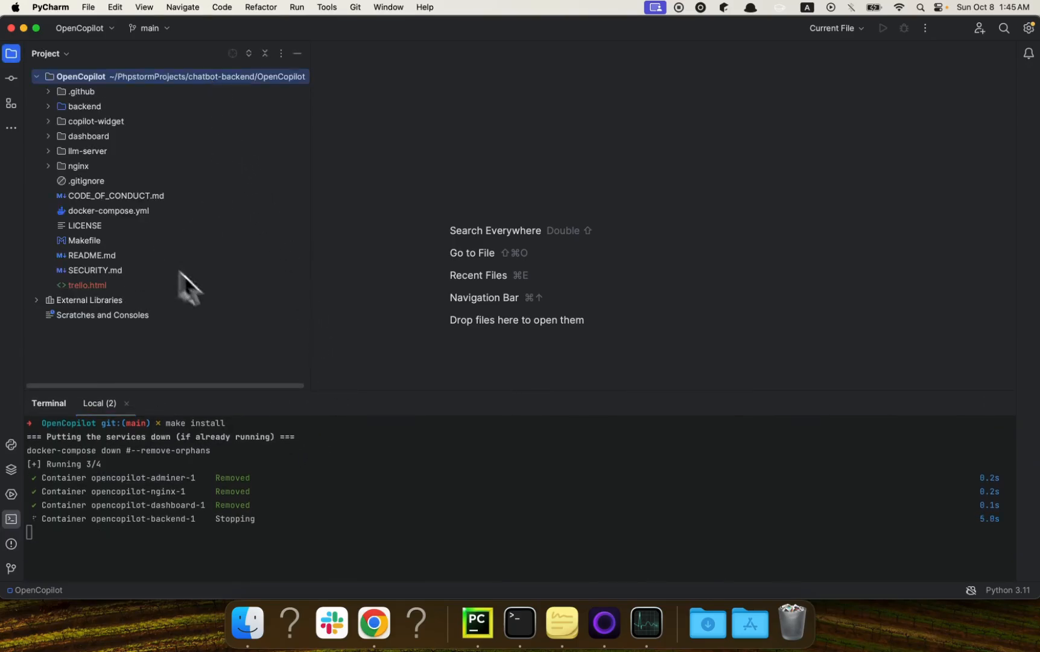
pyautogui.moveTo(259, 378)
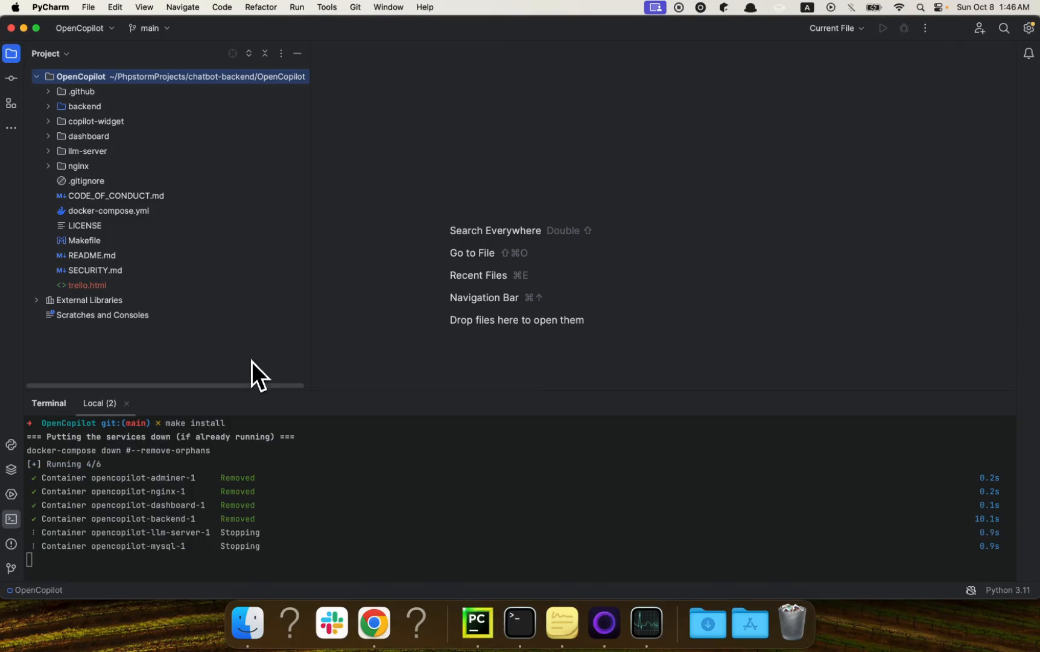
pyautogui.click(86, 151)
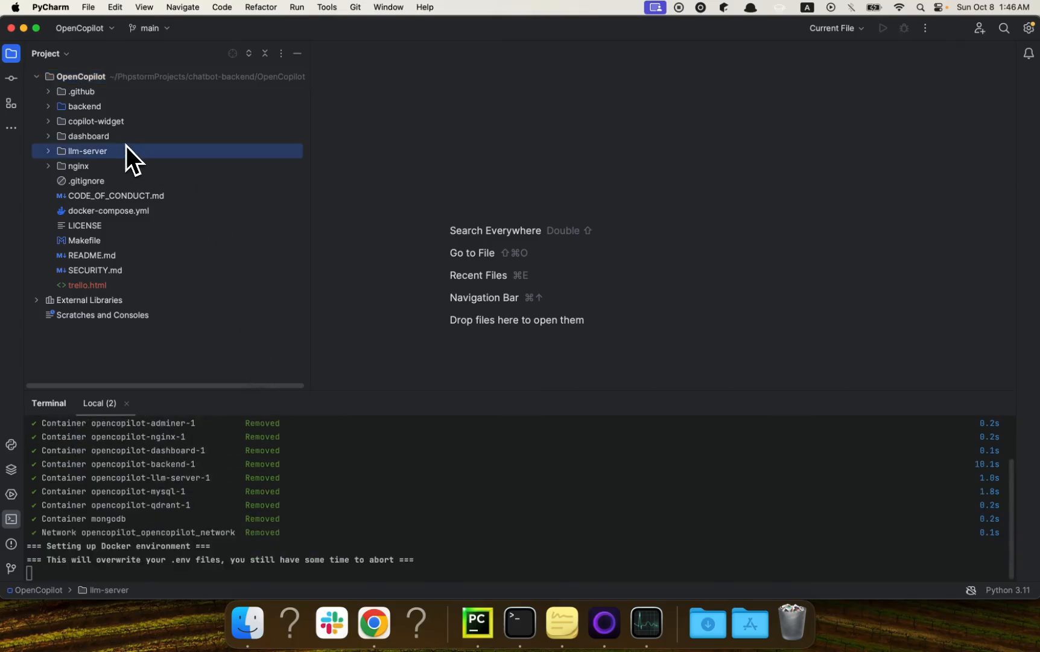
pyautogui.click(118, 195)
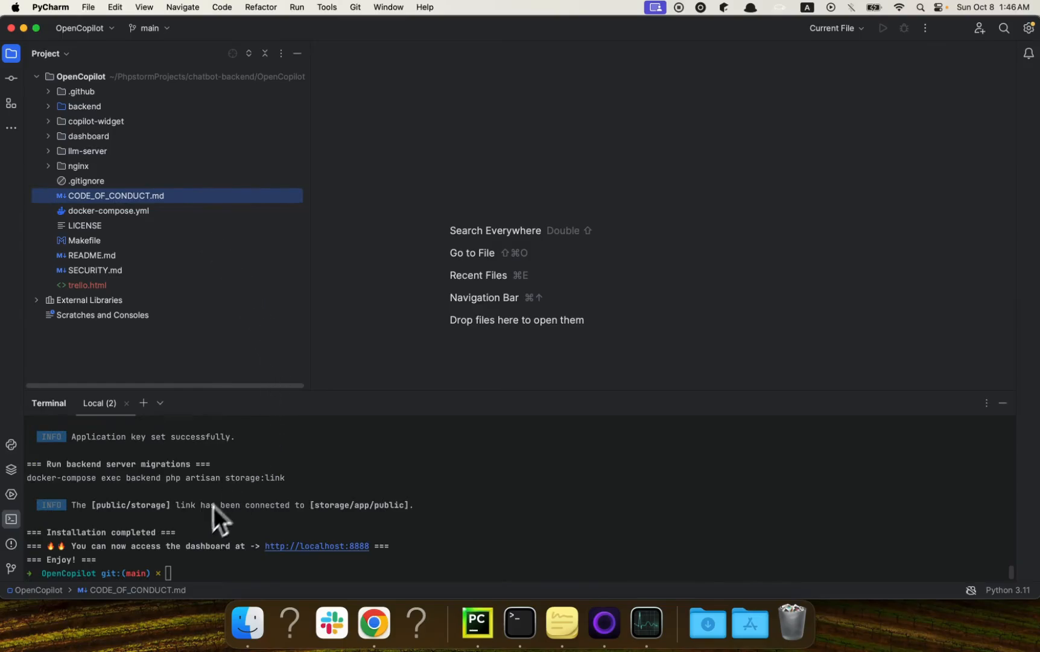
pyautogui.moveTo(310, 554)
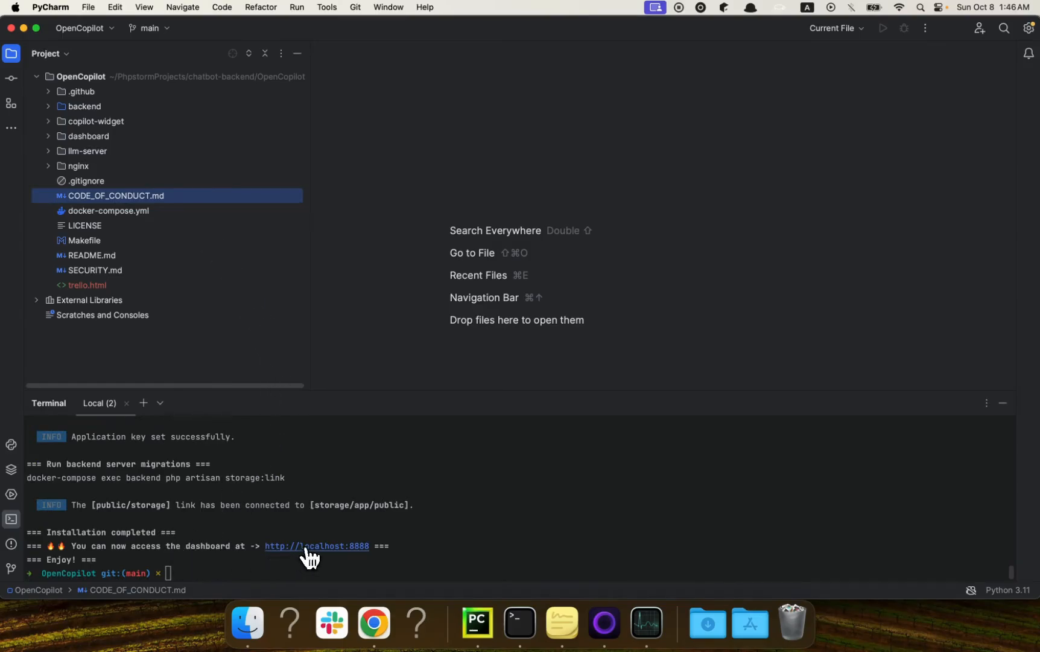
# - Show the localhost:8888 dashboard and scroll through My Copilots, including Trello
pyautogui.click(316, 547)
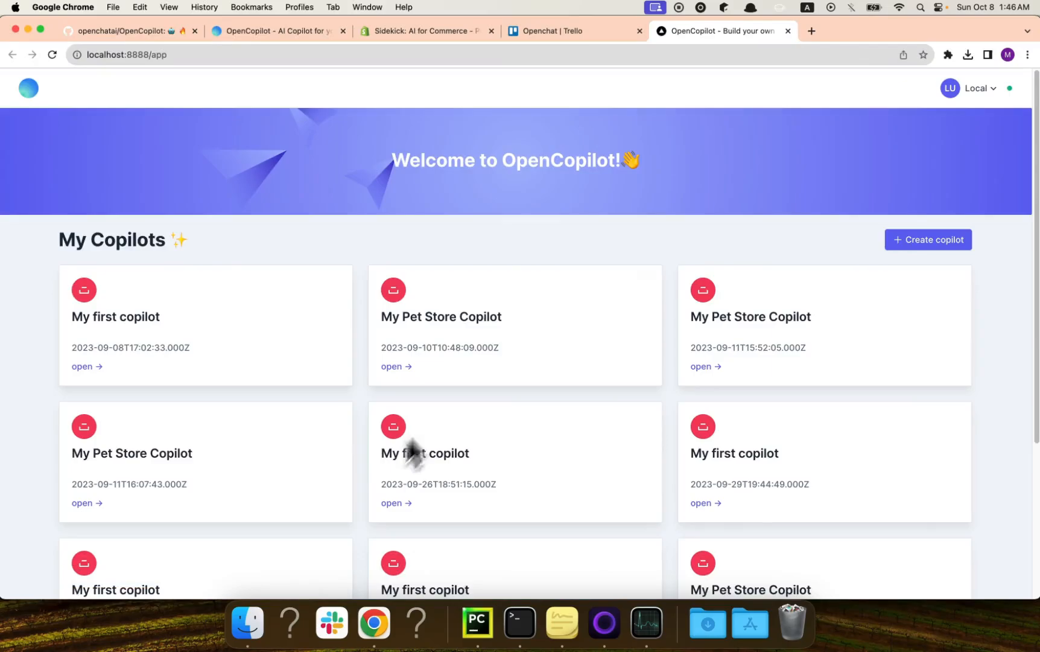
pyautogui.scroll(-3)
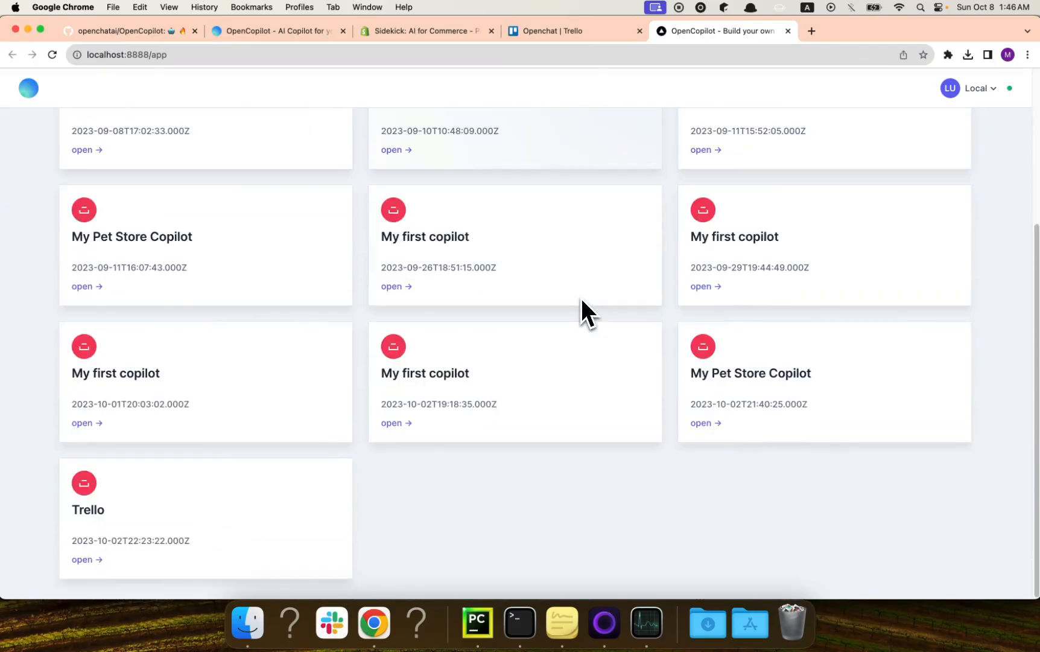
pyautogui.scroll(3)
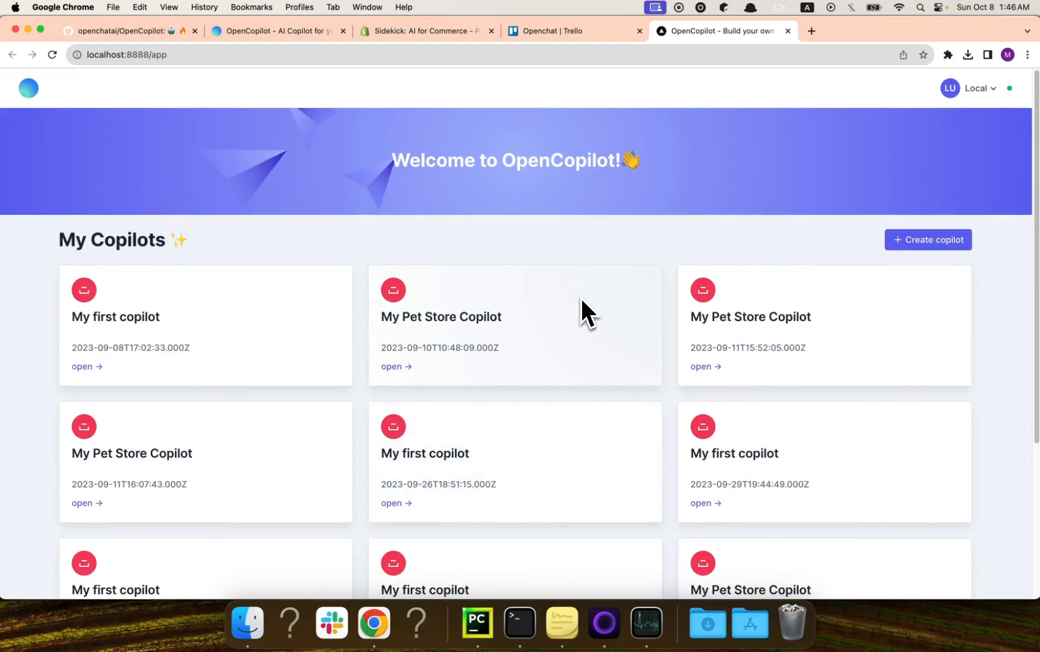
# - Start Create copilot and confirm 'OK, let's do it!' to reach the swagger.json step
pyautogui.click(927, 239)
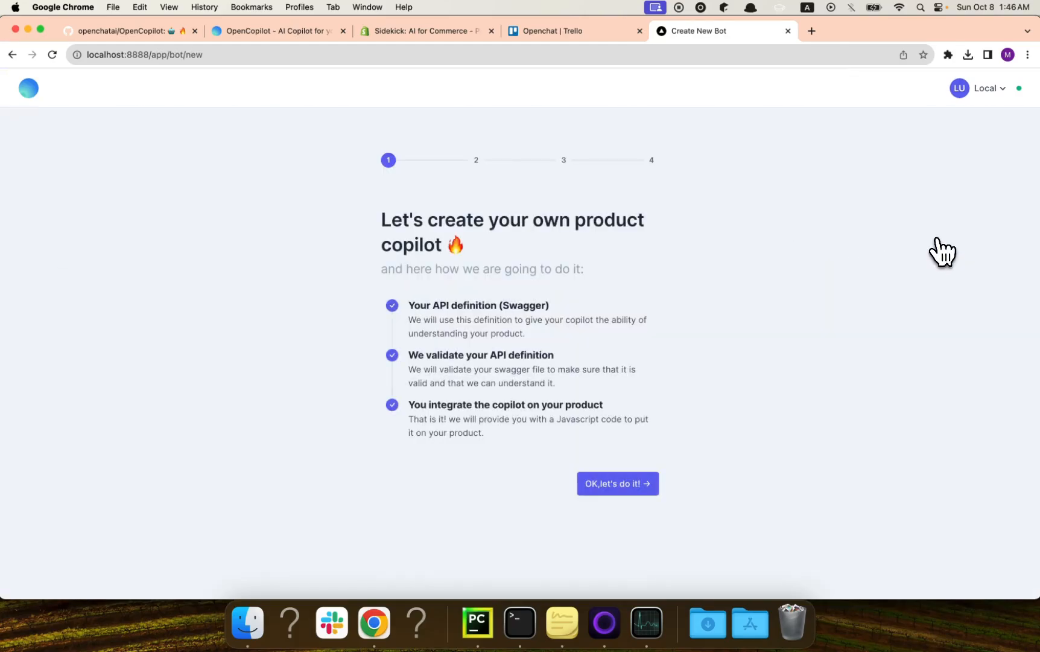
pyautogui.moveTo(647, 350)
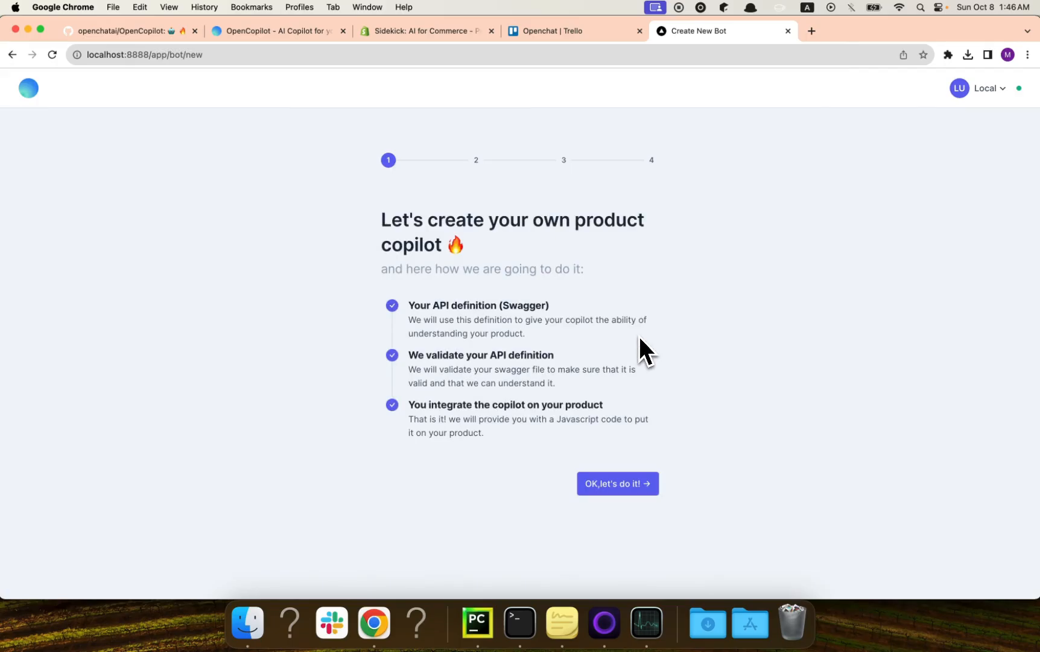
pyautogui.moveTo(419, 331)
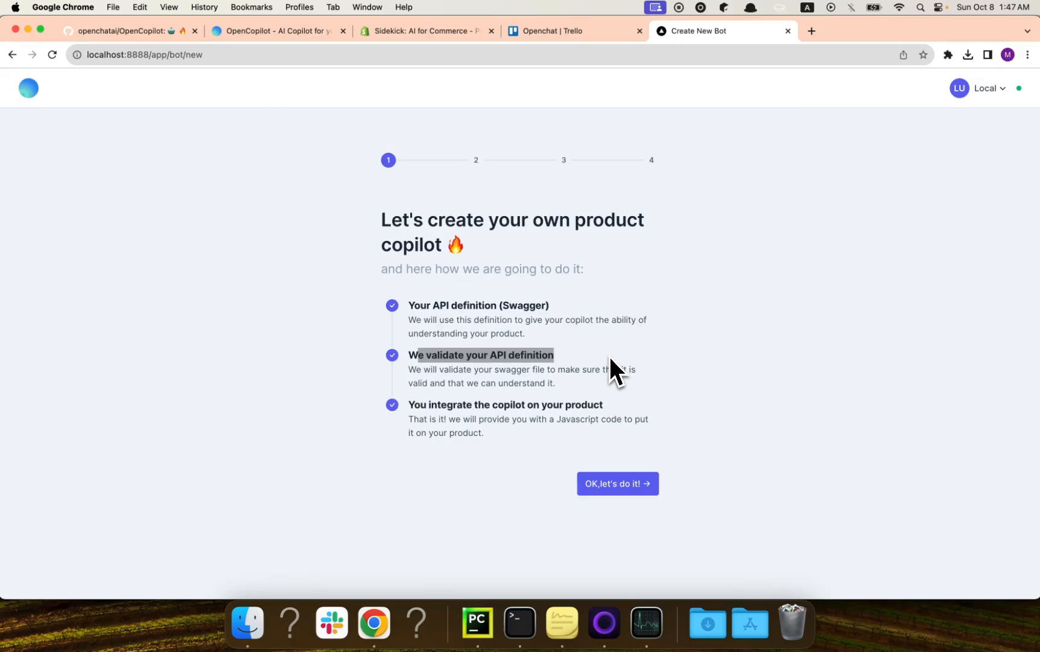
pyautogui.moveTo(408, 409)
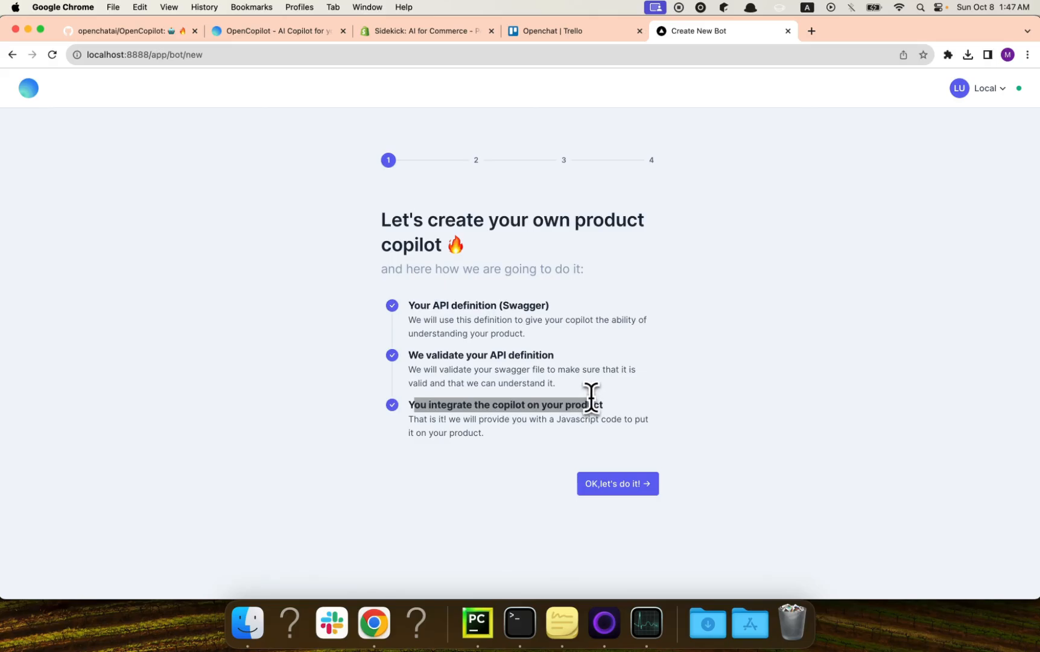
pyautogui.click(616, 483)
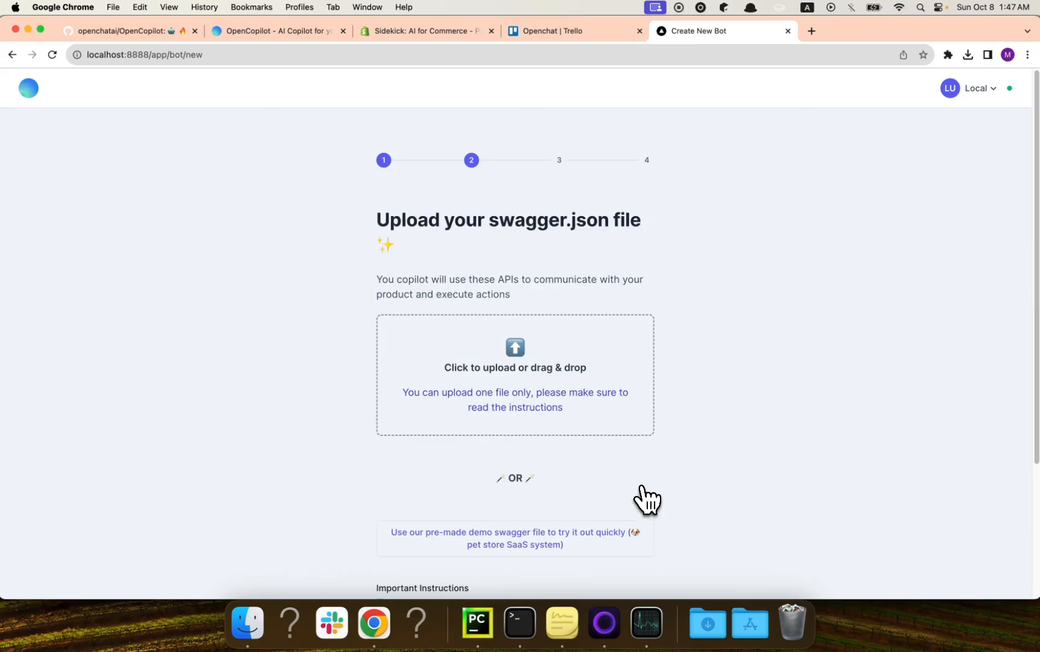
pyautogui.moveTo(611, 222)
pyautogui.write('edit')
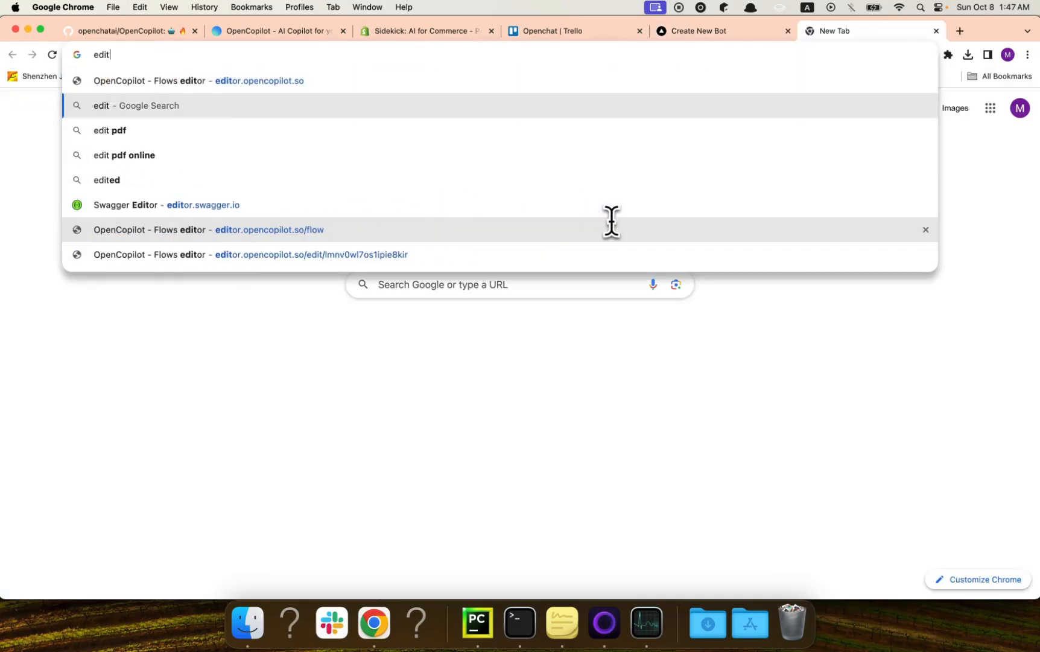
# - Review the Trello endpoints on editor.swagger.io and download the spec converted to JSON
pyautogui.click(166, 204)
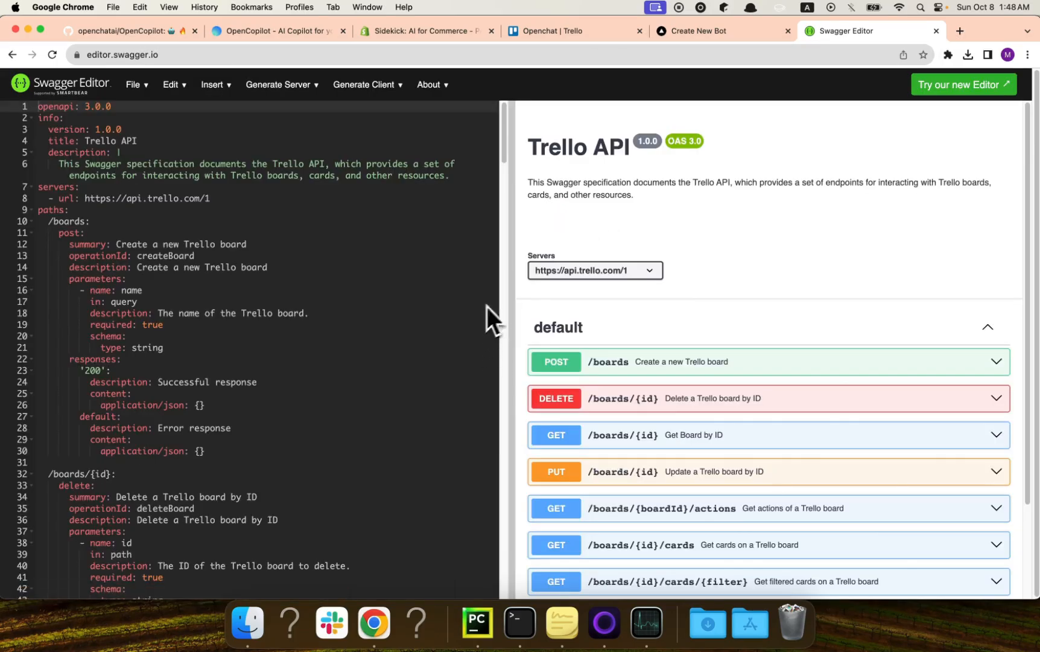
pyautogui.scroll(-3)
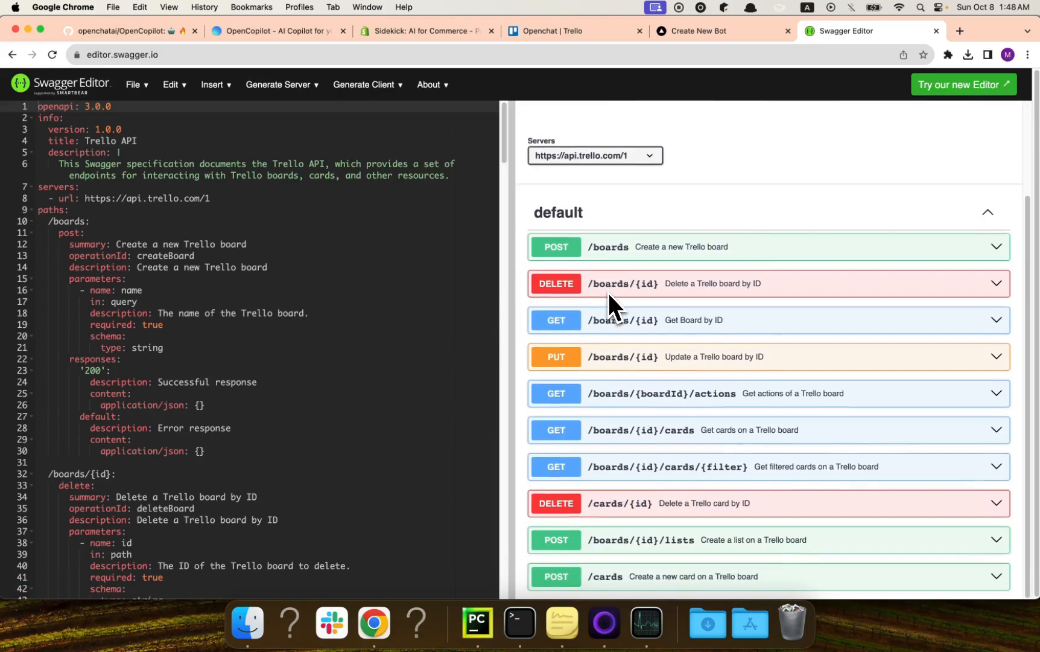
pyautogui.moveTo(708, 350)
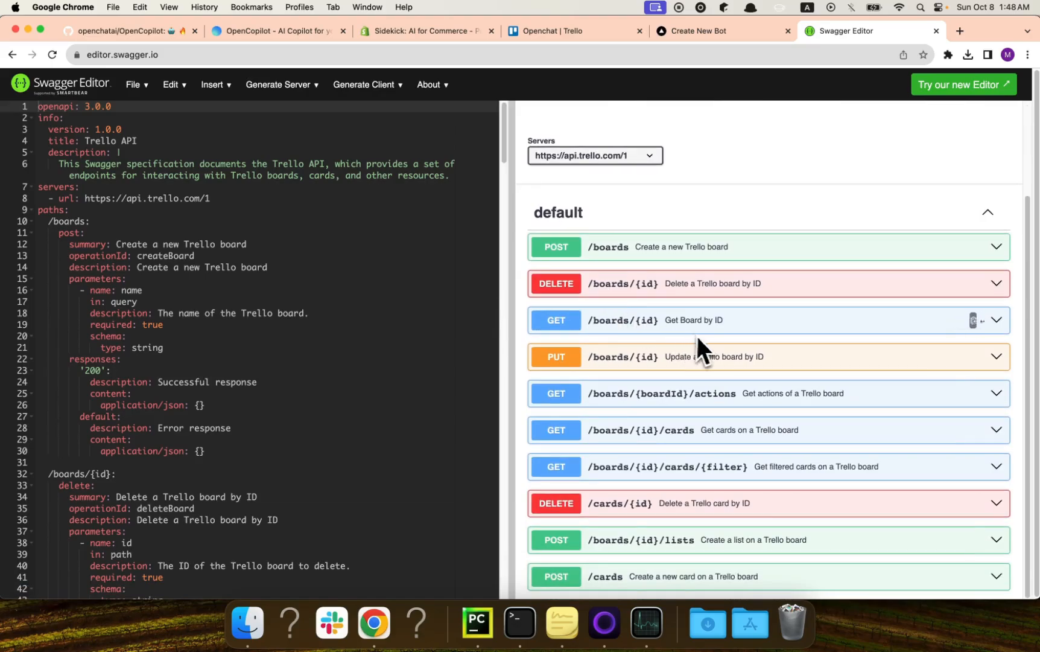
pyautogui.moveTo(690, 325)
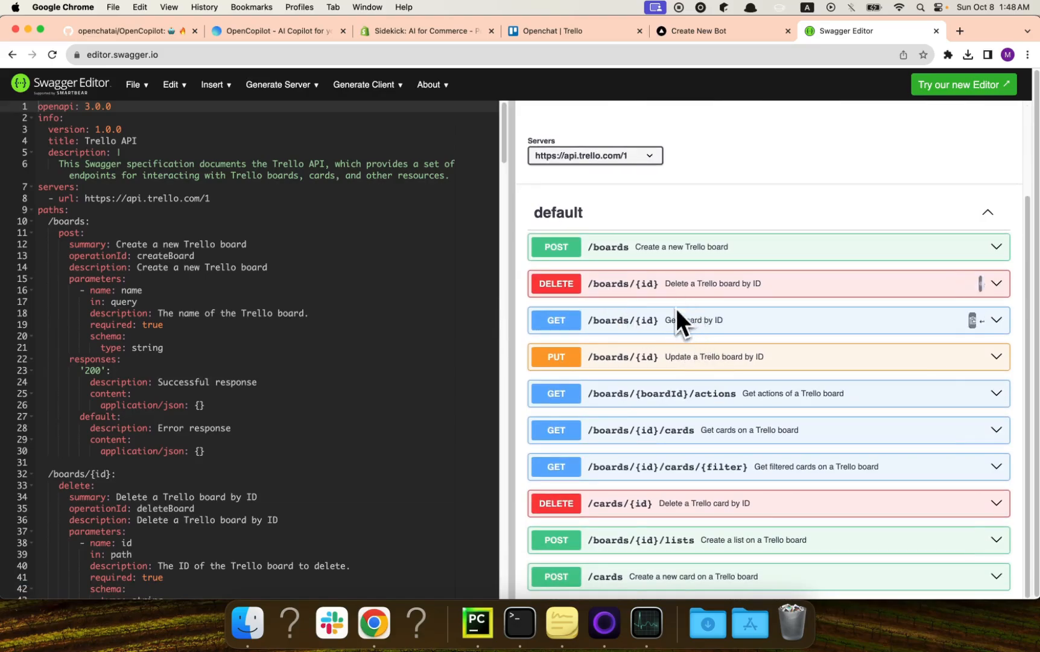
pyautogui.moveTo(687, 292)
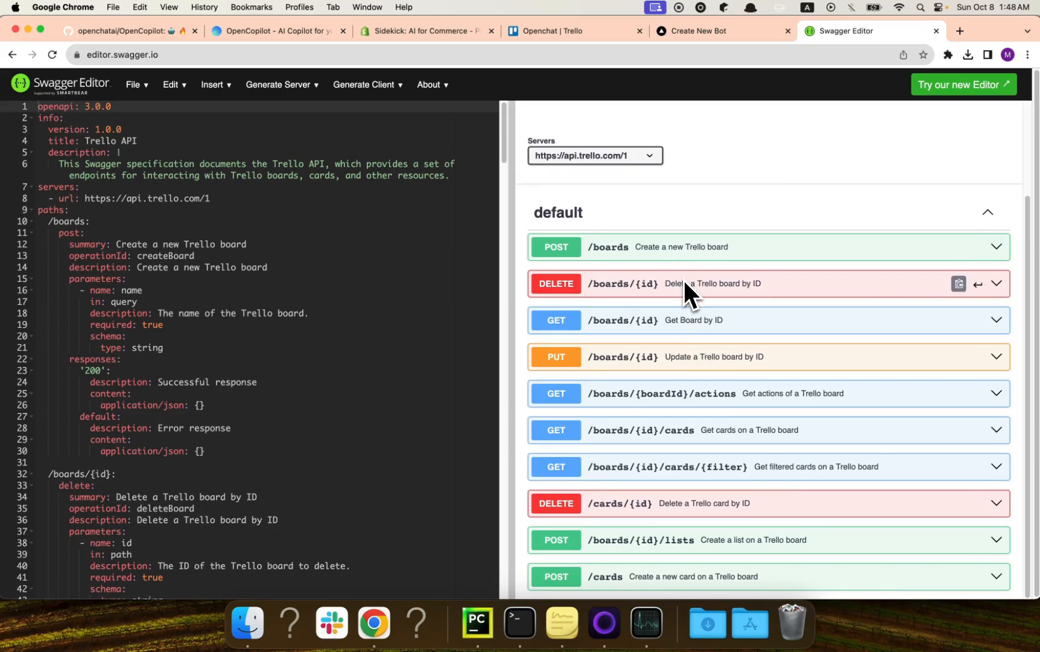
pyautogui.moveTo(699, 345)
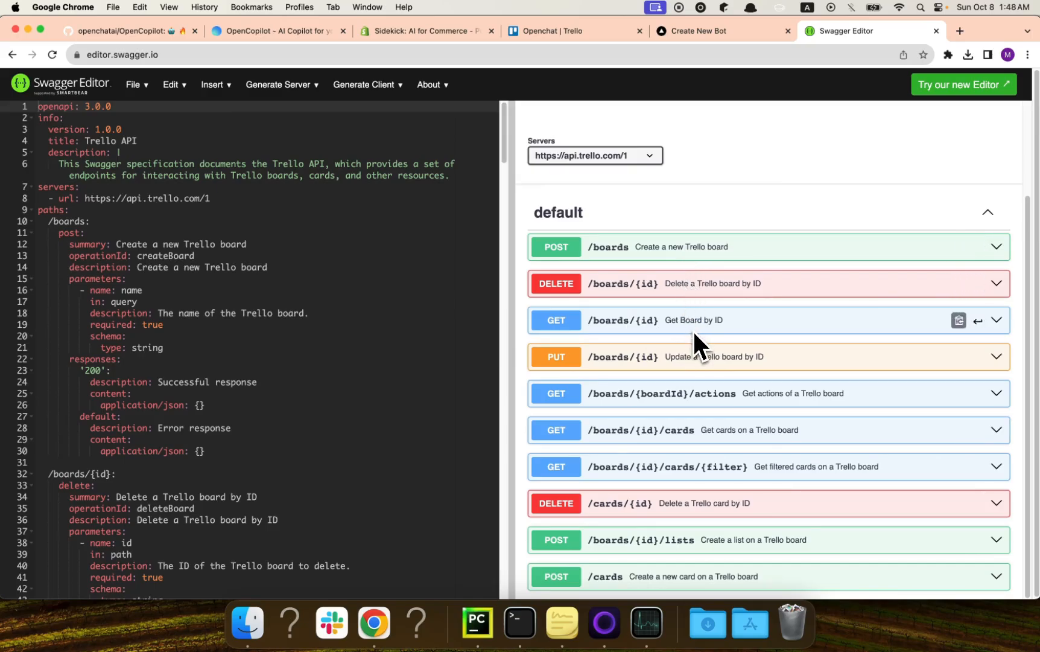
pyautogui.moveTo(693, 373)
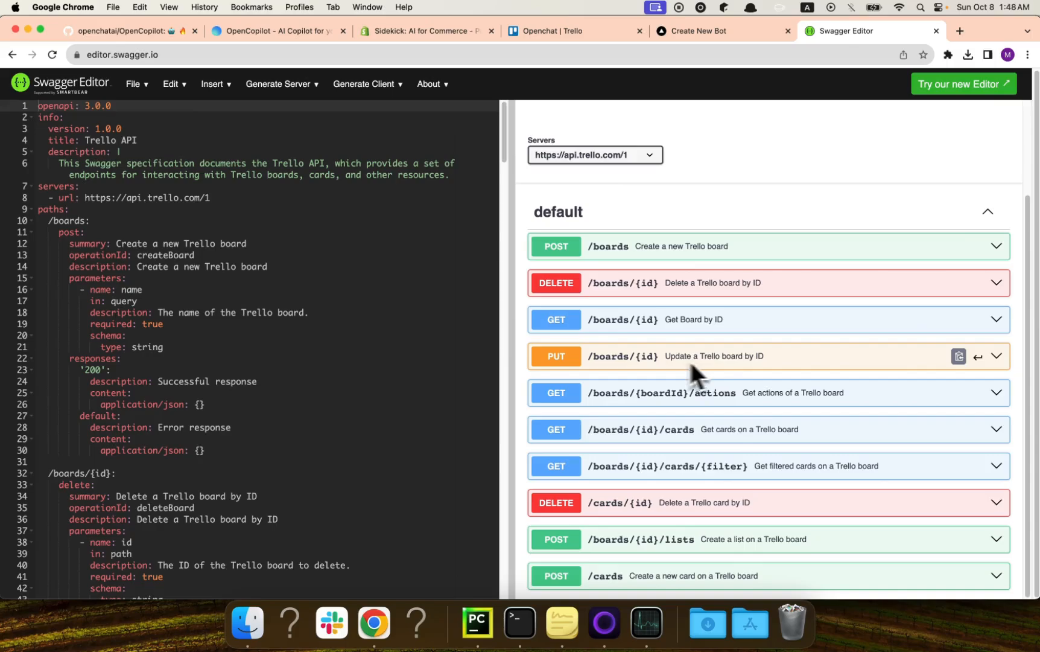
pyautogui.moveTo(781, 438)
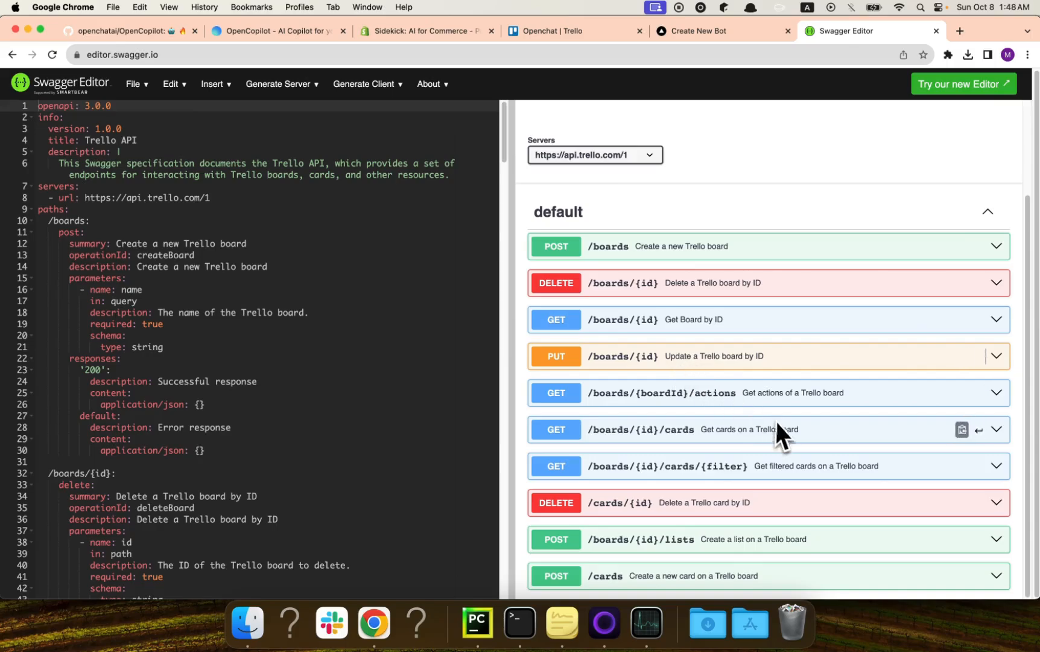
pyautogui.moveTo(787, 451)
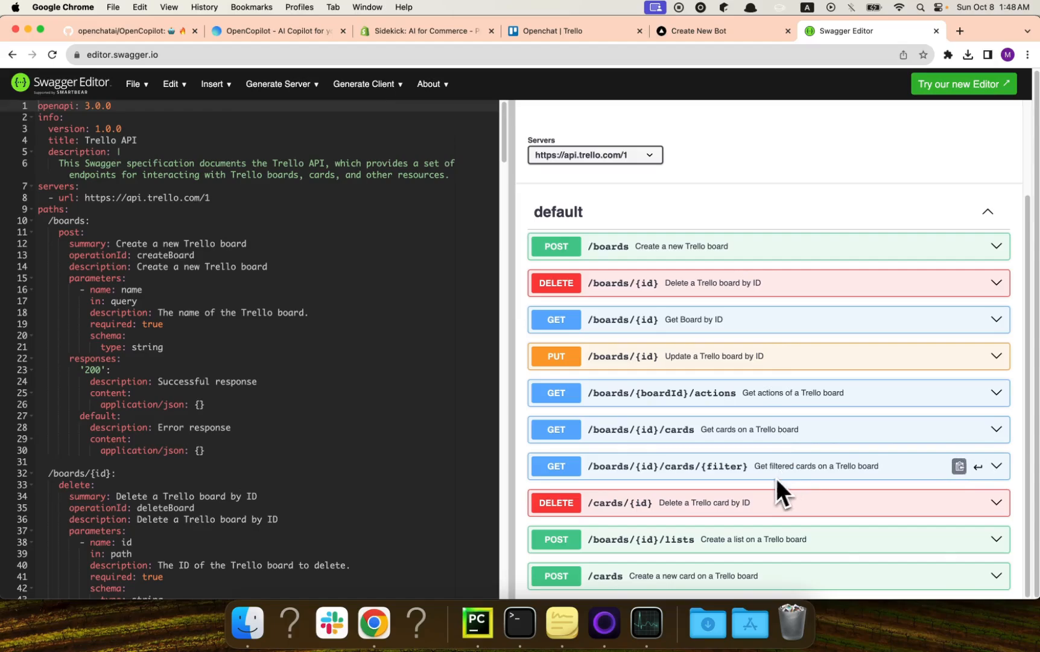
pyautogui.moveTo(726, 517)
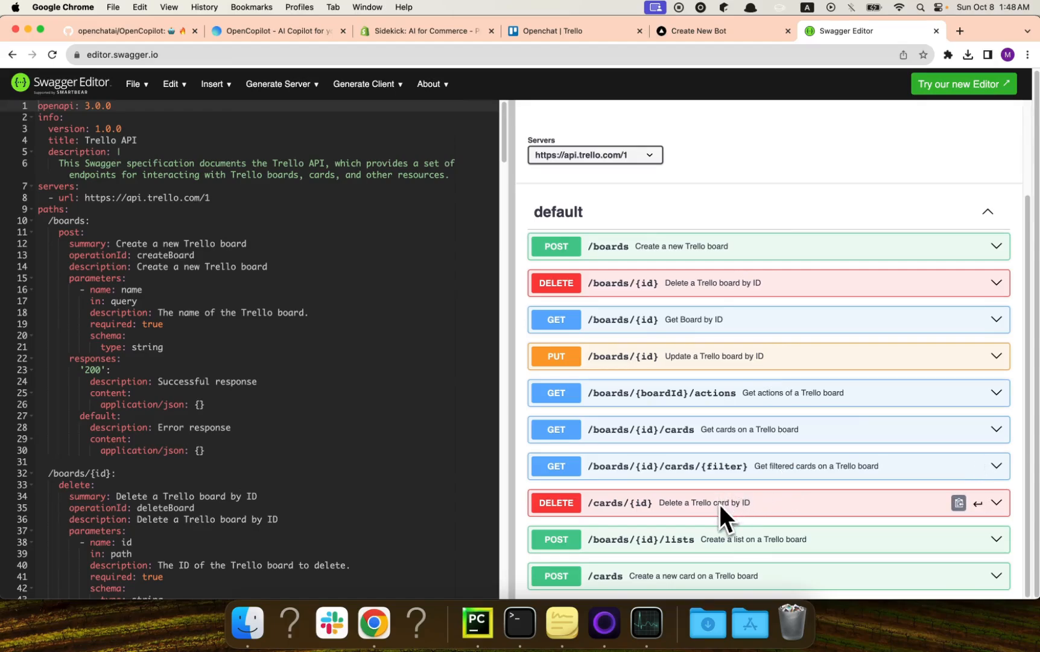
pyautogui.moveTo(769, 547)
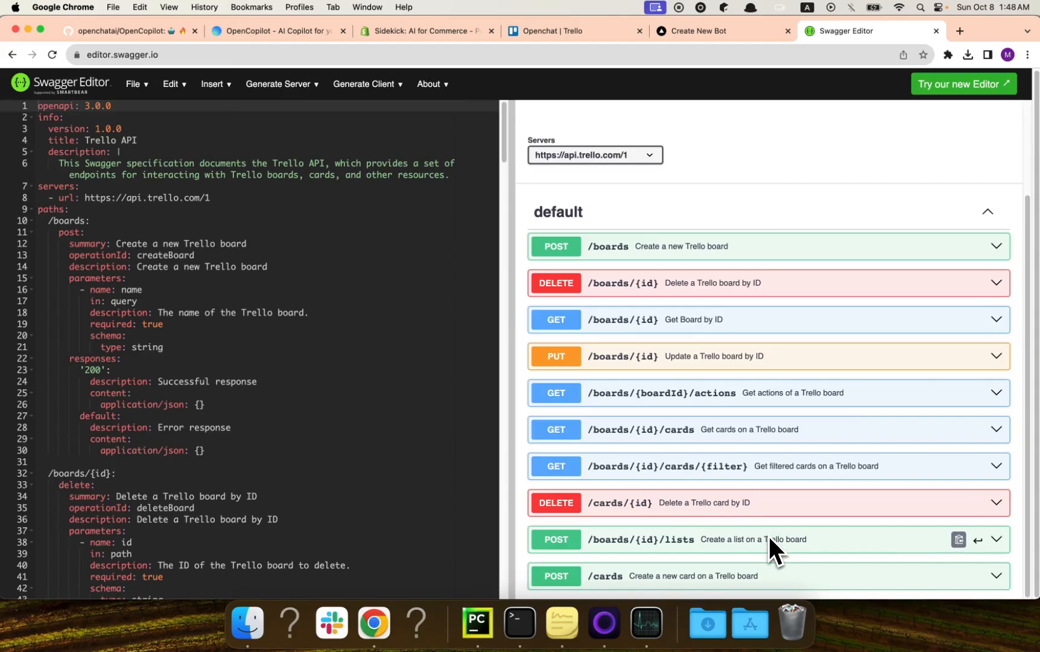
pyautogui.scroll(-3)
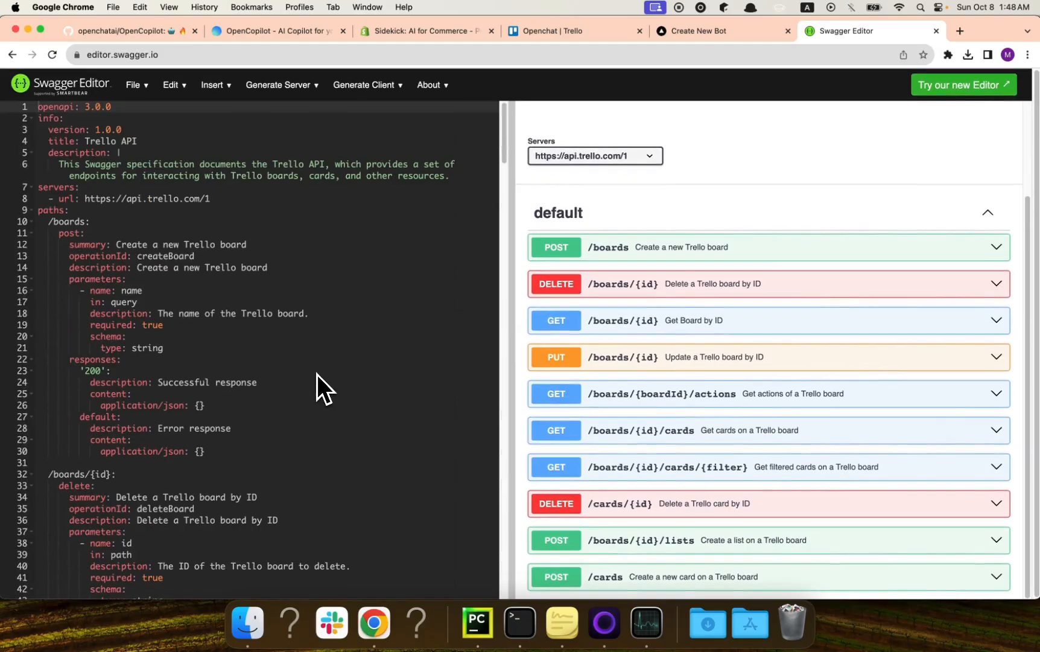
pyautogui.moveTo(186, 106)
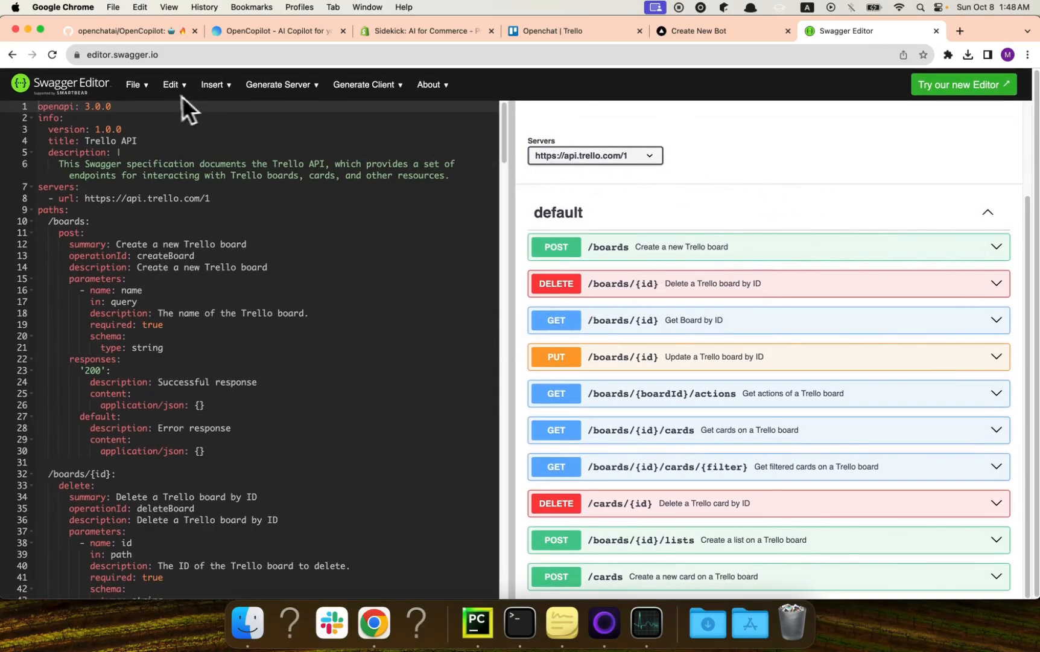
pyautogui.click(135, 84)
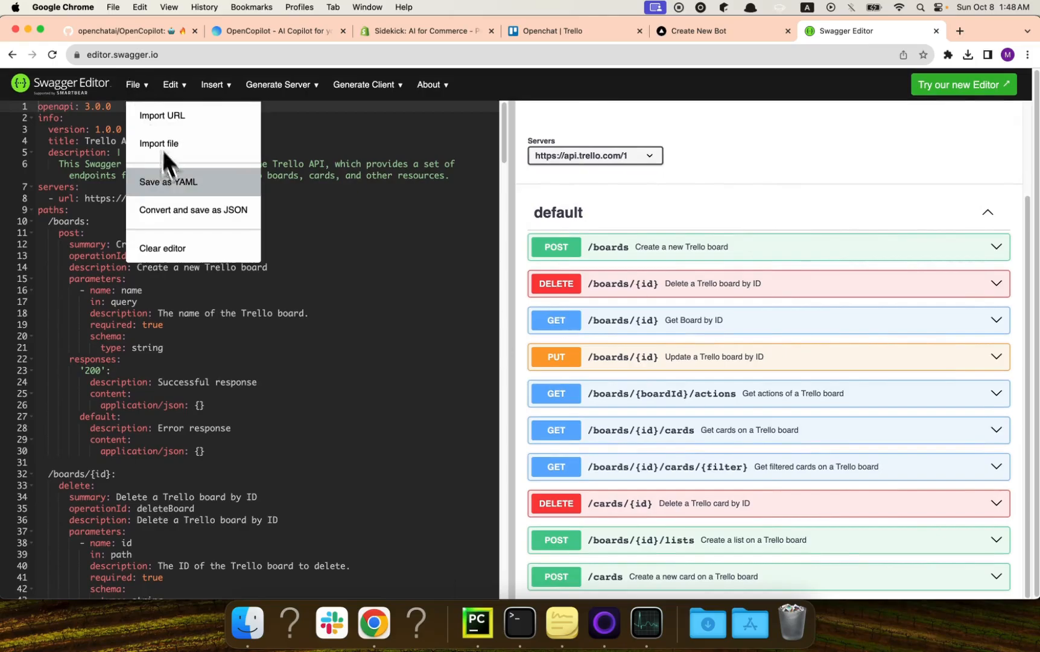
pyautogui.click(193, 210)
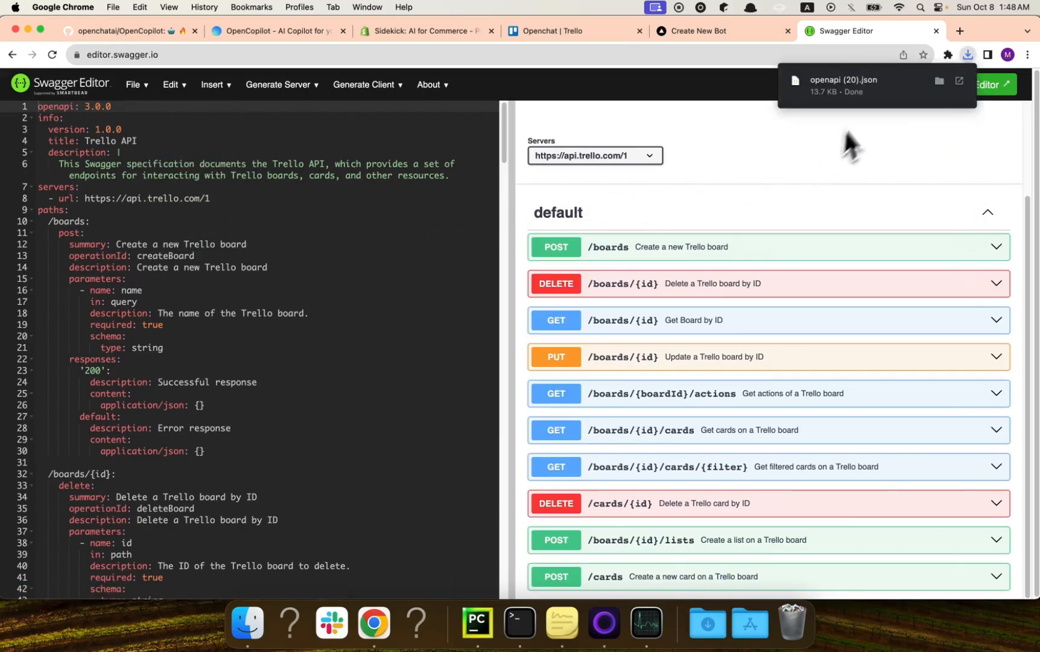
pyautogui.click(571, 31)
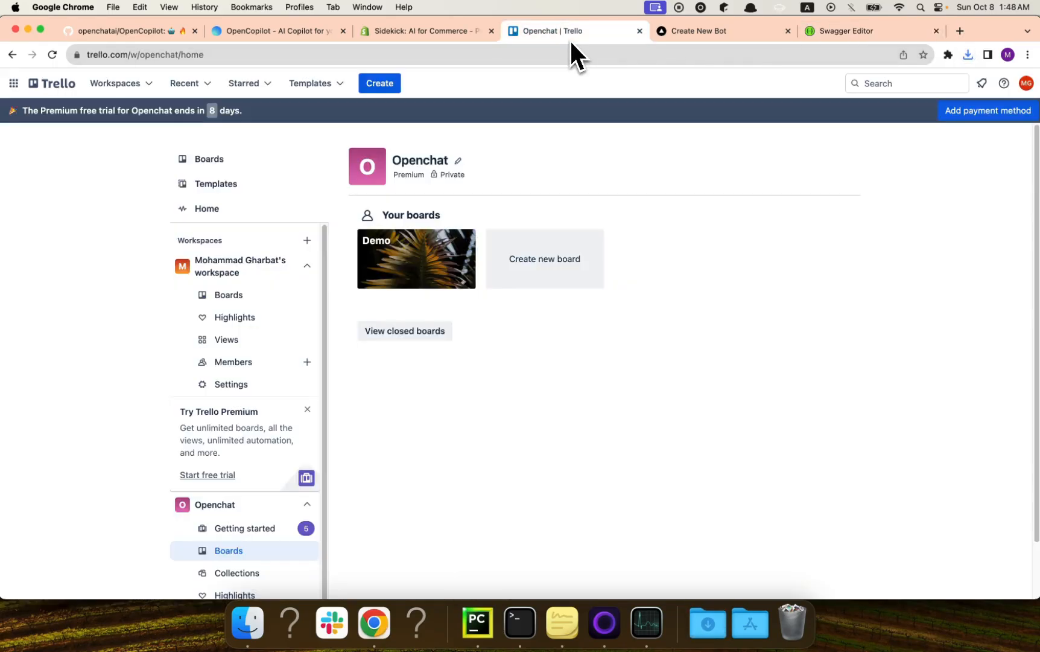
# - Upload openapi.json to the Create New Bot wizard and advance to validation
pyautogui.click(713, 31)
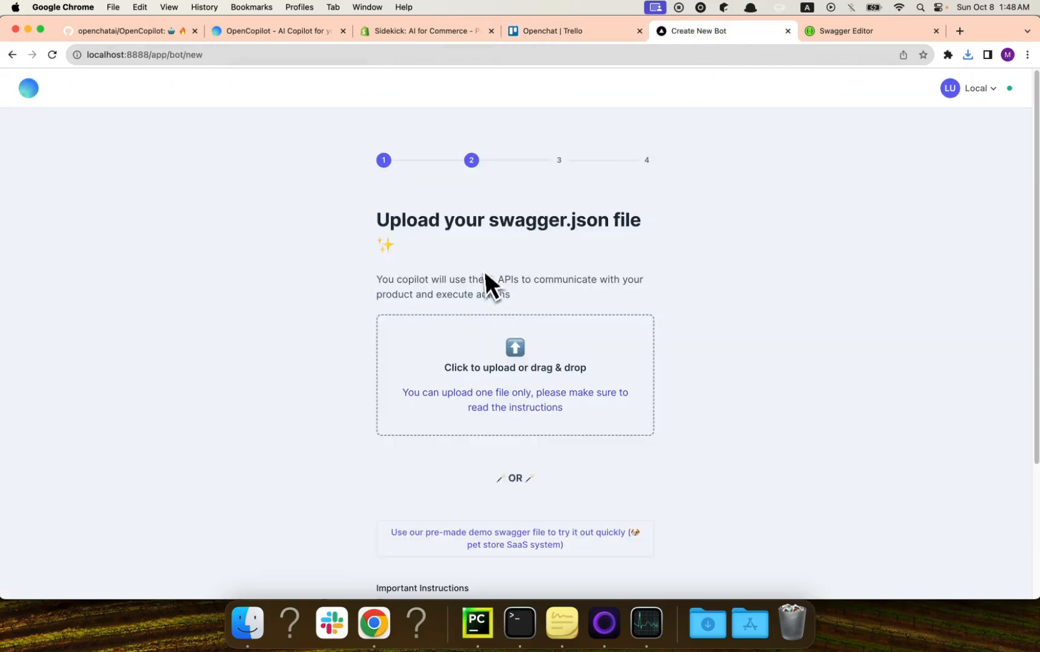
pyautogui.moveTo(889, 116)
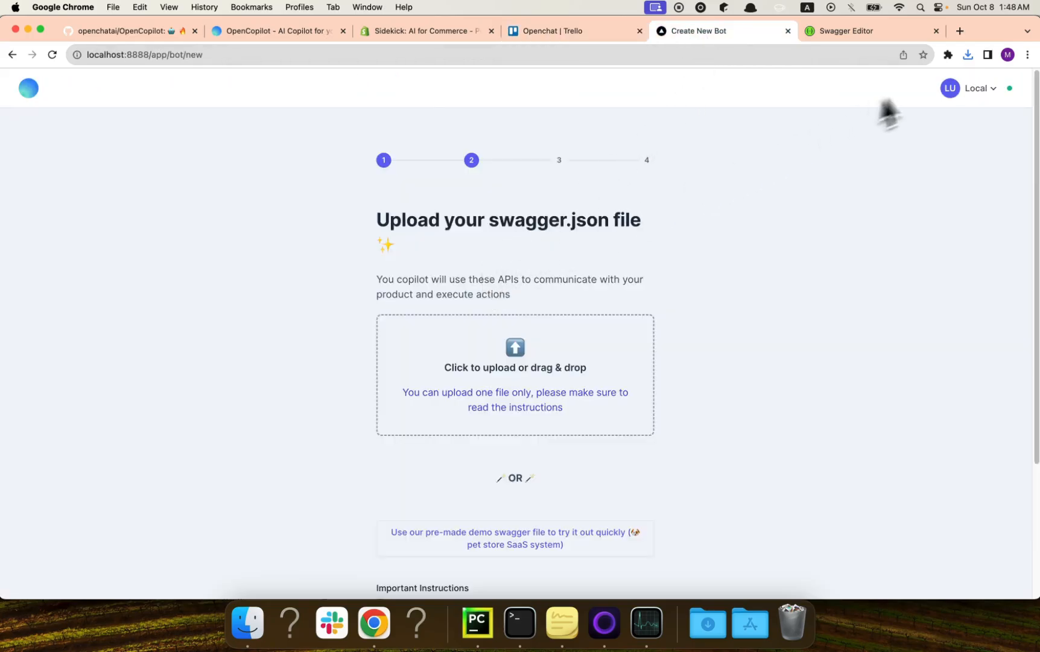
pyautogui.click(968, 55)
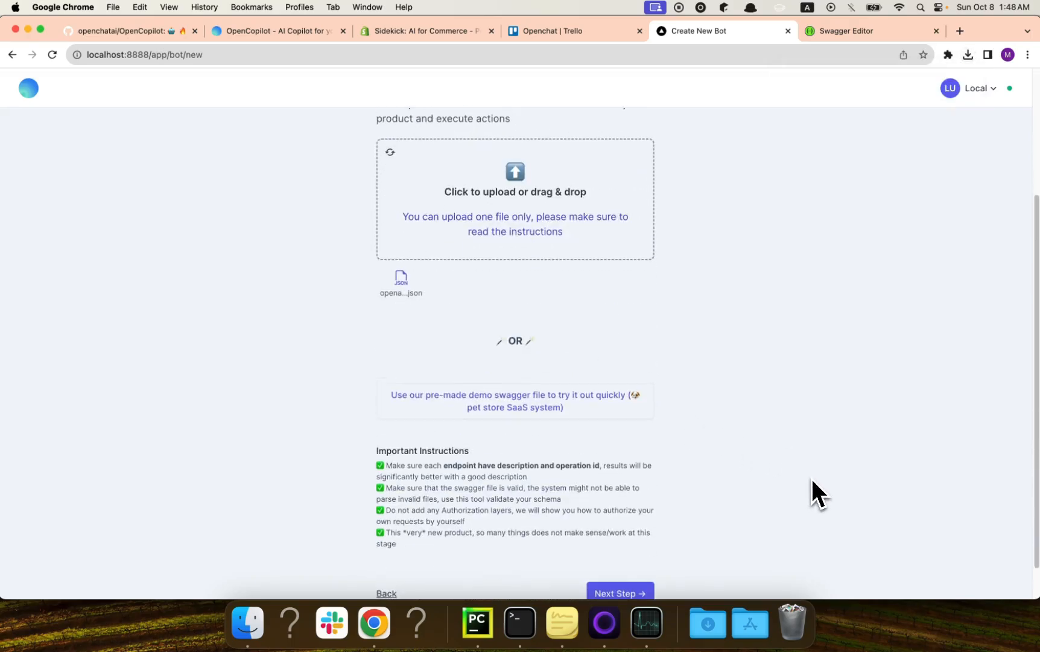
pyautogui.scroll(-3)
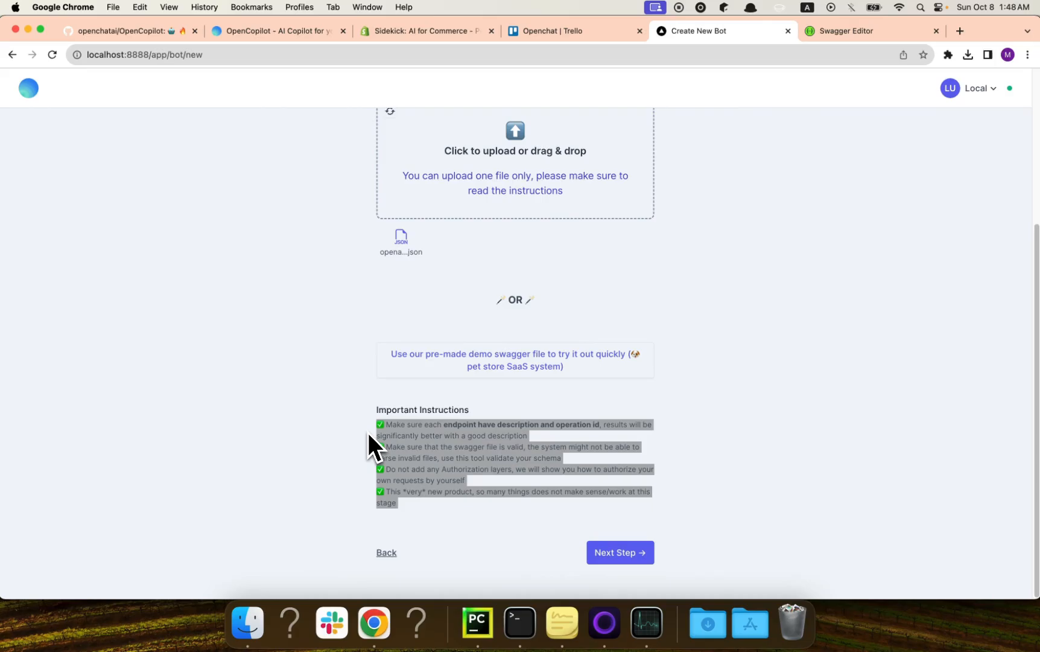
pyautogui.click(617, 551)
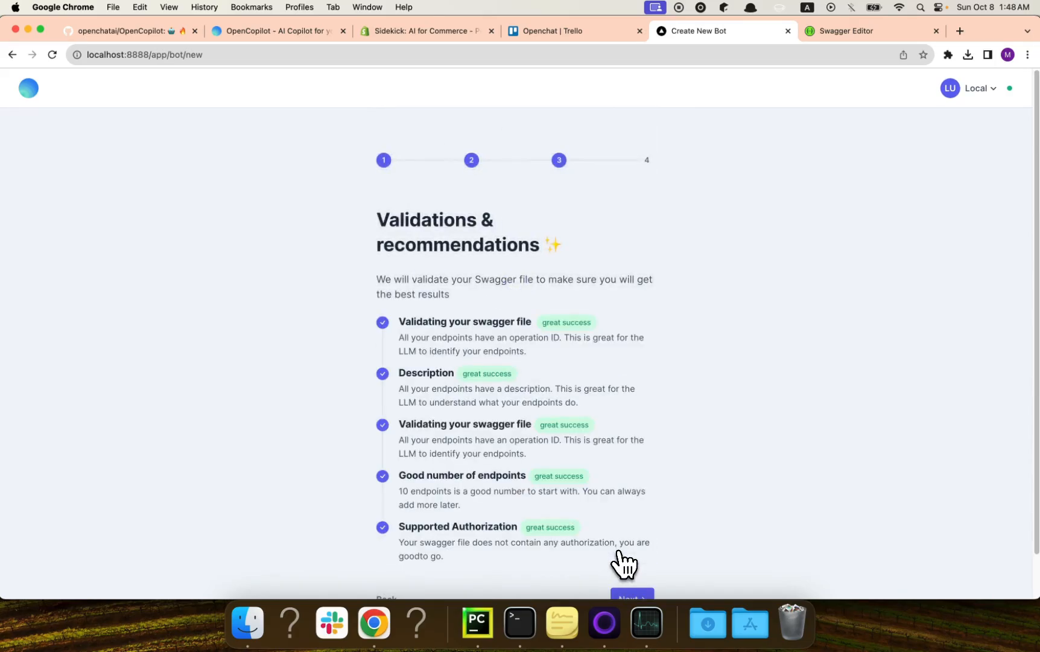
pyautogui.moveTo(434, 284)
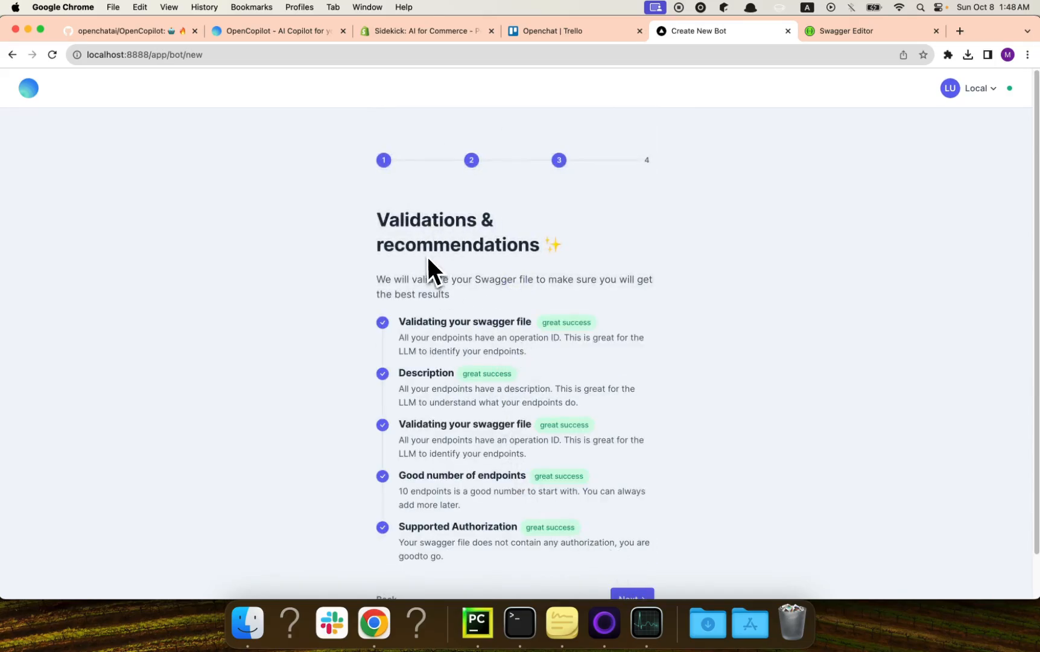
# - Scroll through the all-passing validation checklist and continue to the 'To make it better' prompt
pyautogui.scroll(-3)
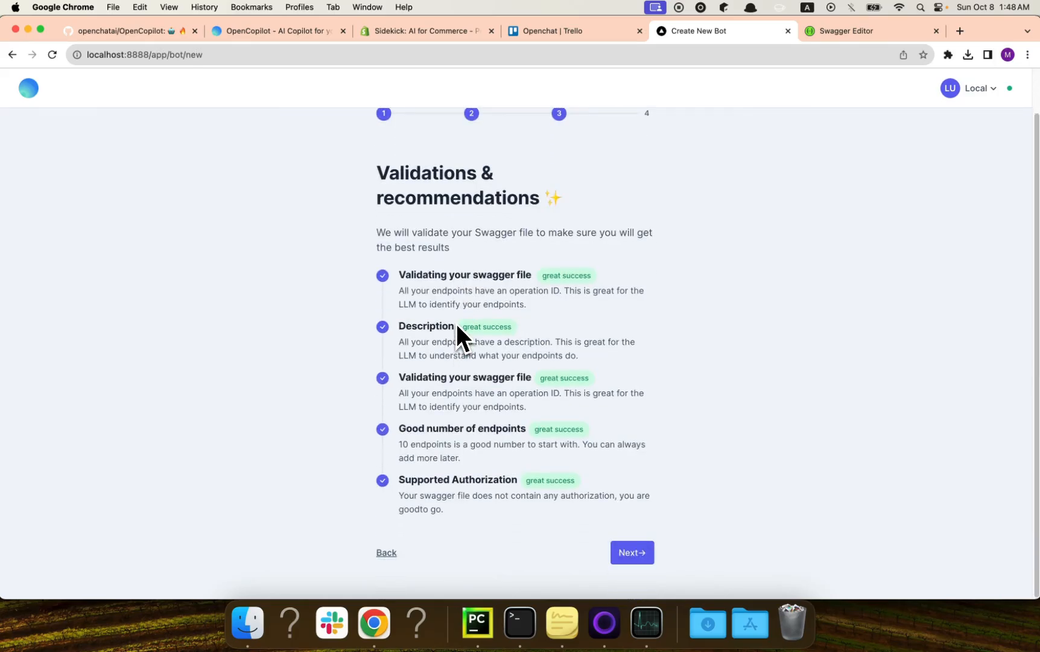
pyautogui.moveTo(468, 343)
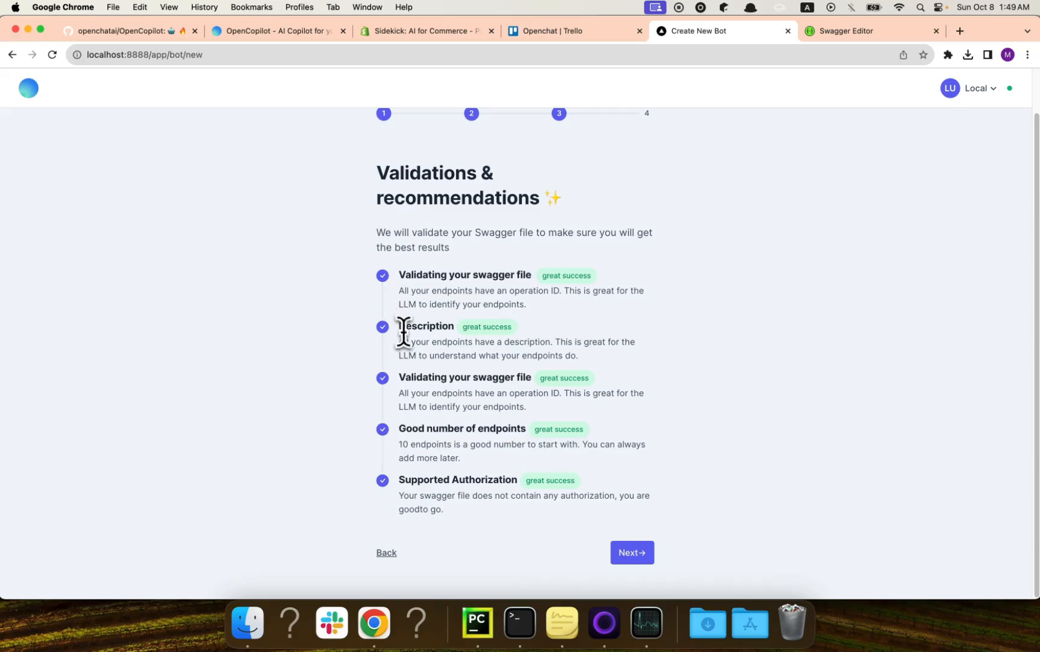
pyautogui.moveTo(440, 388)
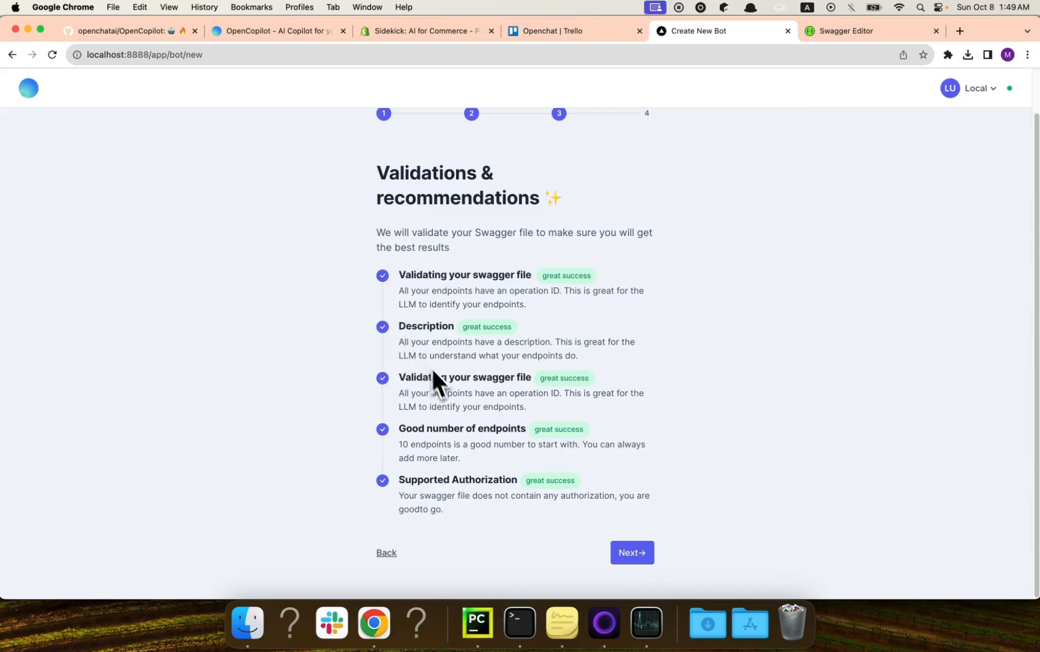
pyautogui.moveTo(449, 424)
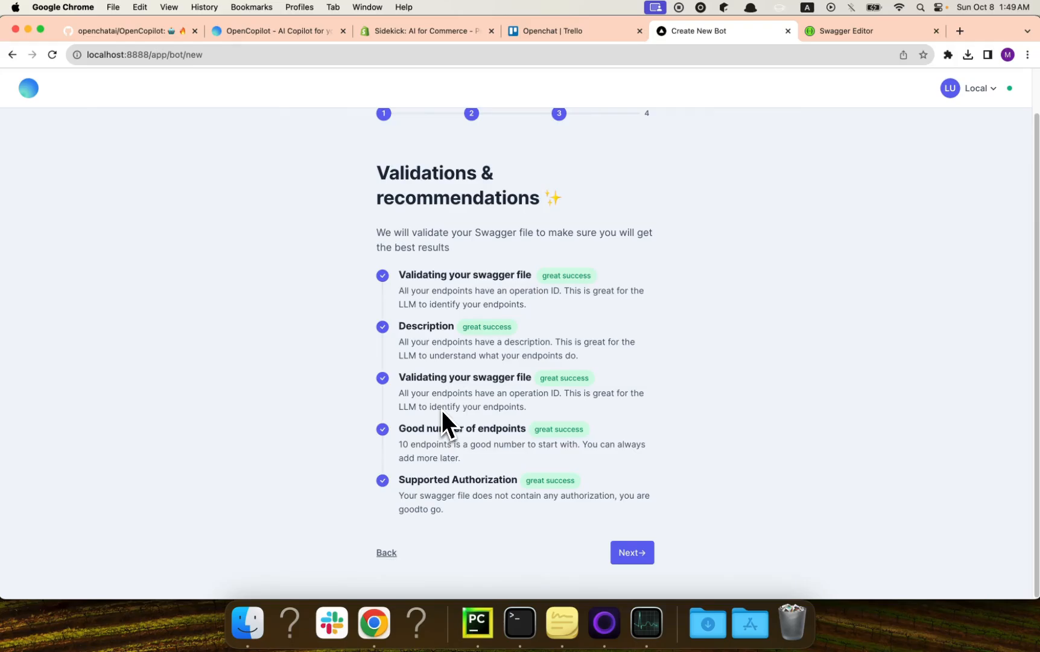
pyautogui.moveTo(435, 467)
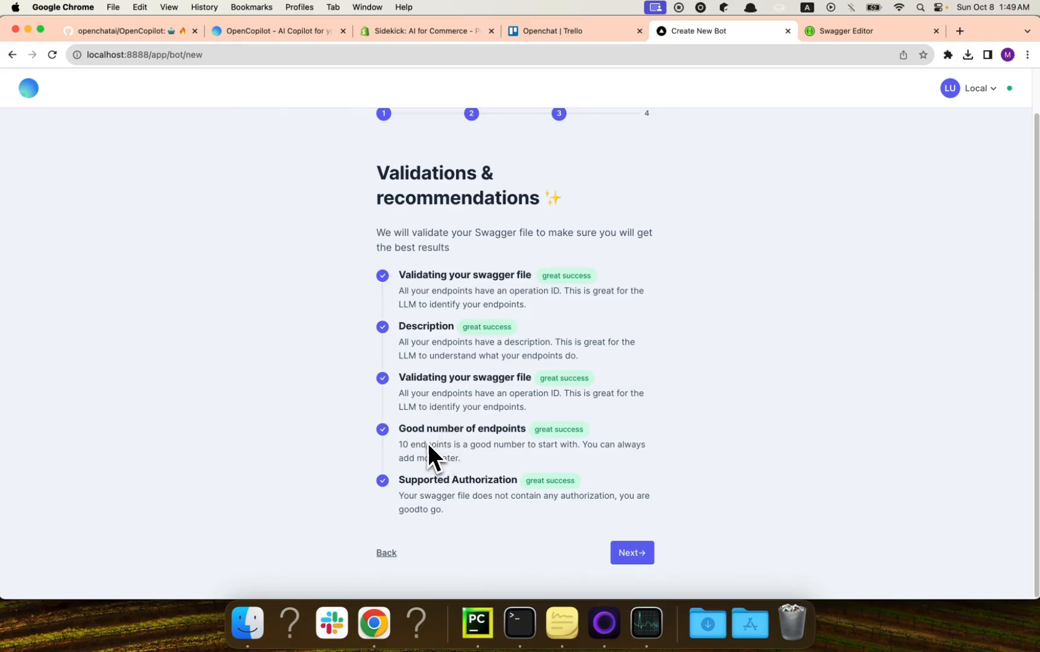
pyautogui.moveTo(435, 501)
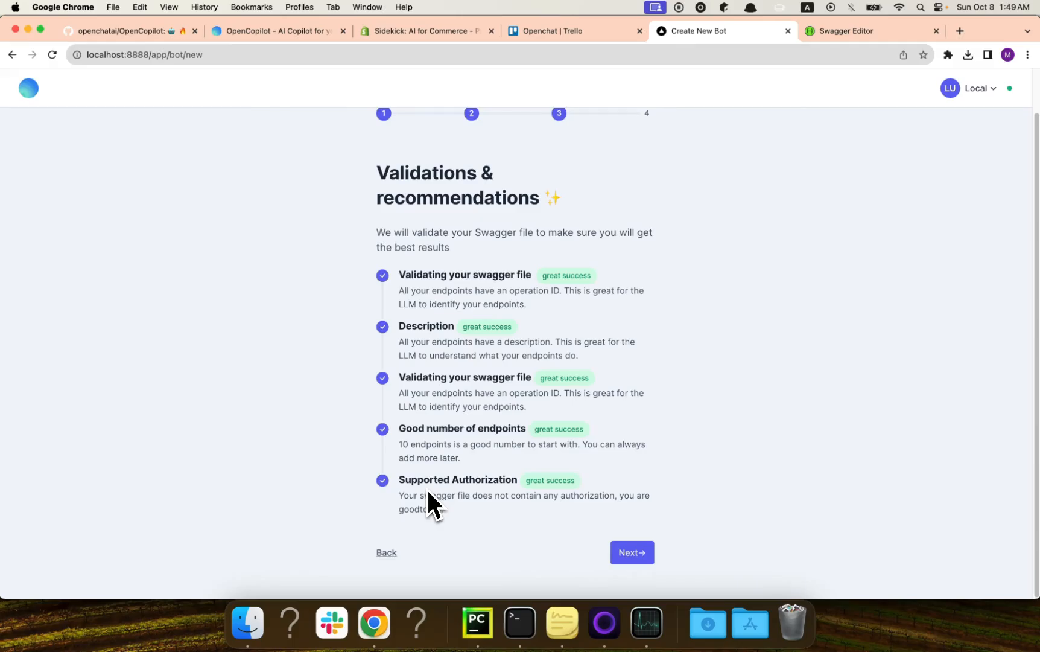
pyautogui.click(631, 552)
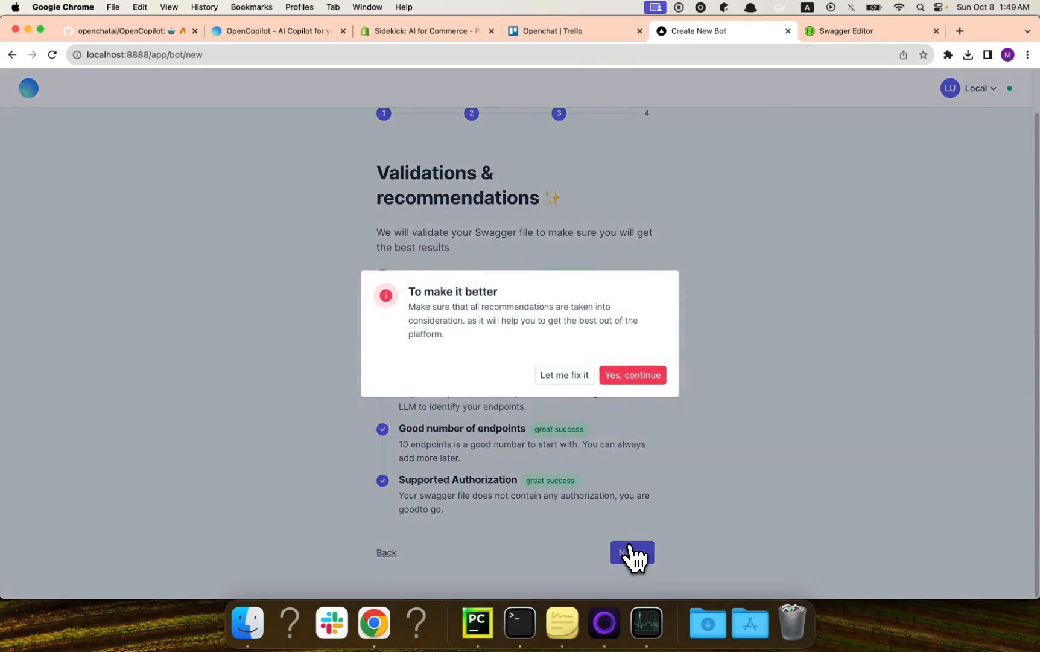
# - Confirm 'Yes, continue', open 'My first copilot' and select its embed code
pyautogui.click(632, 374)
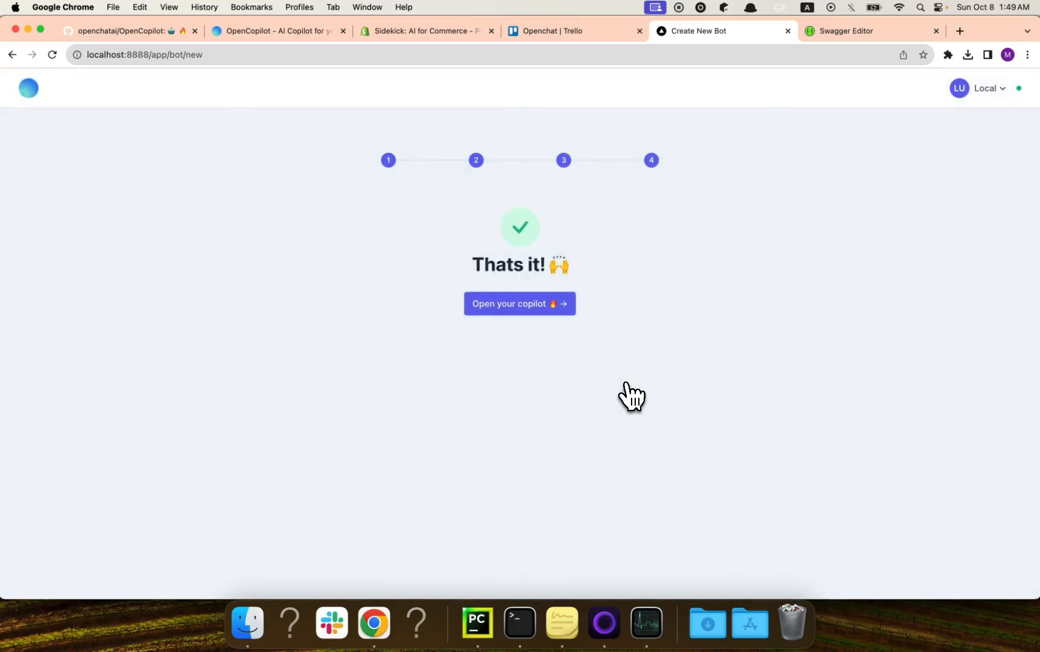
pyautogui.moveTo(560, 325)
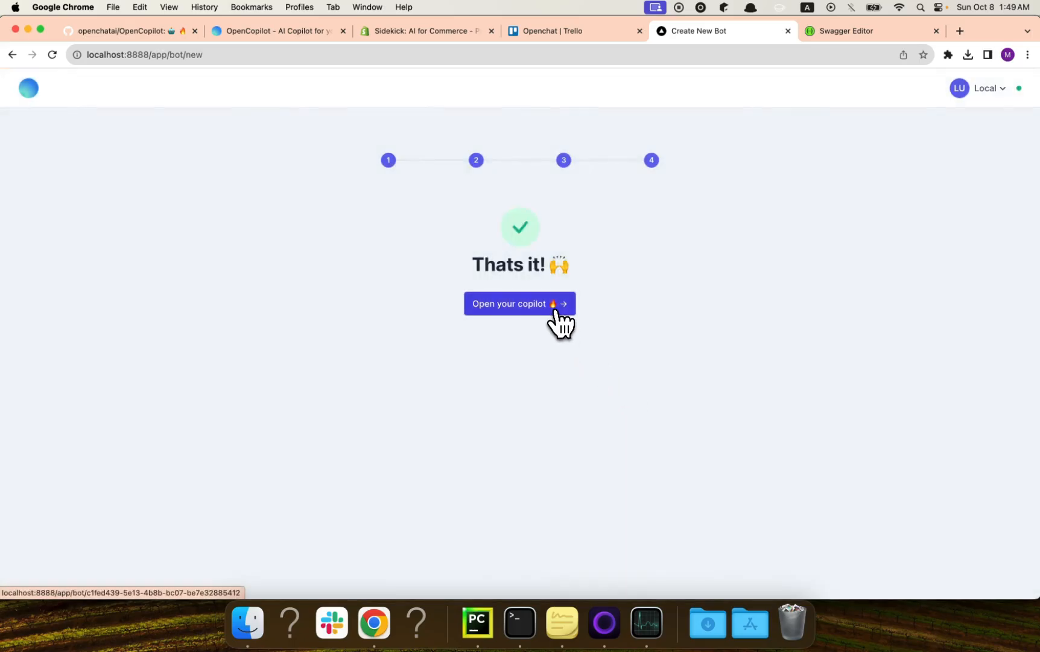
pyautogui.click(519, 304)
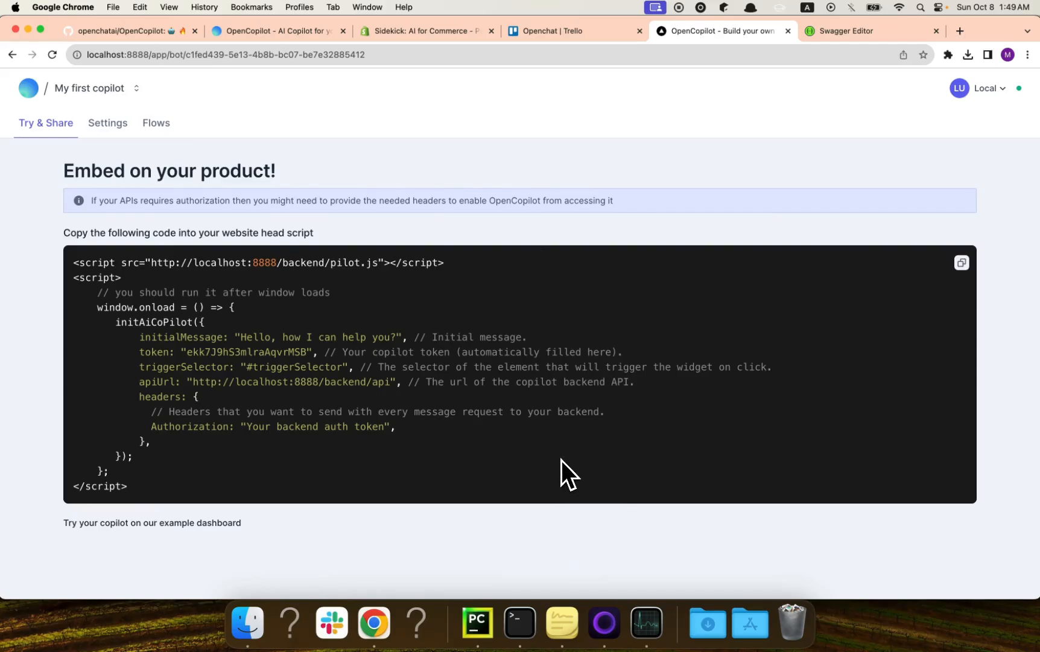
pyautogui.click(961, 262)
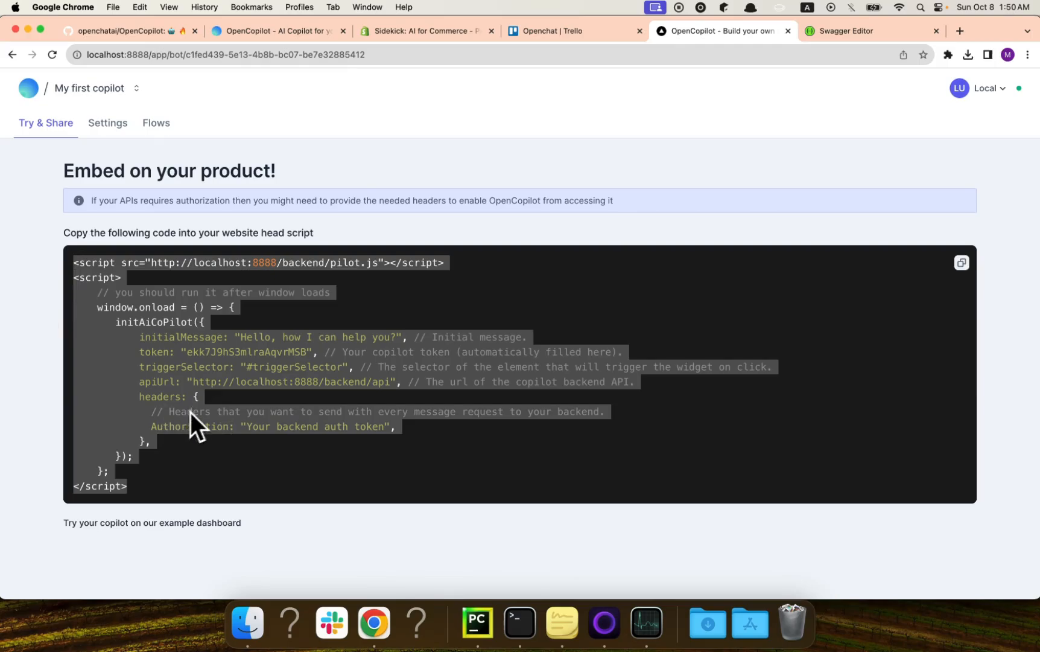
pyautogui.click(475, 624)
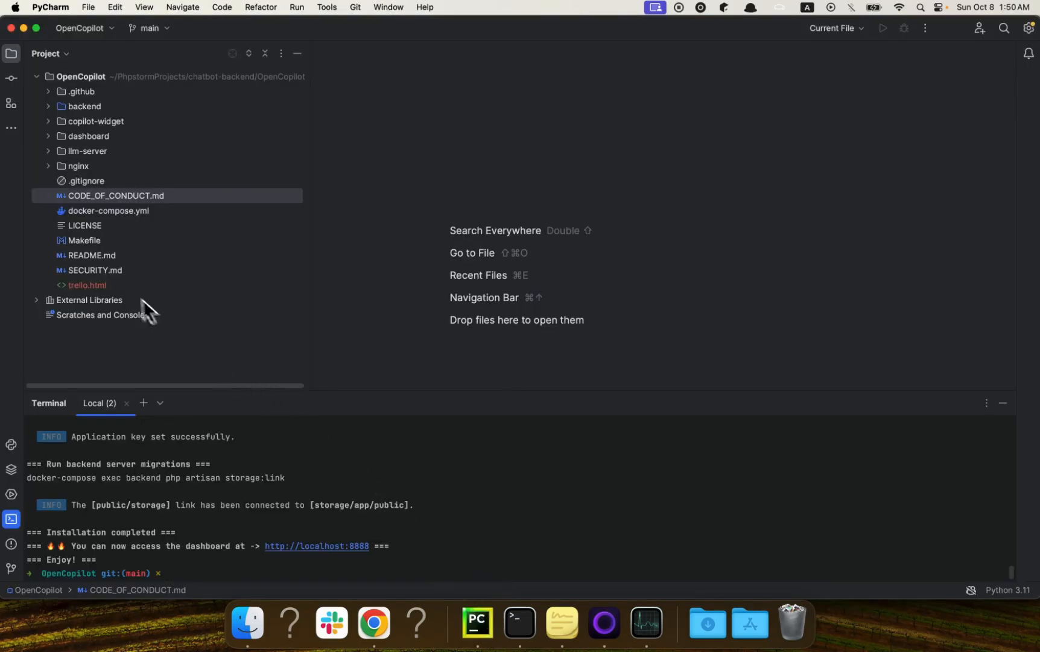
# - Open trello.html and compare its embed script and Authorization headers with the dashboard's code
pyautogui.doubleClick(88, 285)
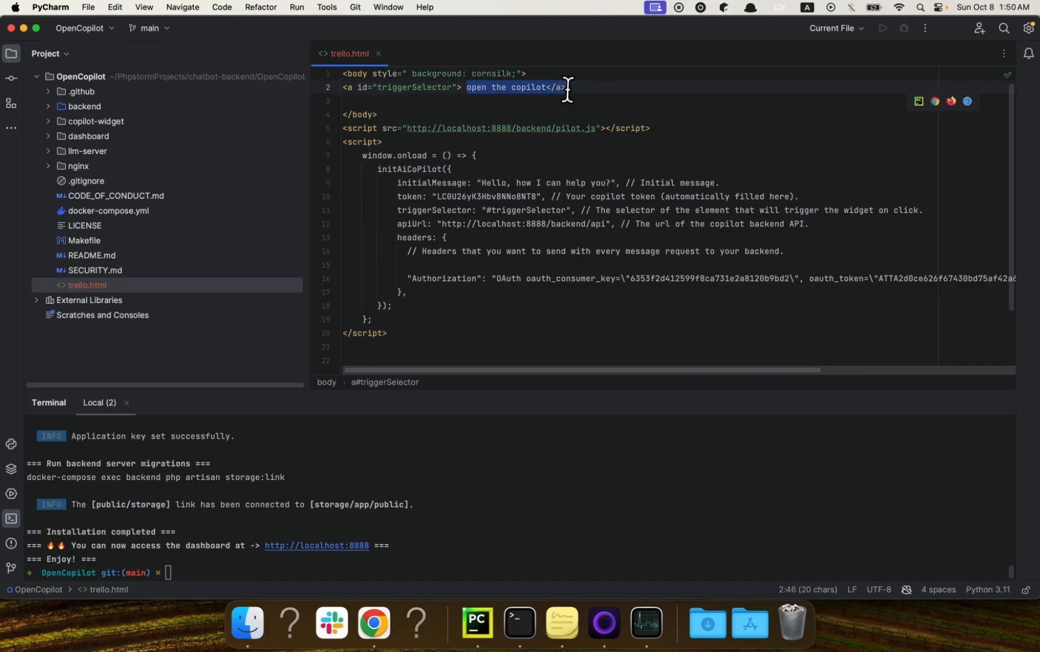
pyautogui.moveTo(567, 91)
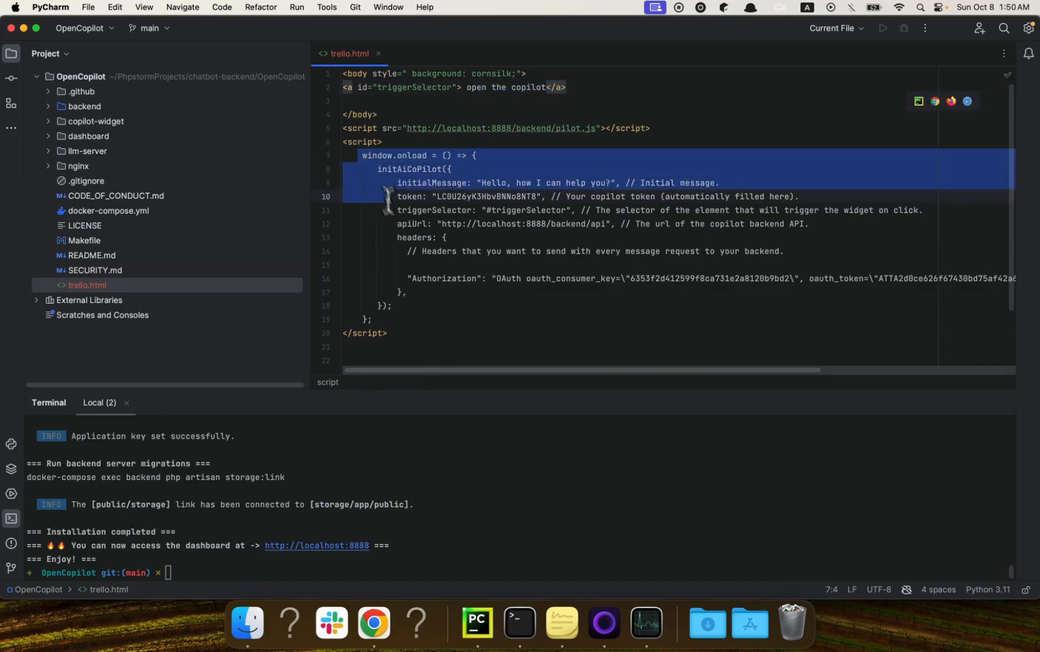
pyautogui.click(374, 631)
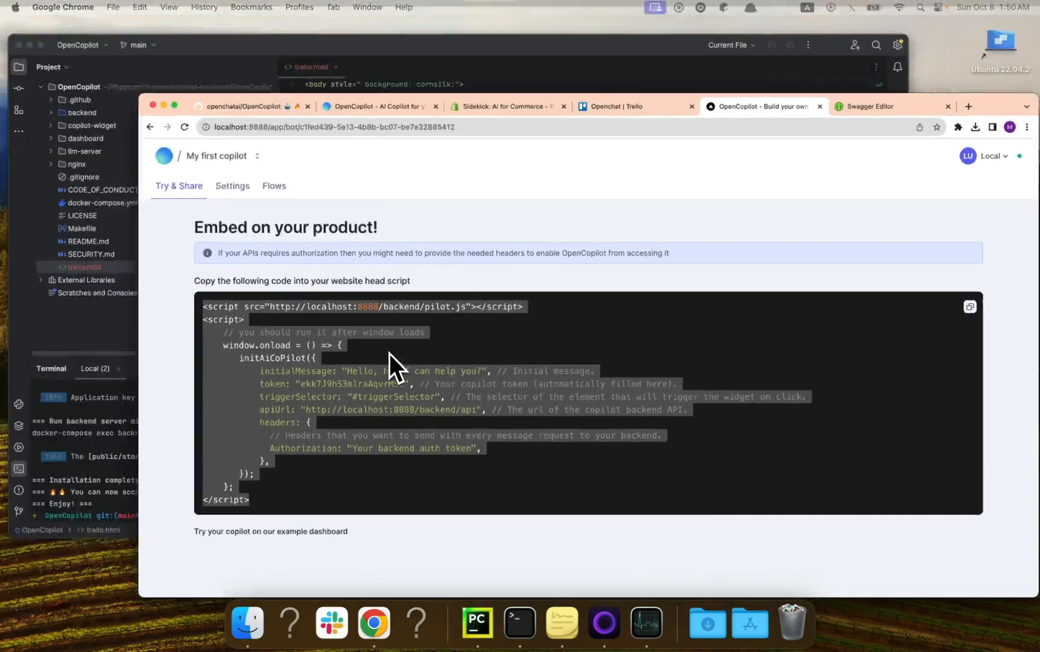
pyautogui.click(475, 633)
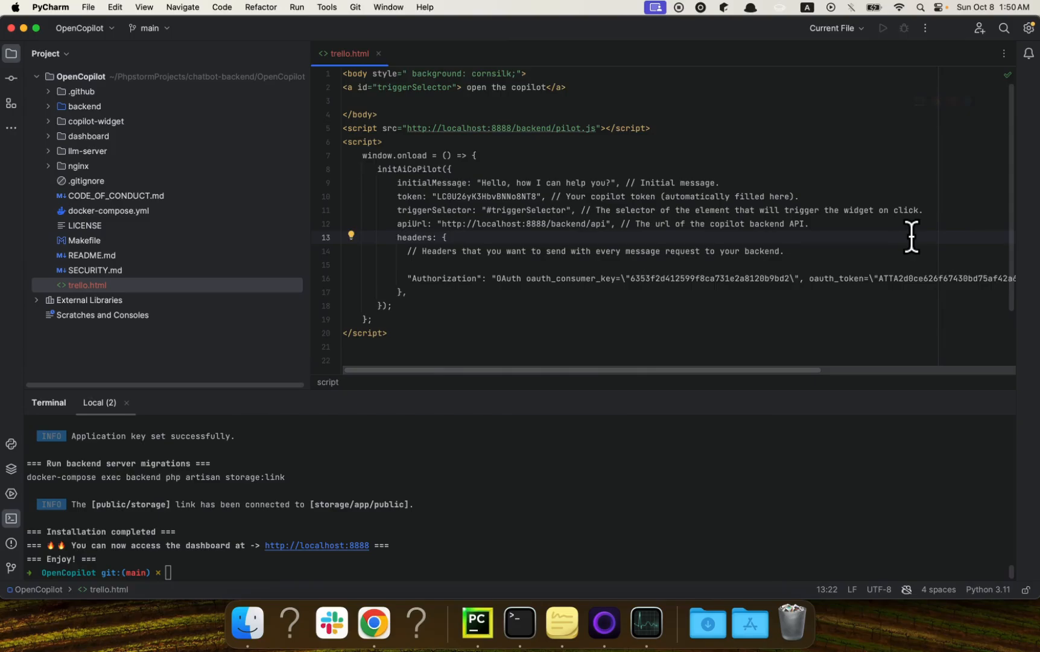
pyautogui.click(432, 292)
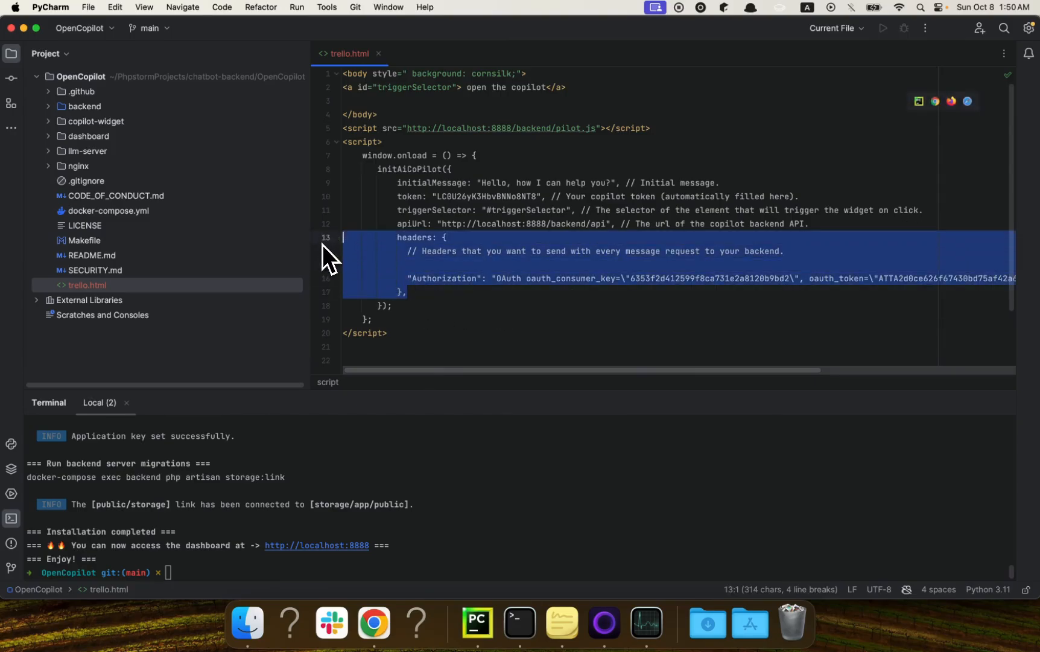
pyautogui.moveTo(487, 332)
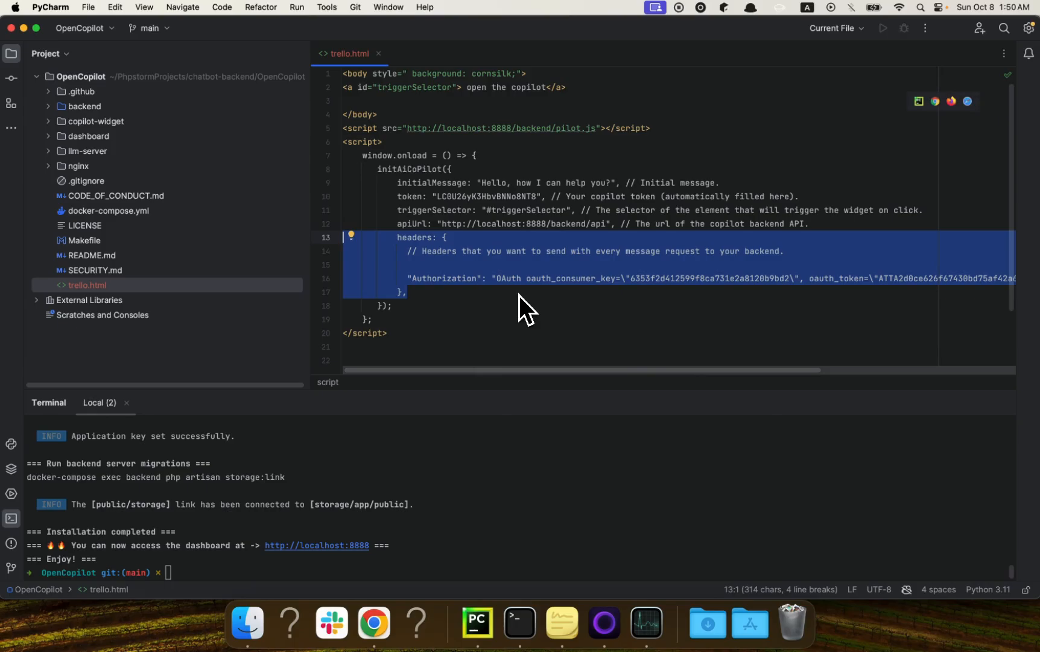
pyautogui.click(453, 281)
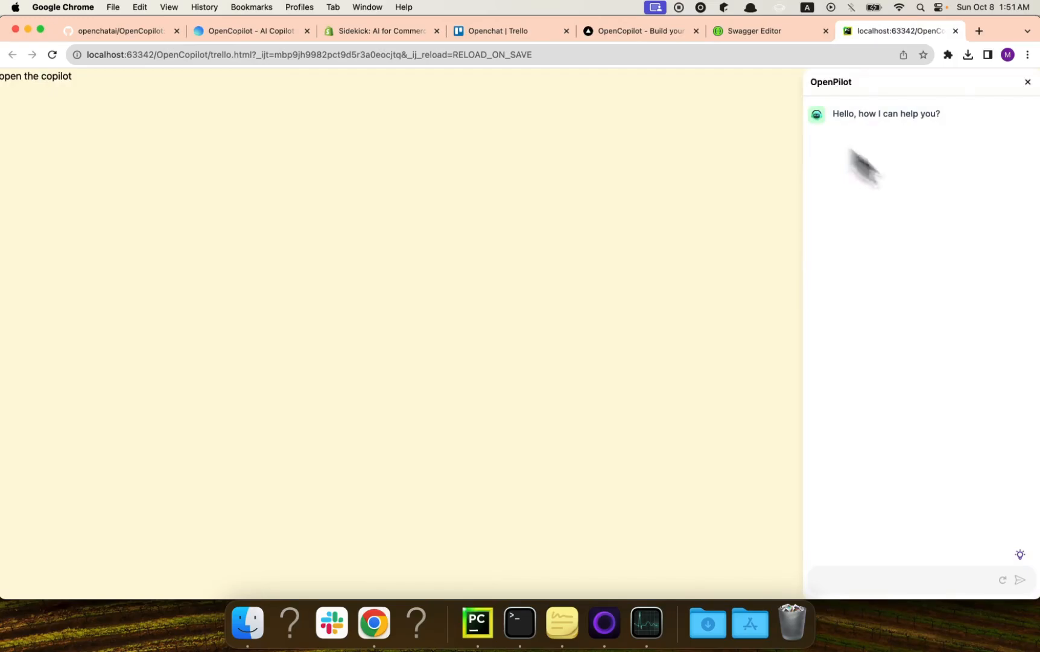
pyautogui.moveTo(919, 421)
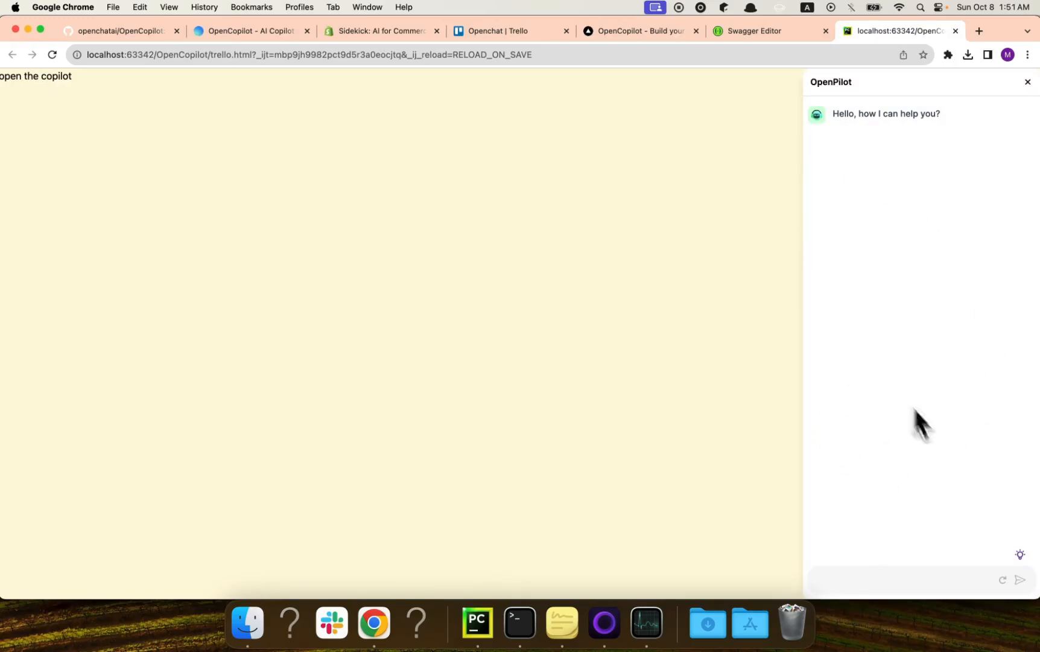
pyautogui.moveTo(799, 425)
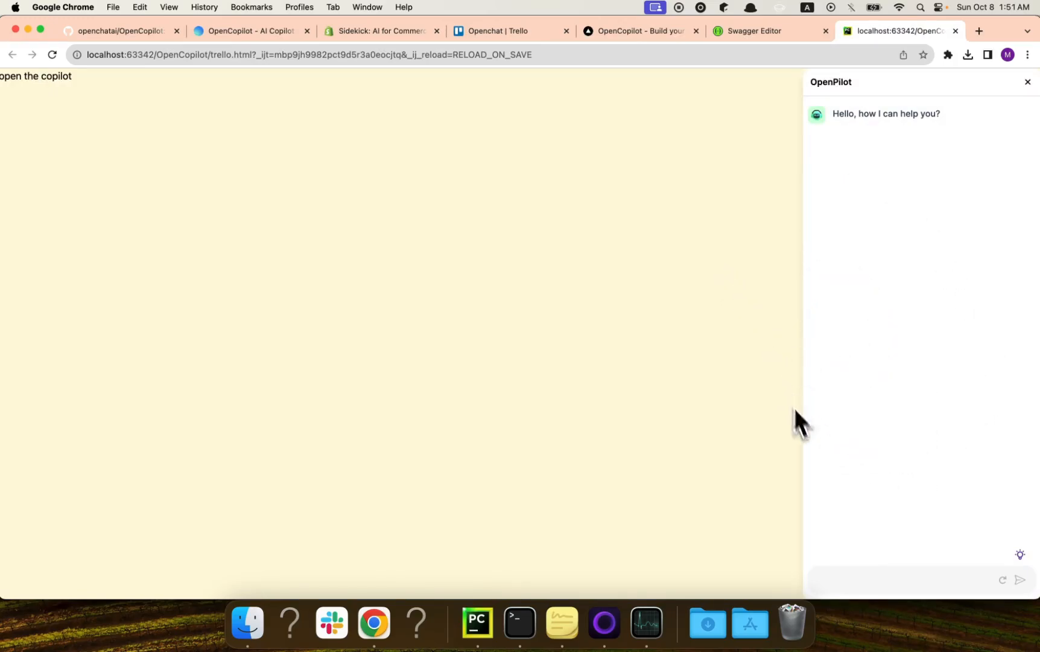
# - Ask the copilot to create a new board called Test, then open the returned link
pyautogui.click(902, 581)
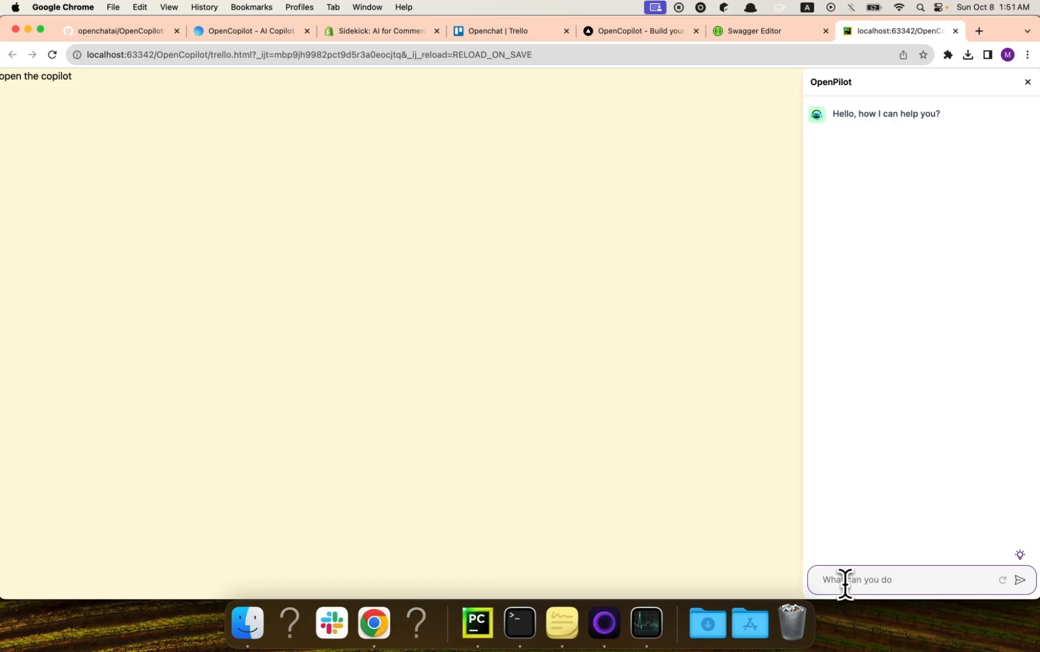
pyautogui.click(1019, 579)
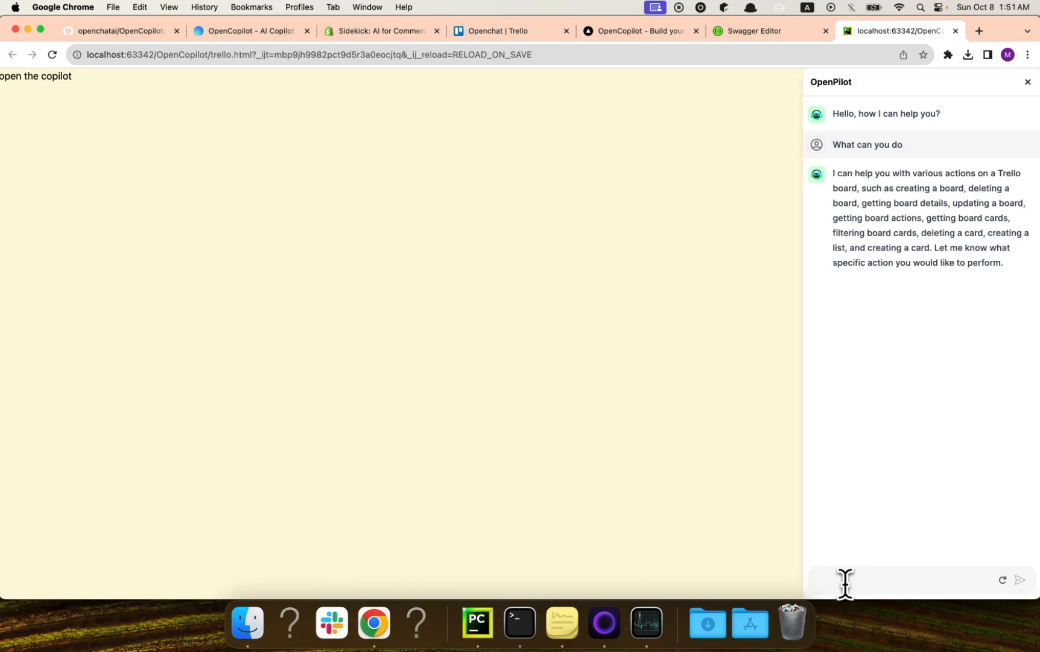
pyautogui.moveTo(857, 314)
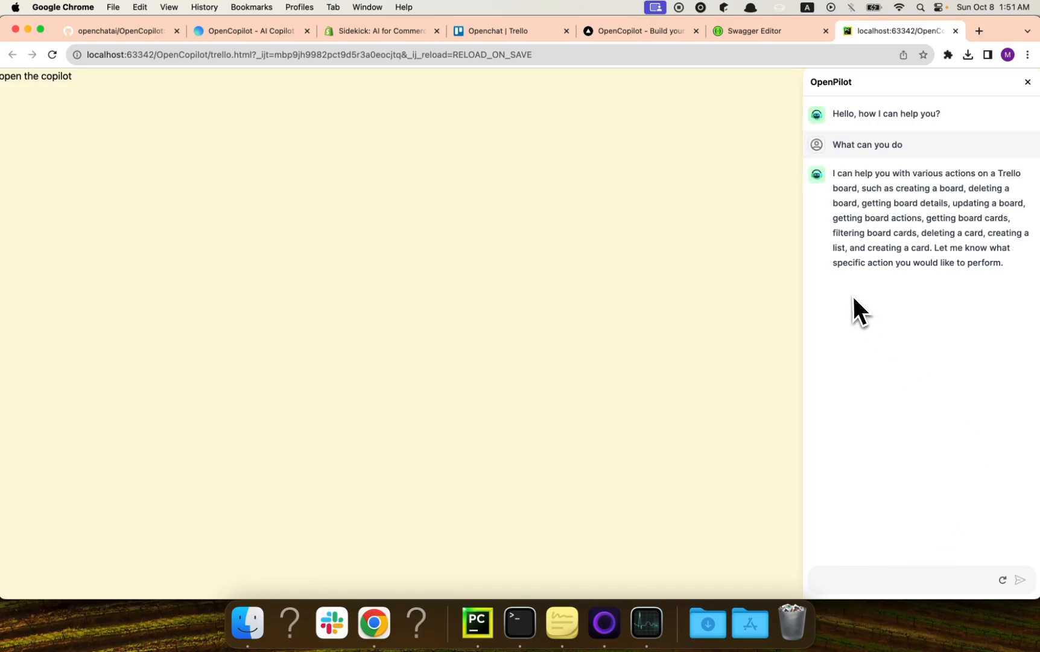
pyautogui.moveTo(856, 279)
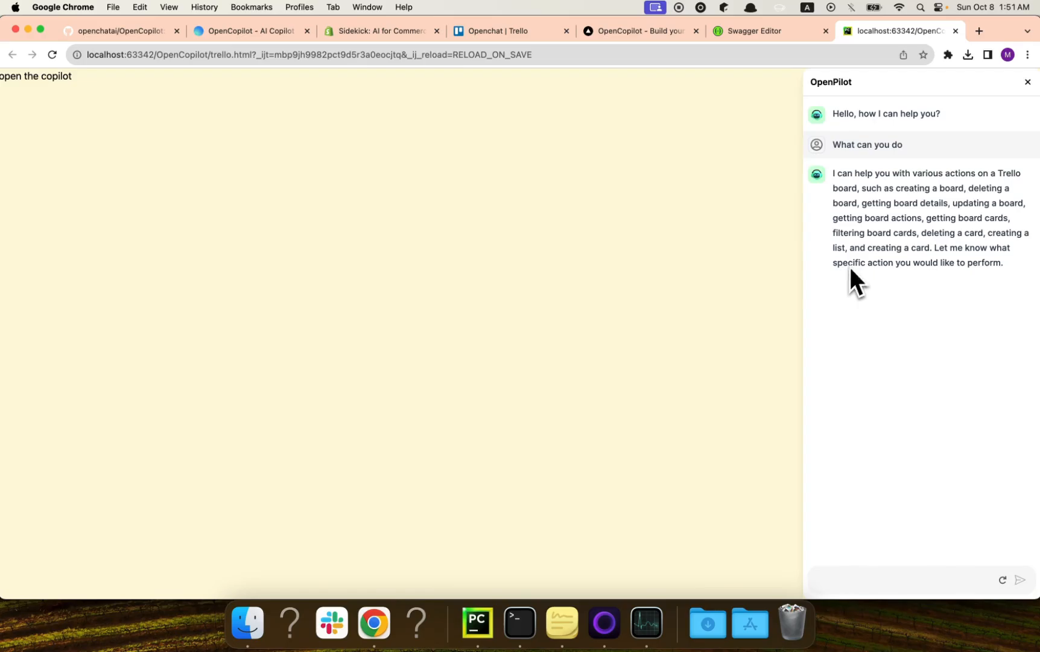
pyautogui.moveTo(1003, 173)
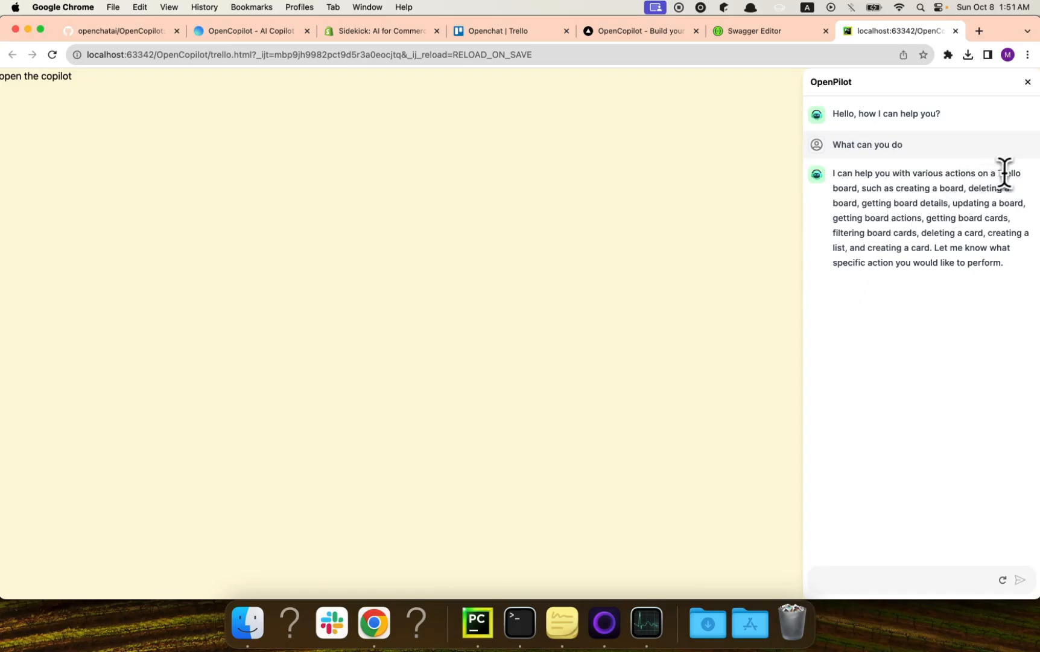
pyautogui.moveTo(958, 209)
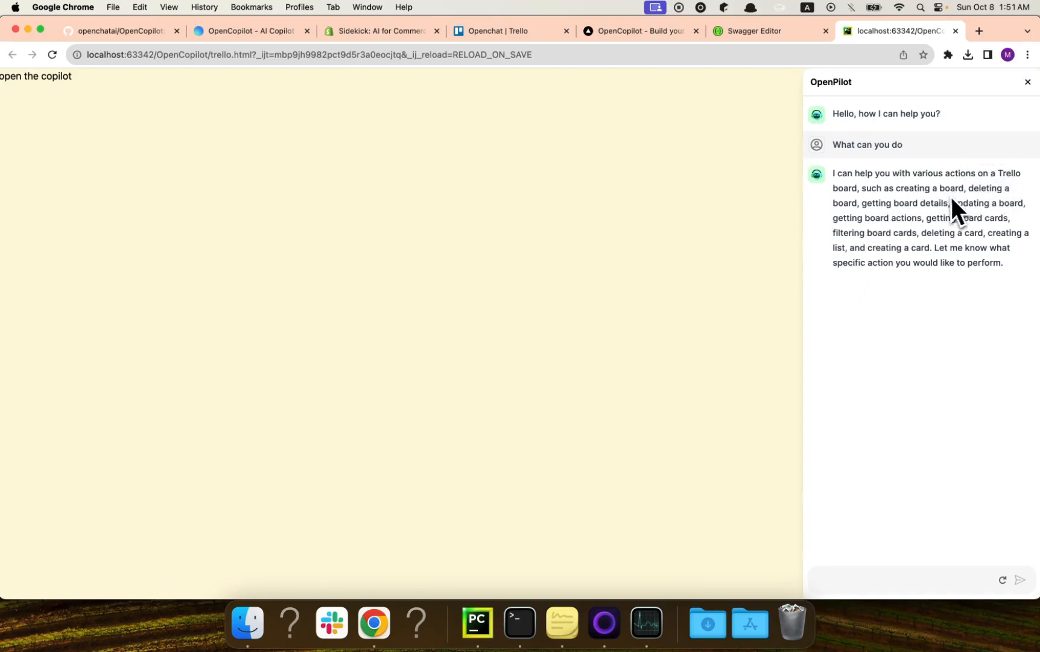
pyautogui.moveTo(936, 270)
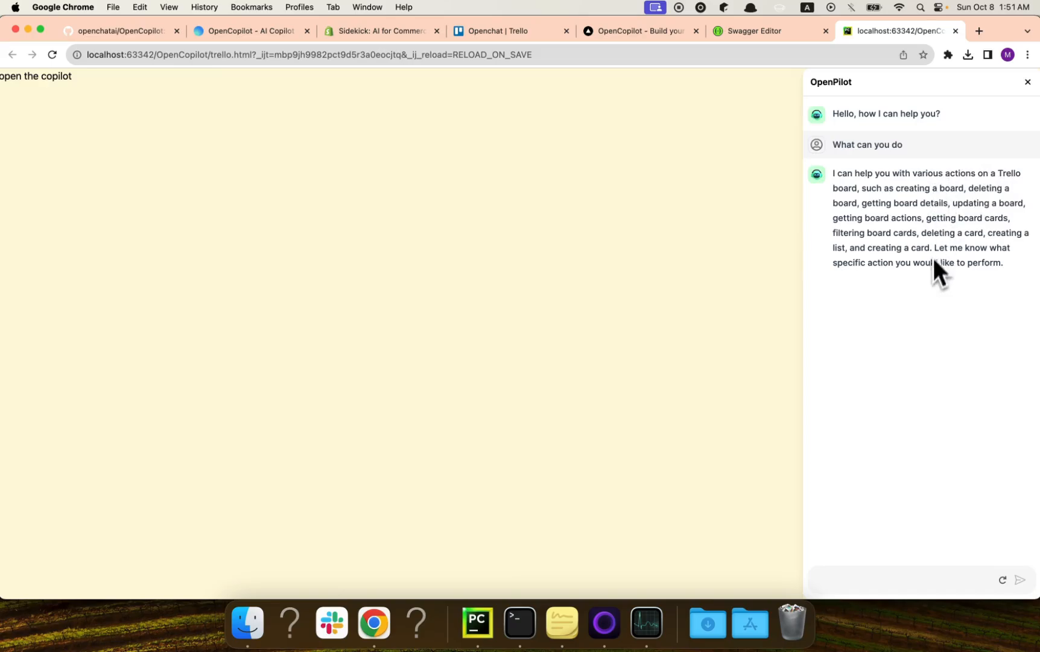
pyautogui.moveTo(940, 286)
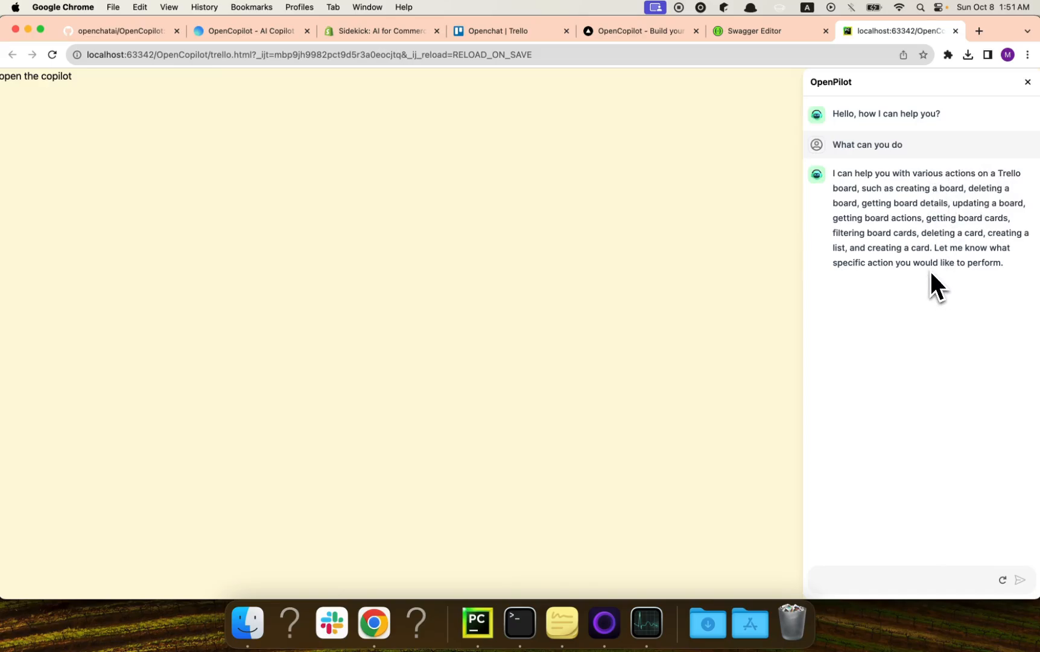
pyautogui.moveTo(825, 224)
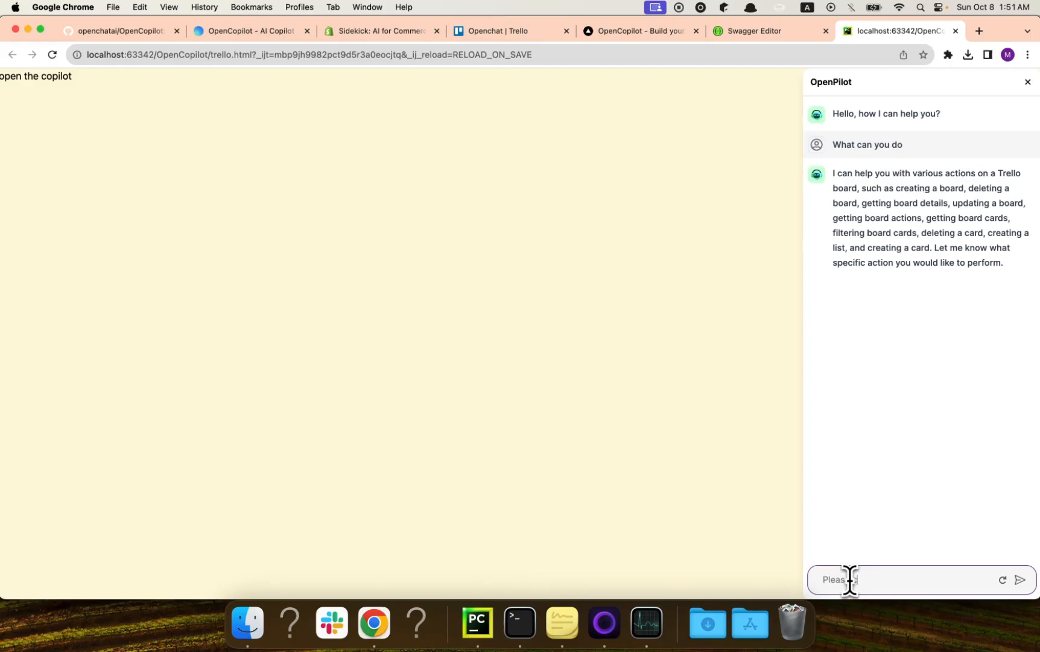
pyautogui.write('create a new board')
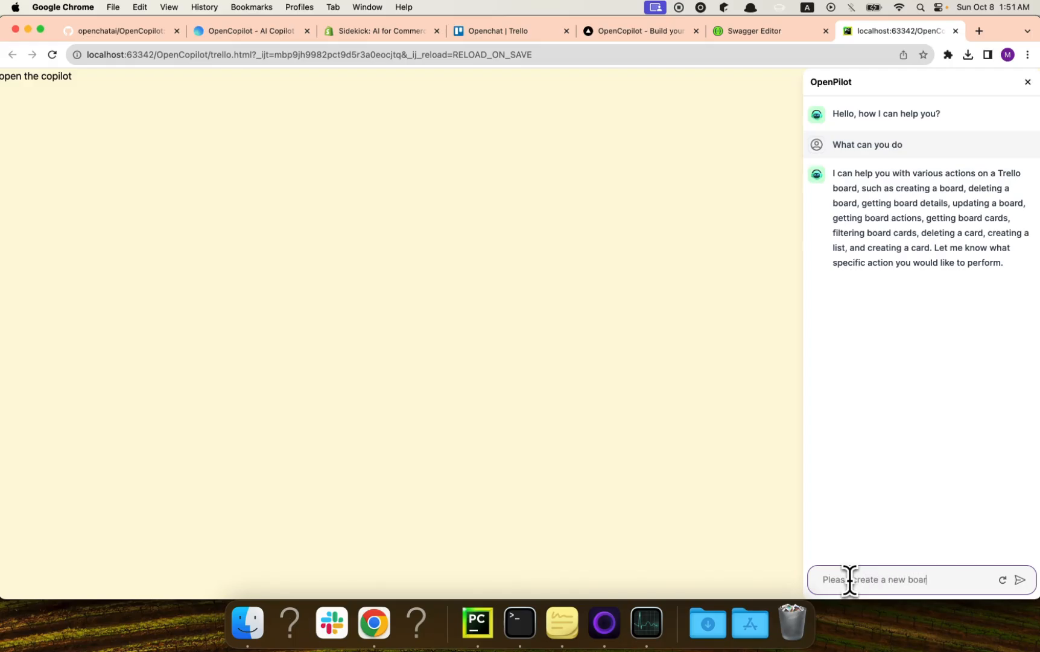
pyautogui.write('d called')
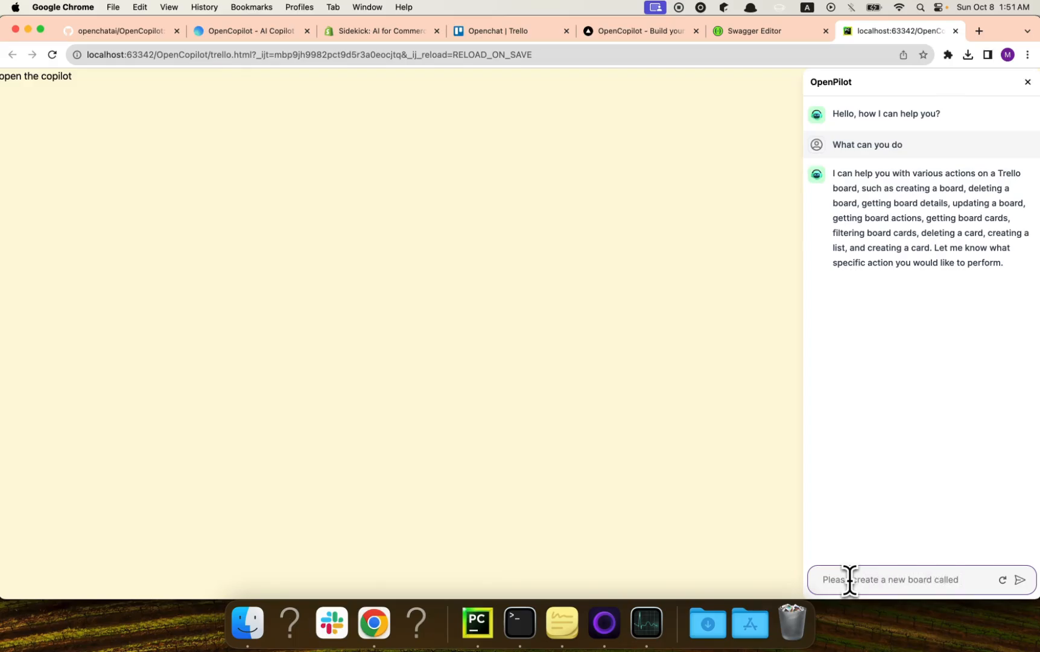
pyautogui.write('Test')
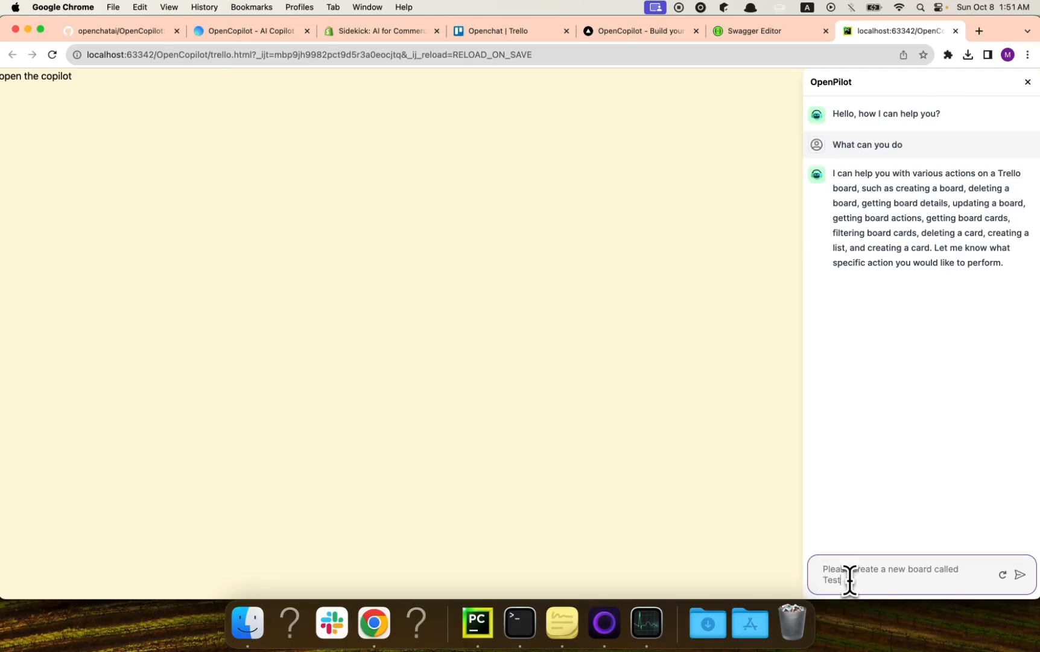
pyautogui.click(1020, 575)
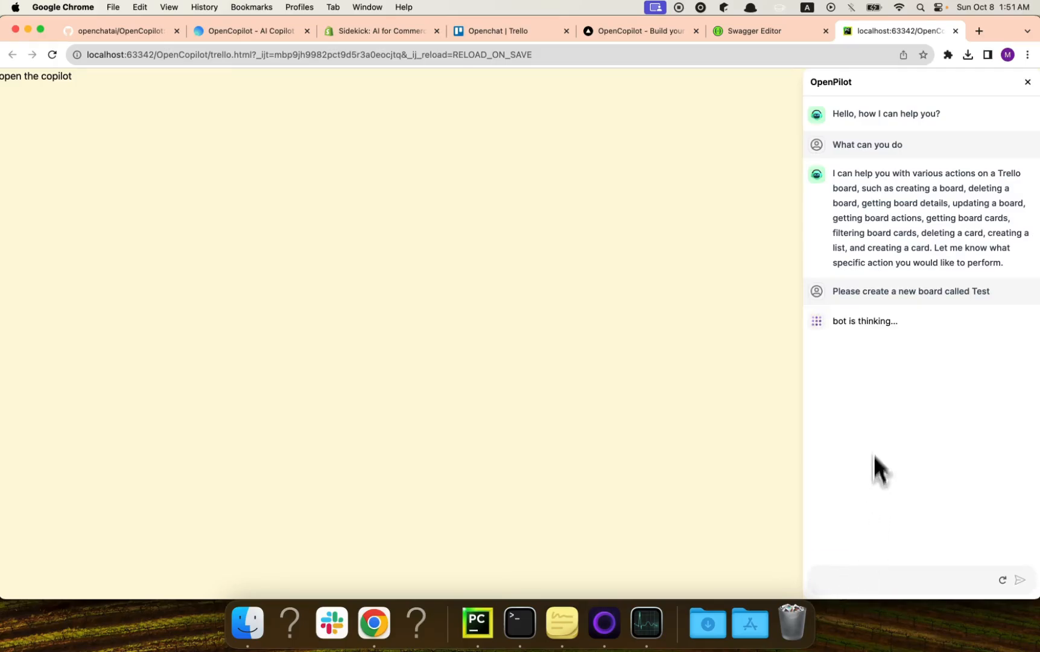
pyautogui.moveTo(878, 319)
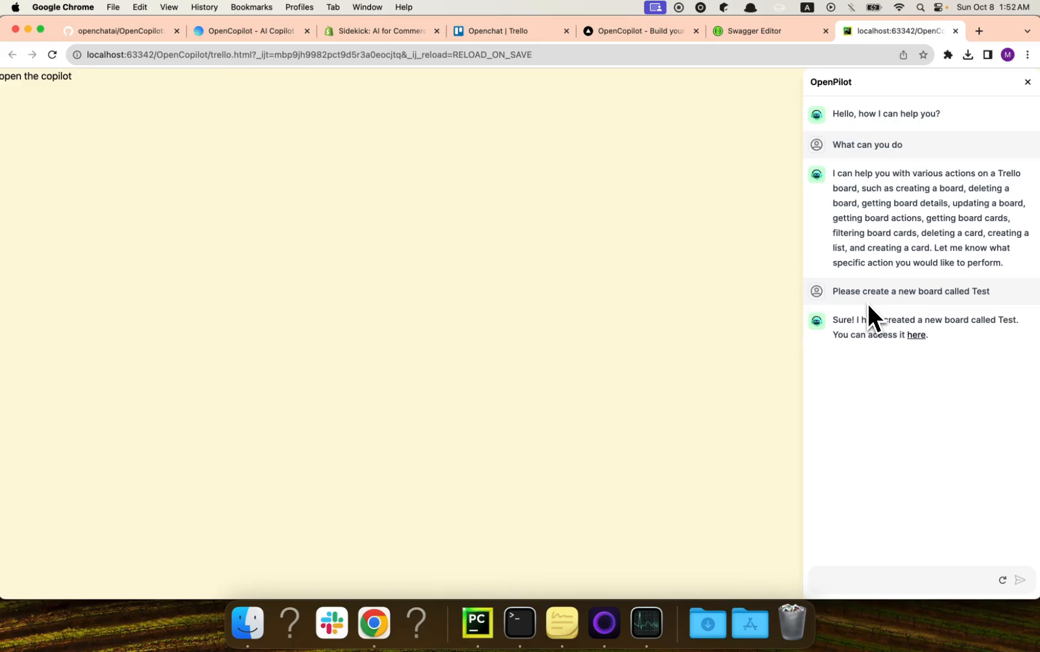
pyautogui.moveTo(915, 335)
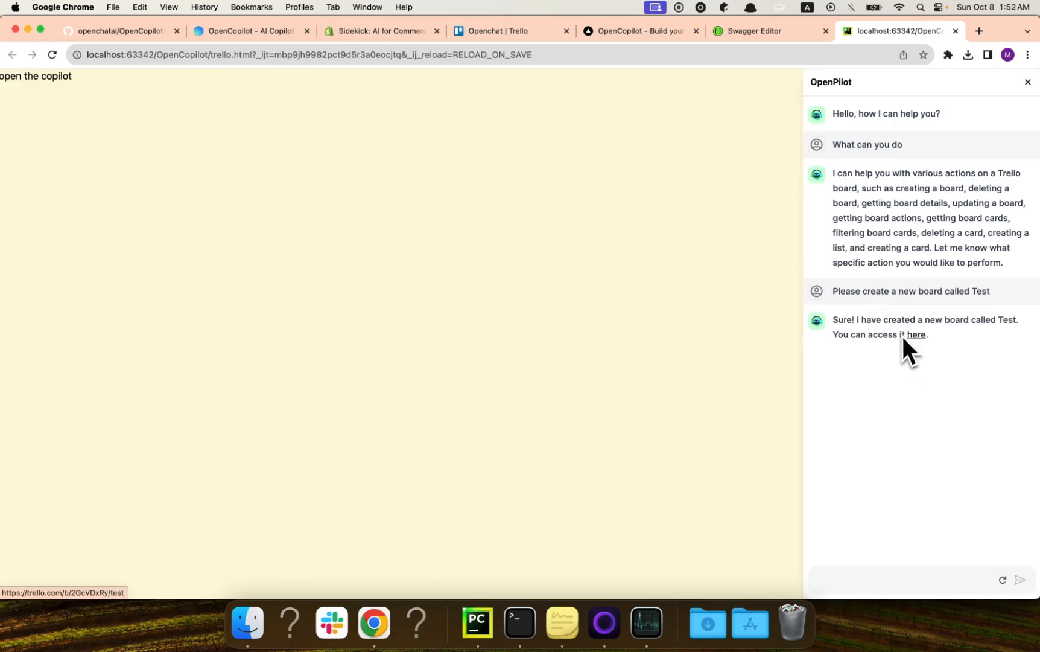
pyautogui.moveTo(916, 334)
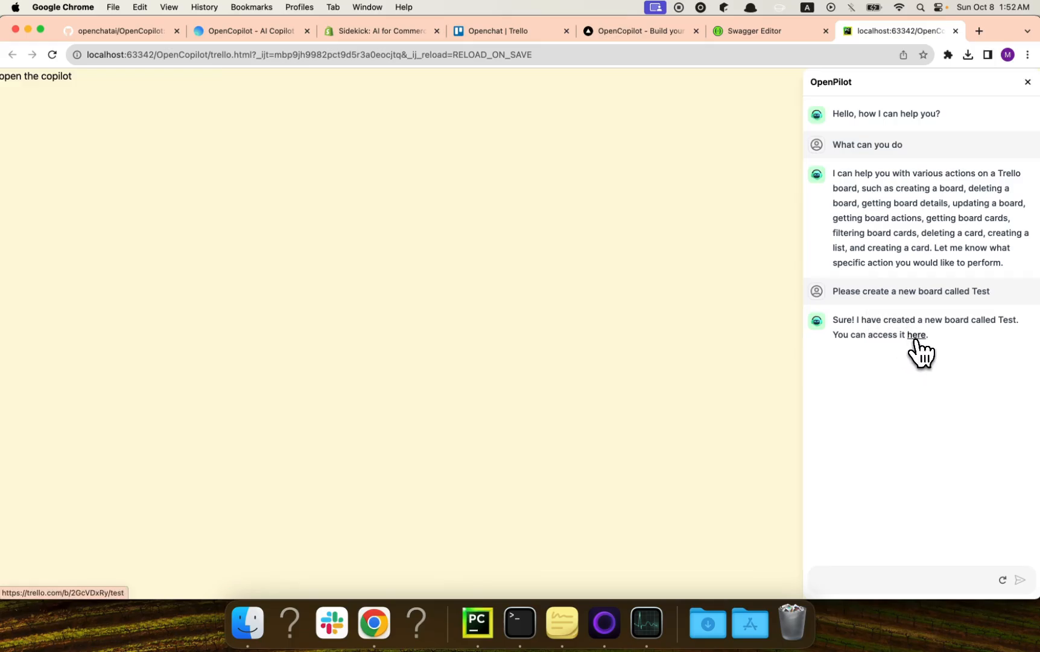
pyautogui.click(915, 334)
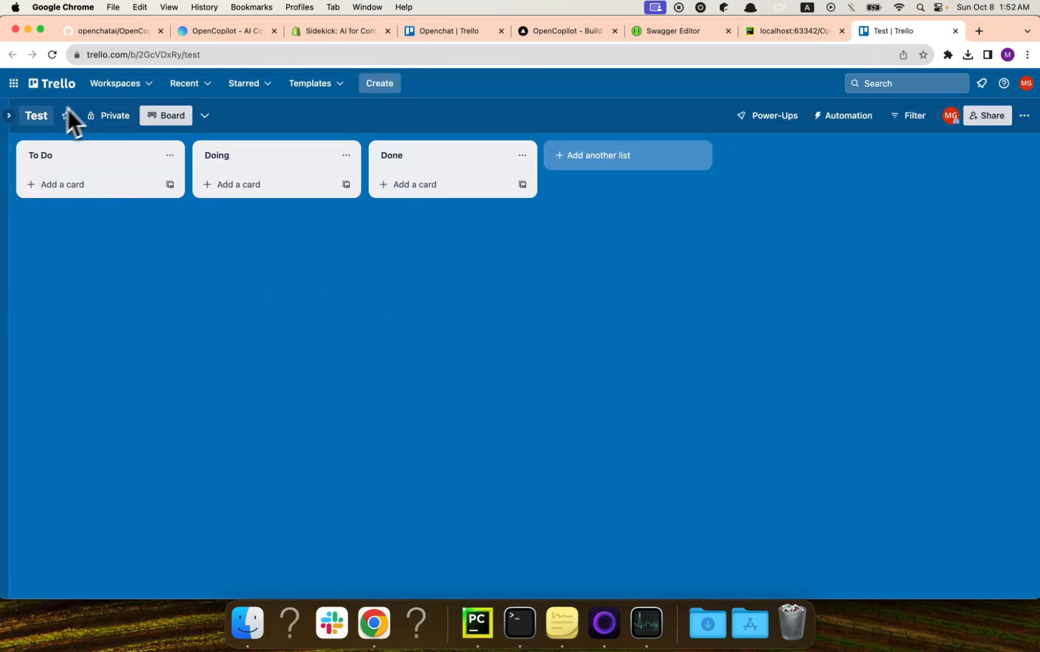
# - Confirm Test appears among the workspace's boards in Trello, then return to the copilot tab
pyautogui.click(447, 31)
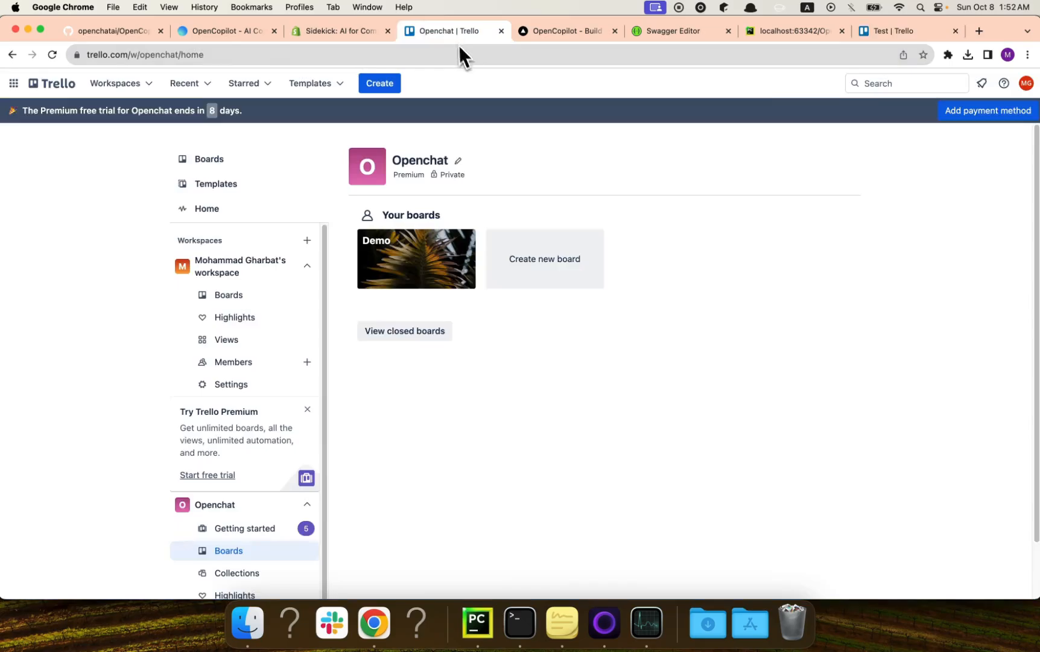
pyautogui.moveTo(301, 355)
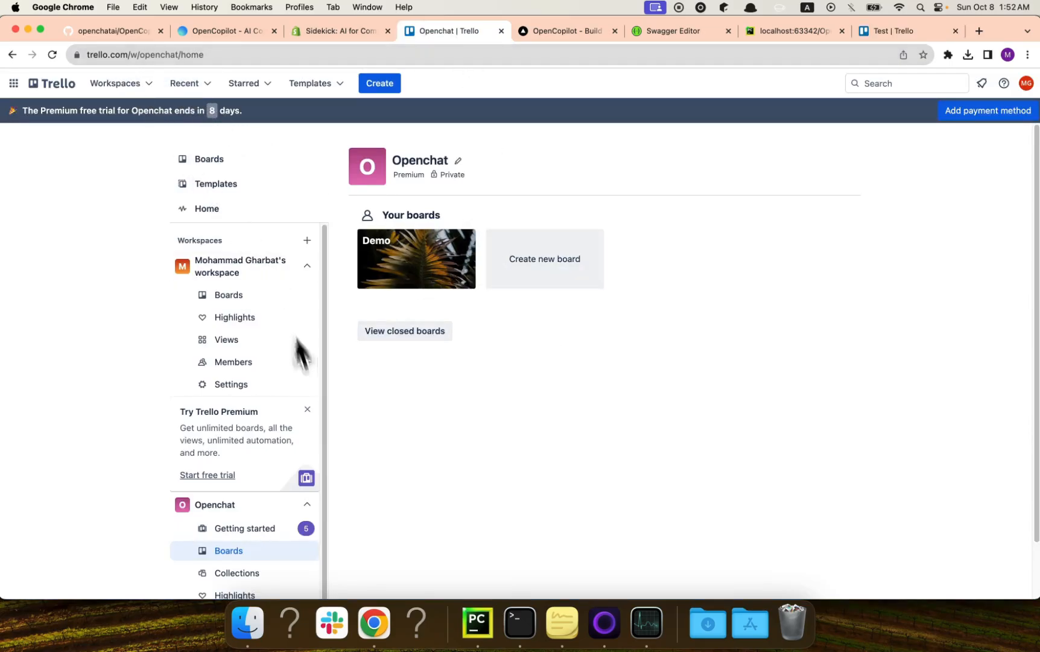
pyautogui.scroll(-3)
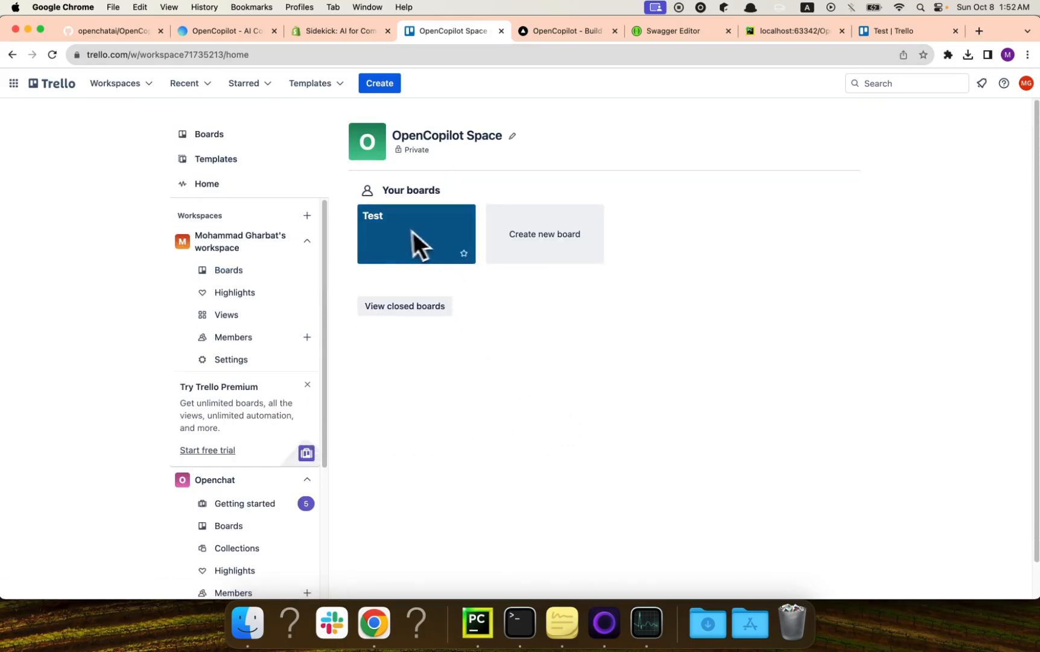
pyautogui.moveTo(496, 403)
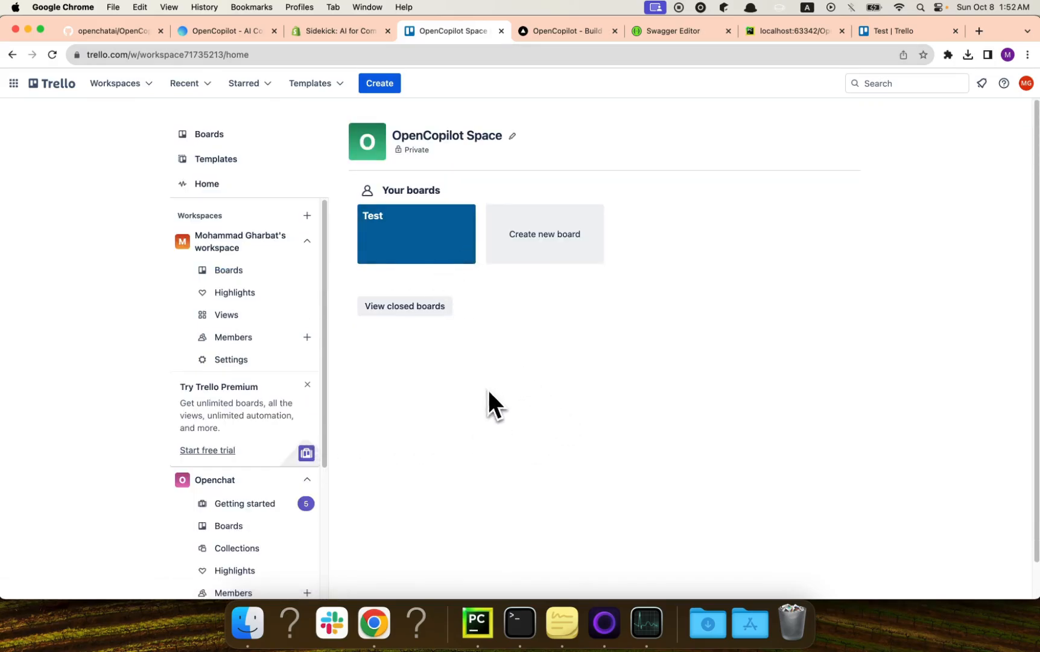
pyautogui.moveTo(416, 227)
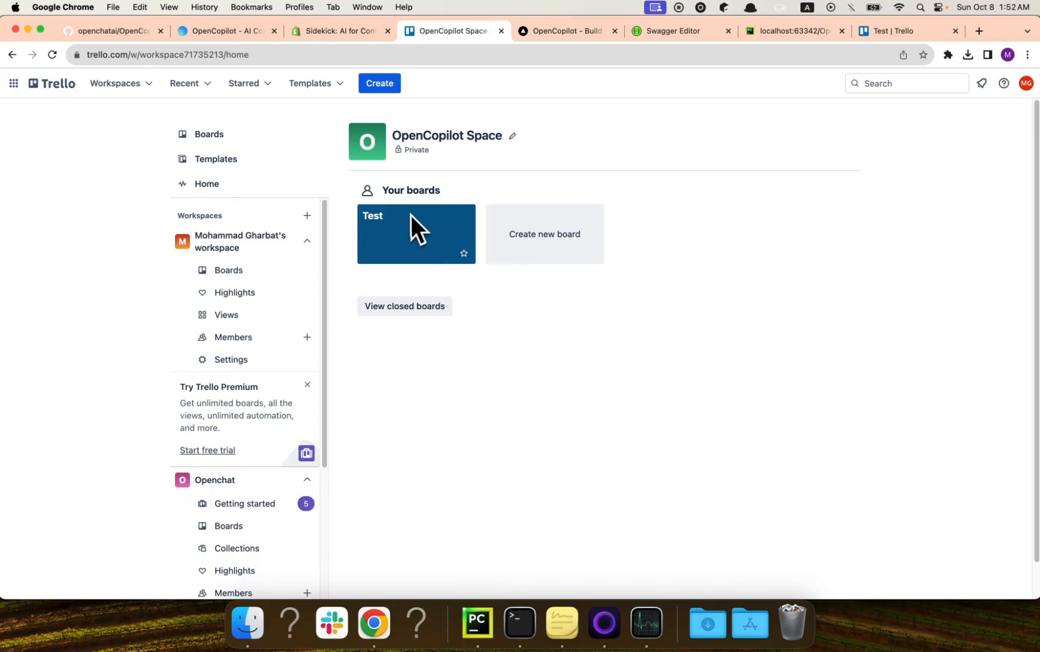
pyautogui.moveTo(415, 240)
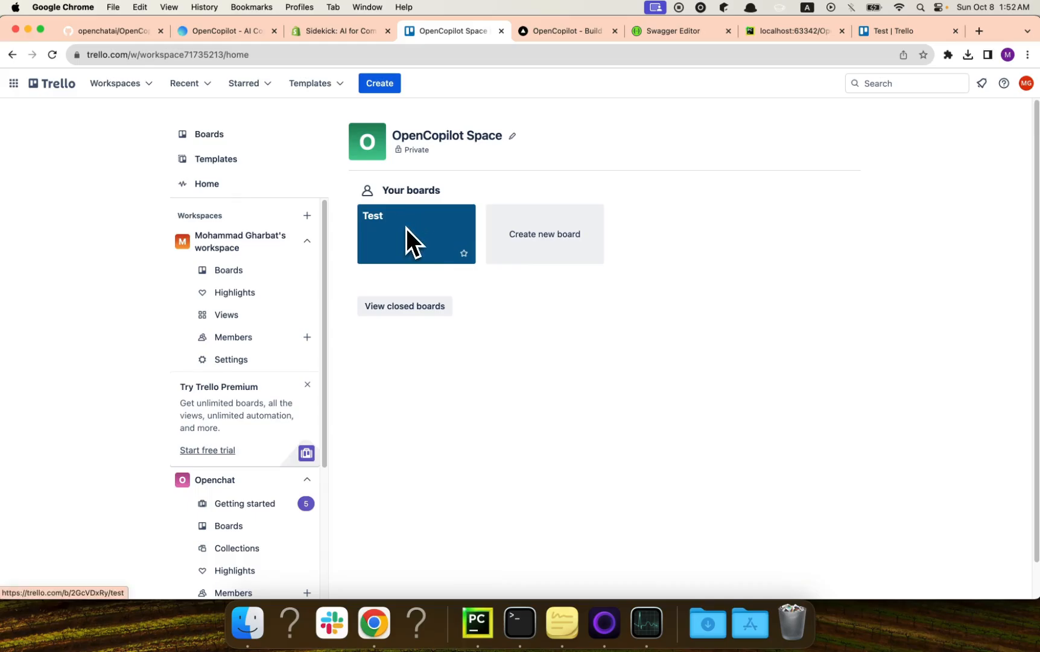
pyautogui.moveTo(526, 370)
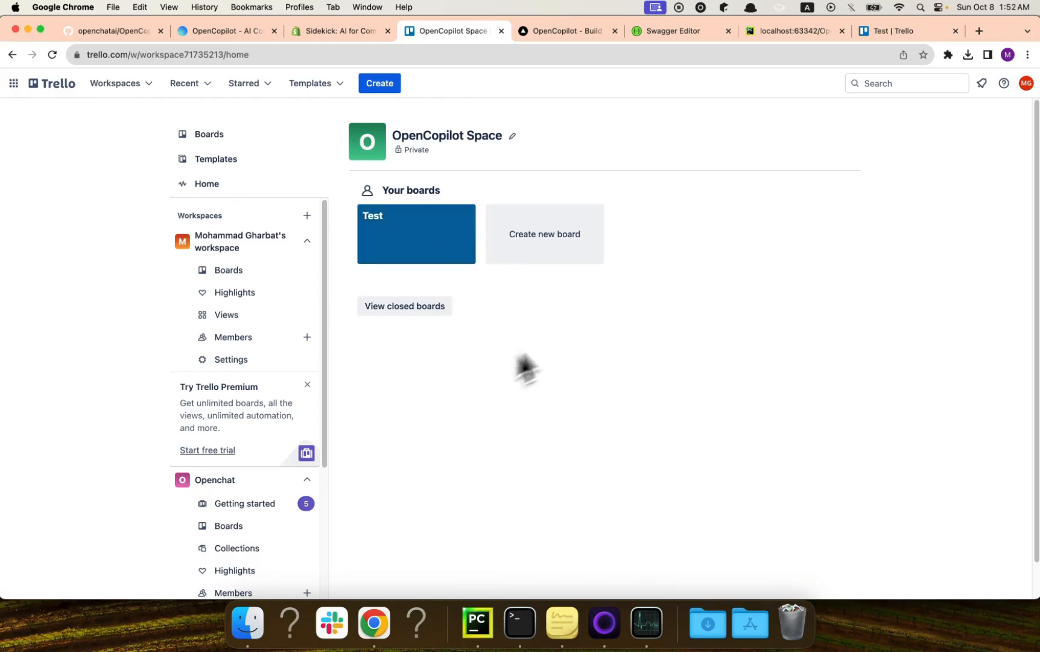
pyautogui.moveTo(728, 71)
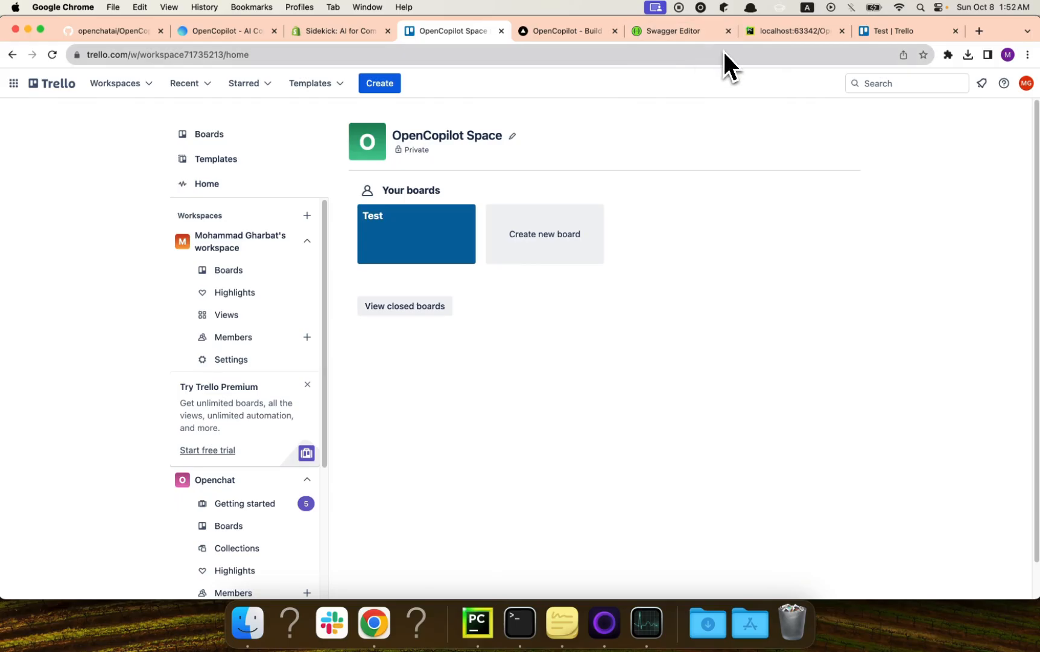
pyautogui.click(786, 31)
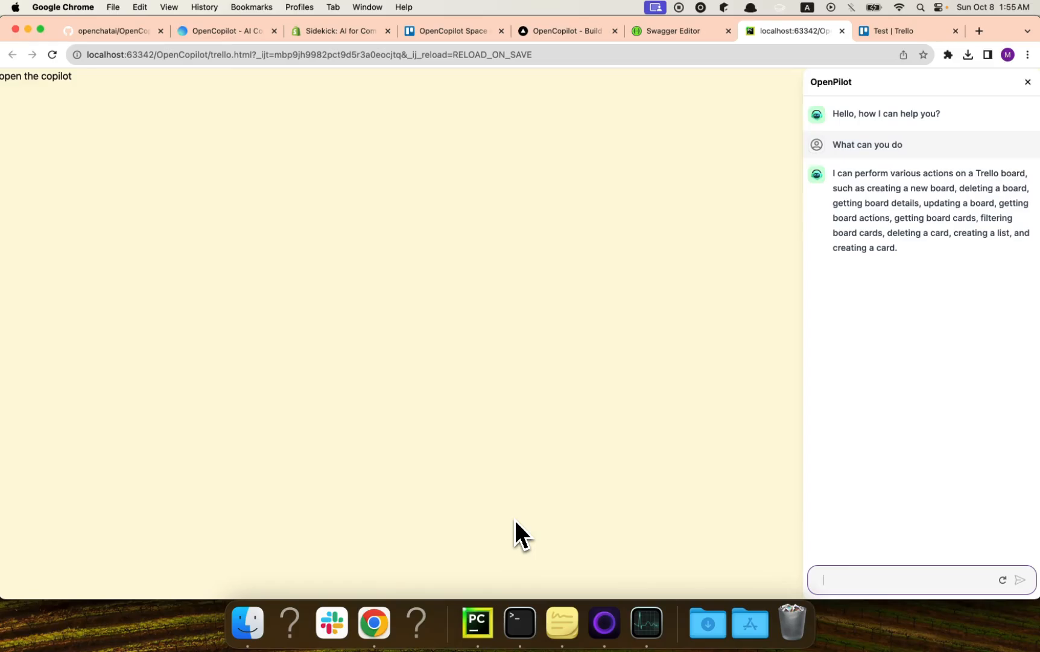
# - Request a migration project board with a list and a card on why it's important
pyautogui.write('migration project, add a list and then add the card about why this project is super important for the company')
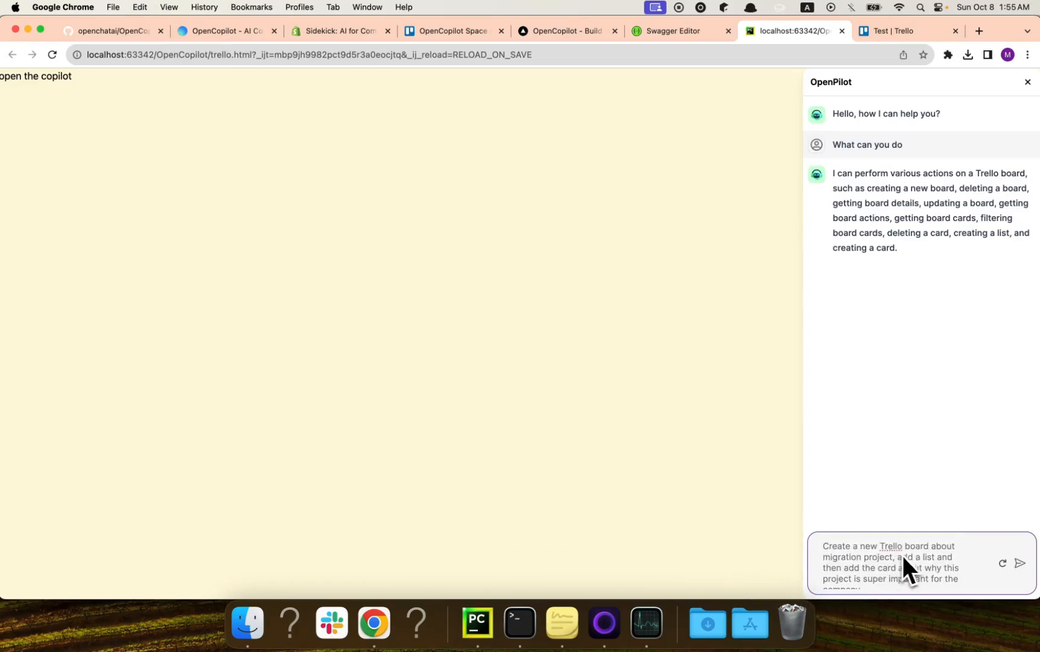
pyautogui.moveTo(876, 572)
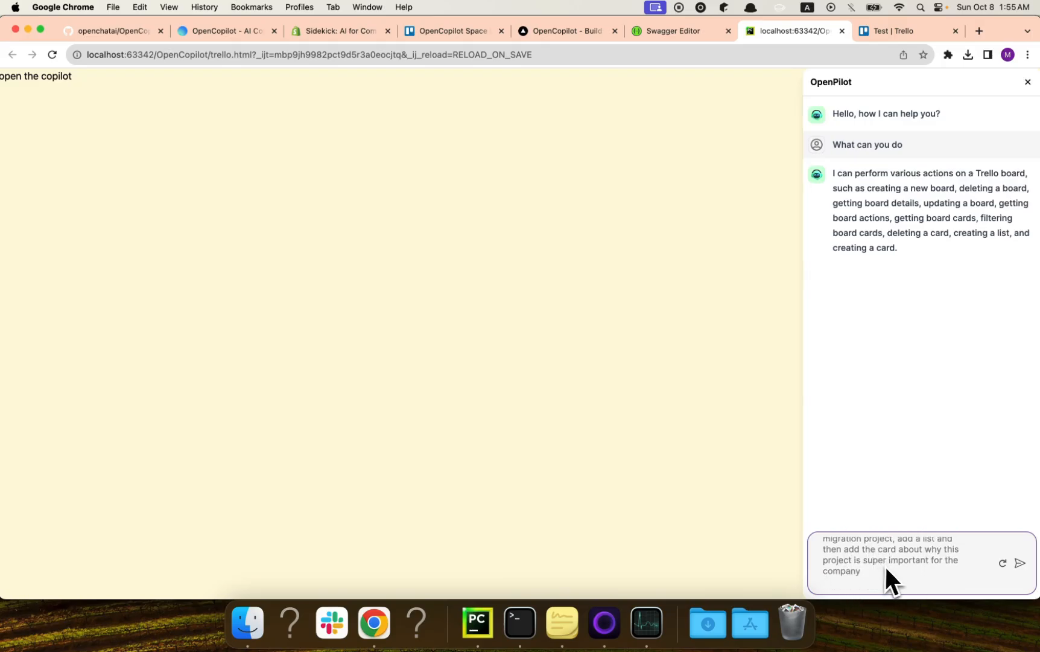
pyautogui.moveTo(895, 590)
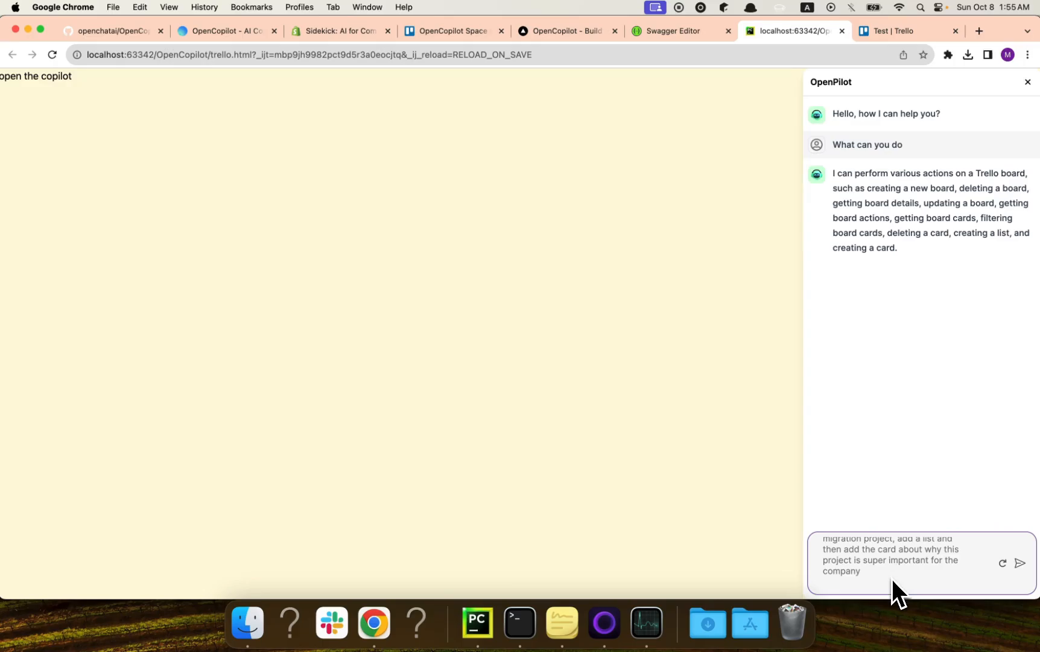
pyautogui.click(1020, 563)
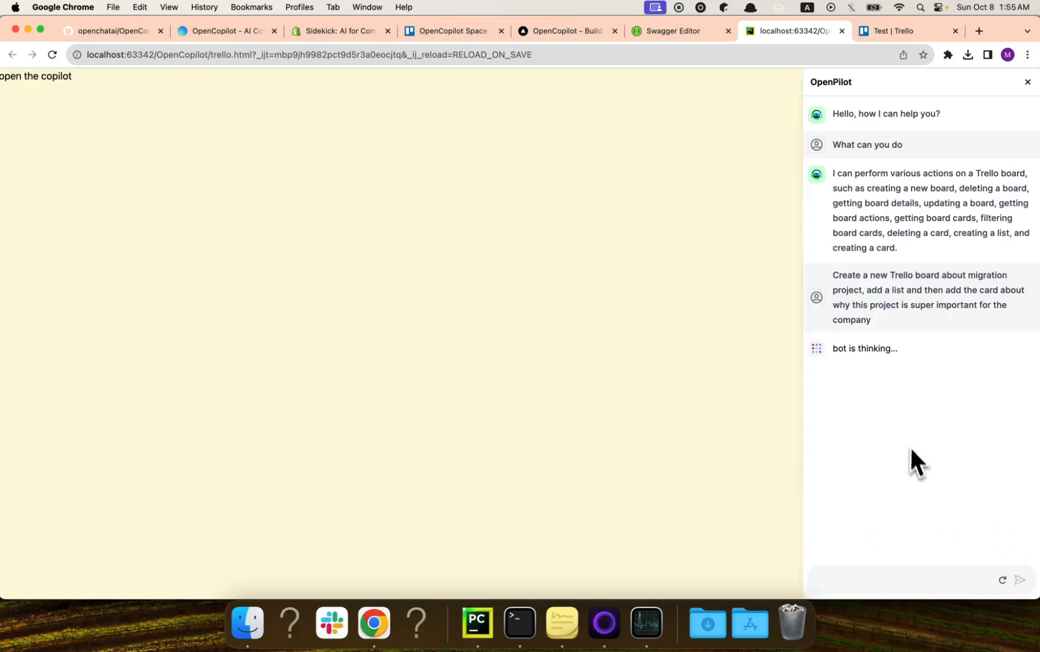
pyautogui.moveTo(906, 432)
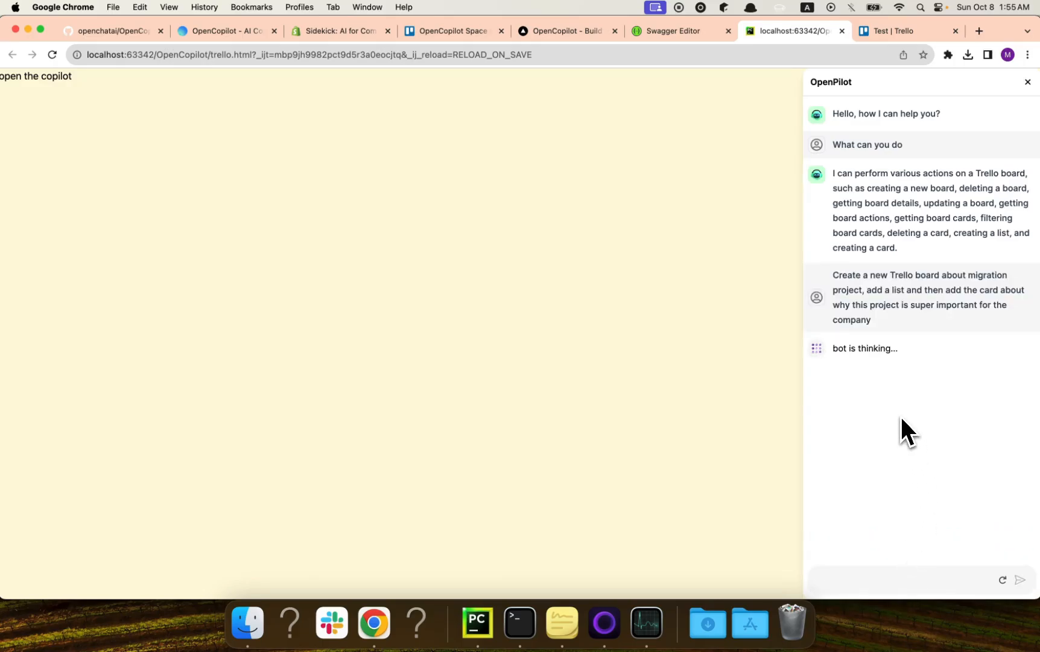
pyautogui.moveTo(894, 407)
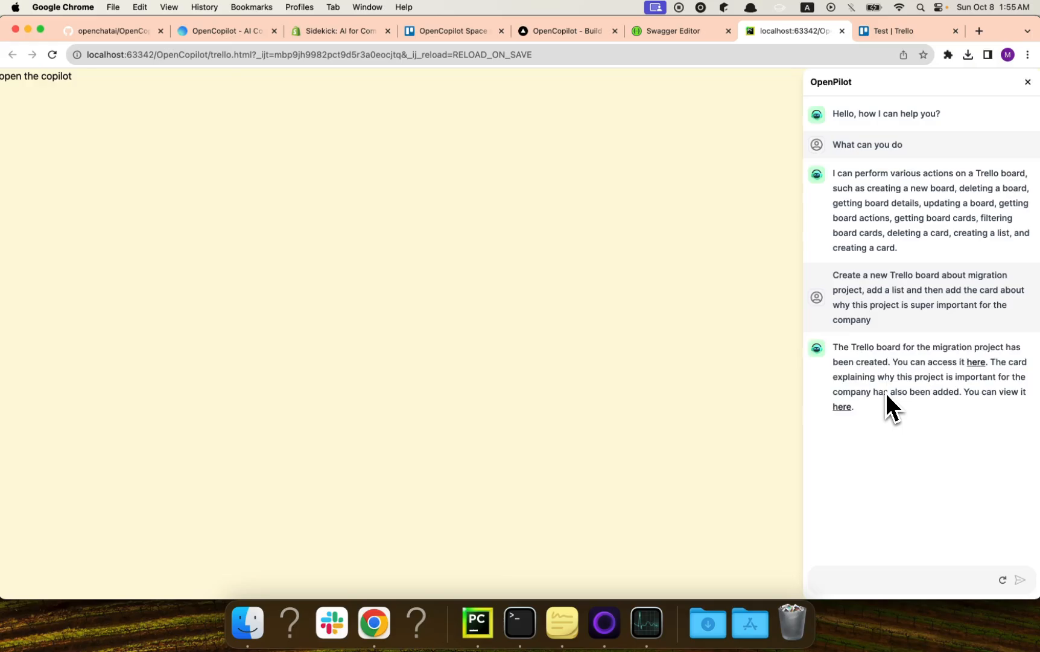
pyautogui.moveTo(903, 389)
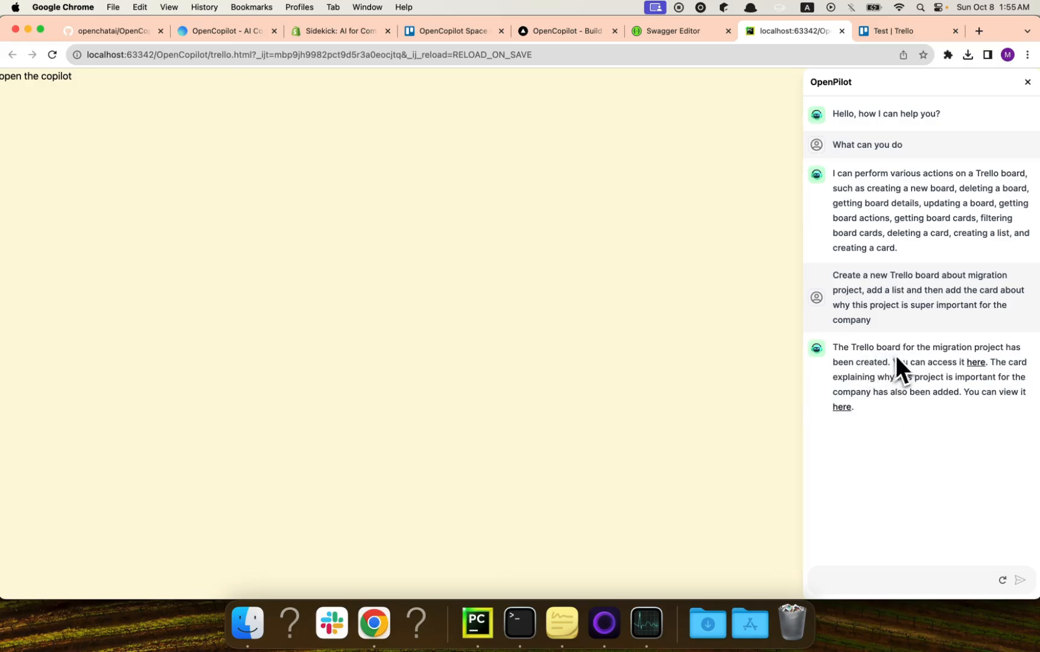
pyautogui.moveTo(938, 391)
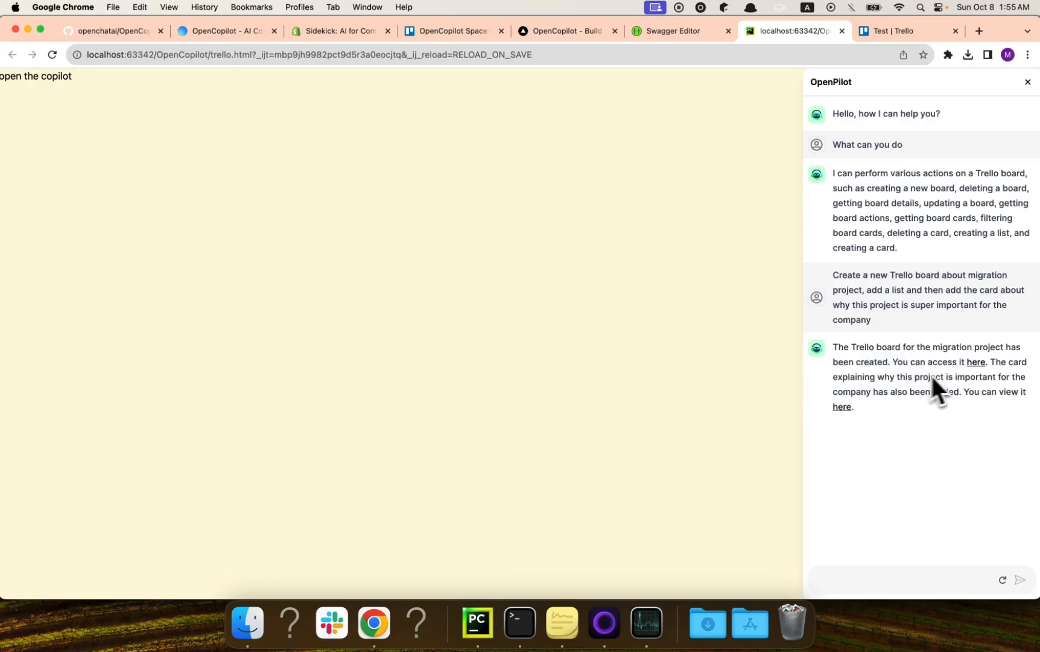
pyautogui.moveTo(866, 439)
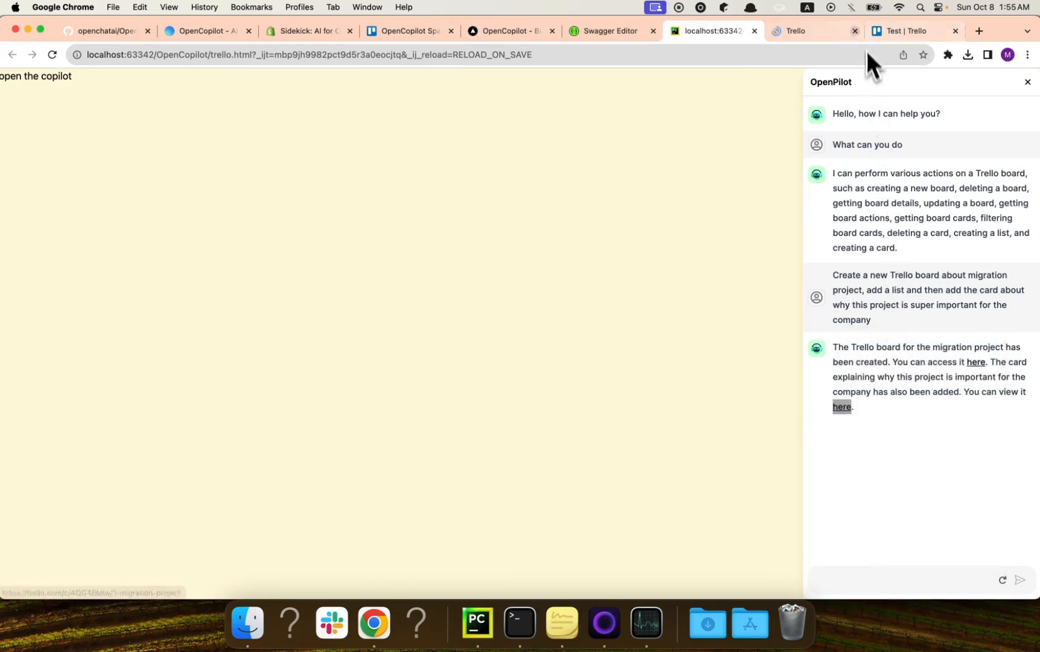
# - Inspect the new migration project card and board, then switch back to the OpenCopilot tab
pyautogui.click(840, 406)
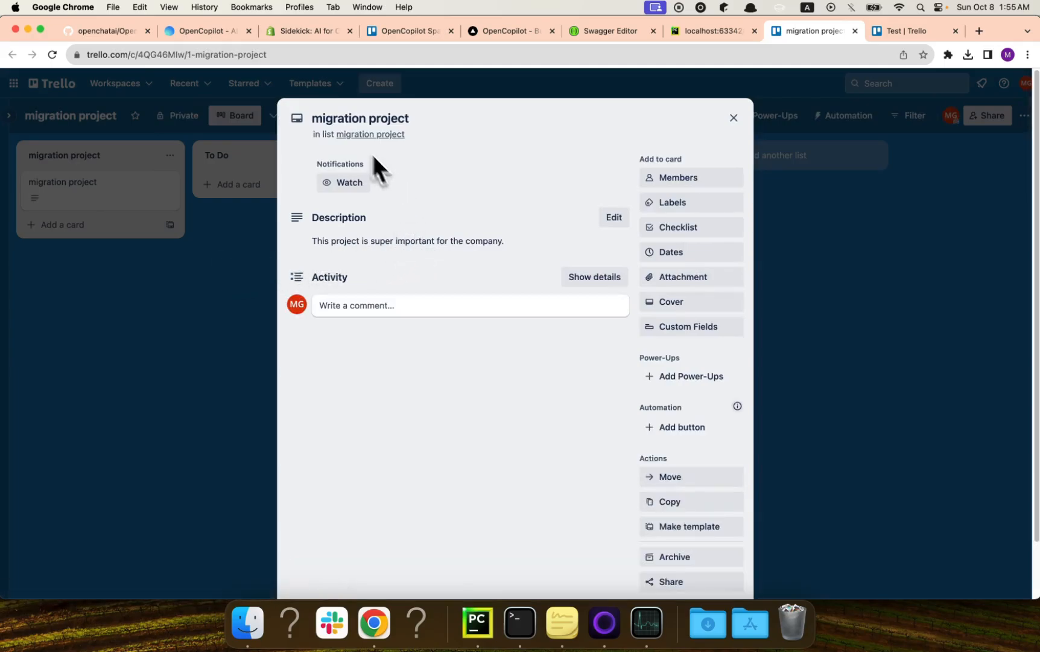
pyautogui.moveTo(335, 136)
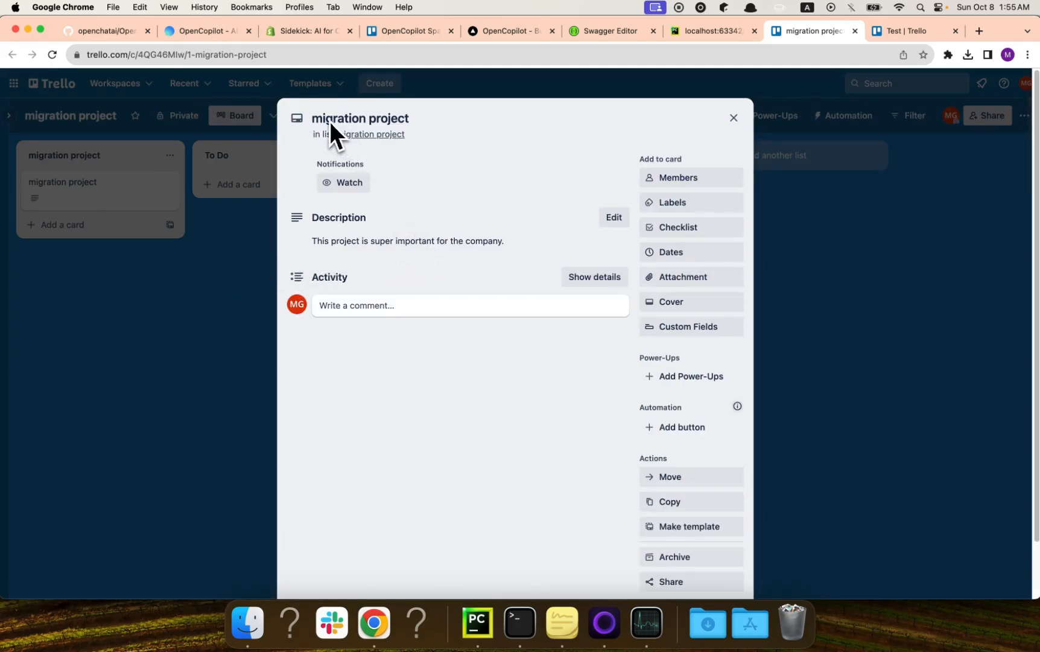
pyautogui.moveTo(32, 134)
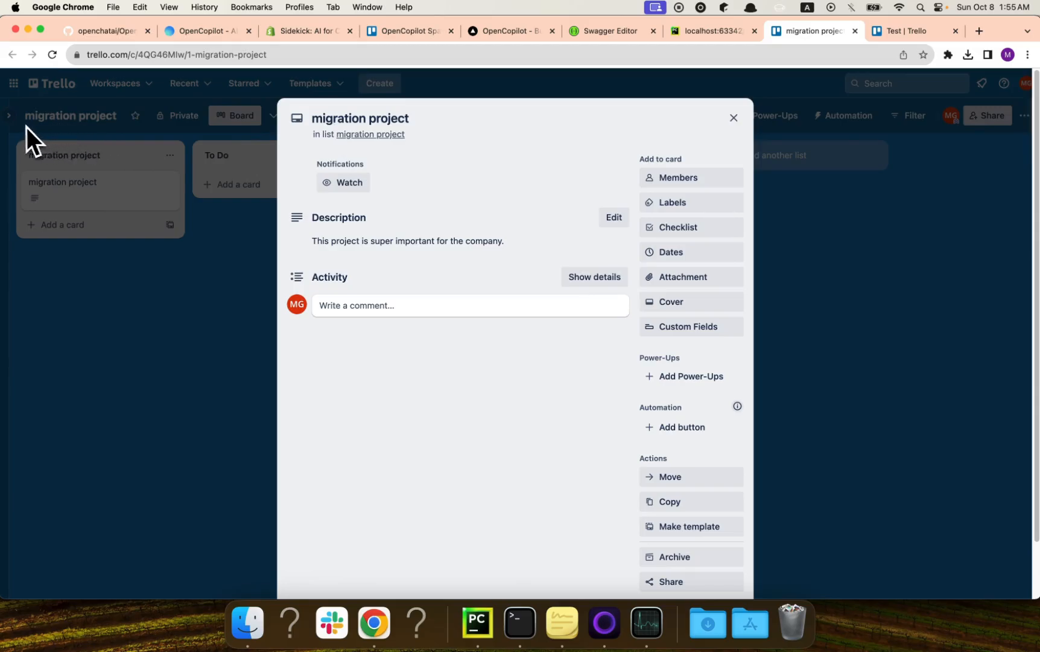
pyautogui.moveTo(360, 139)
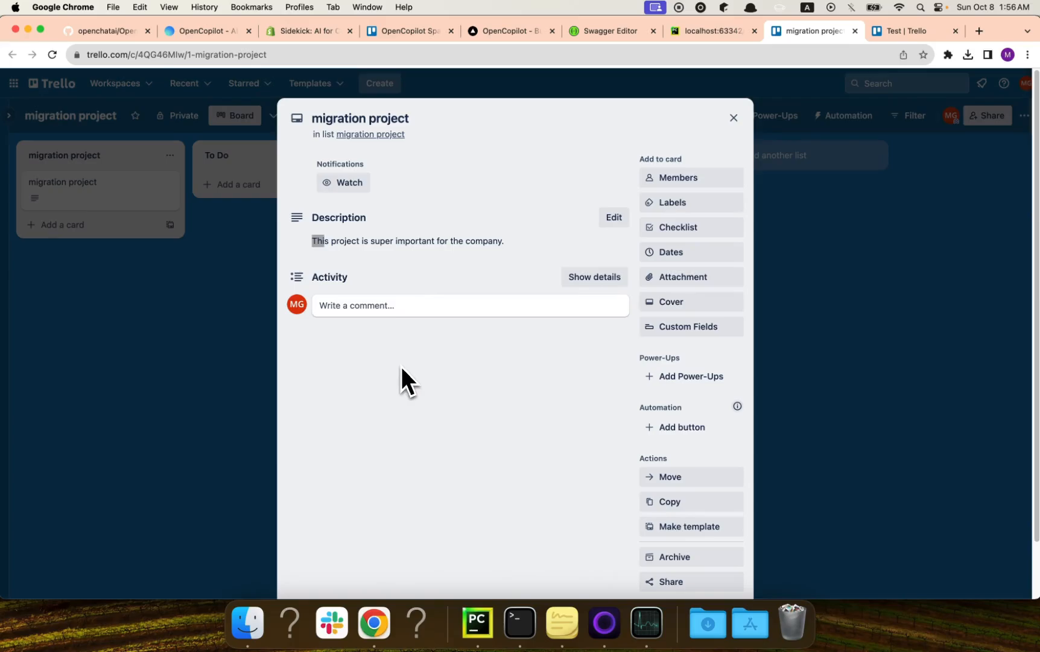
pyautogui.click(732, 118)
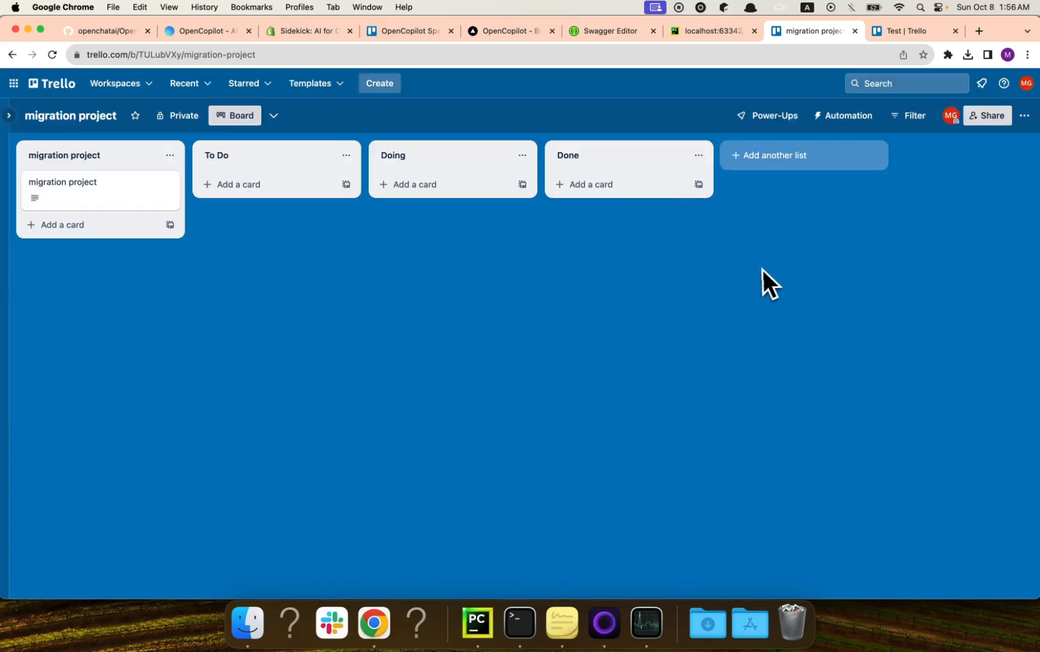
pyautogui.moveTo(459, 459)
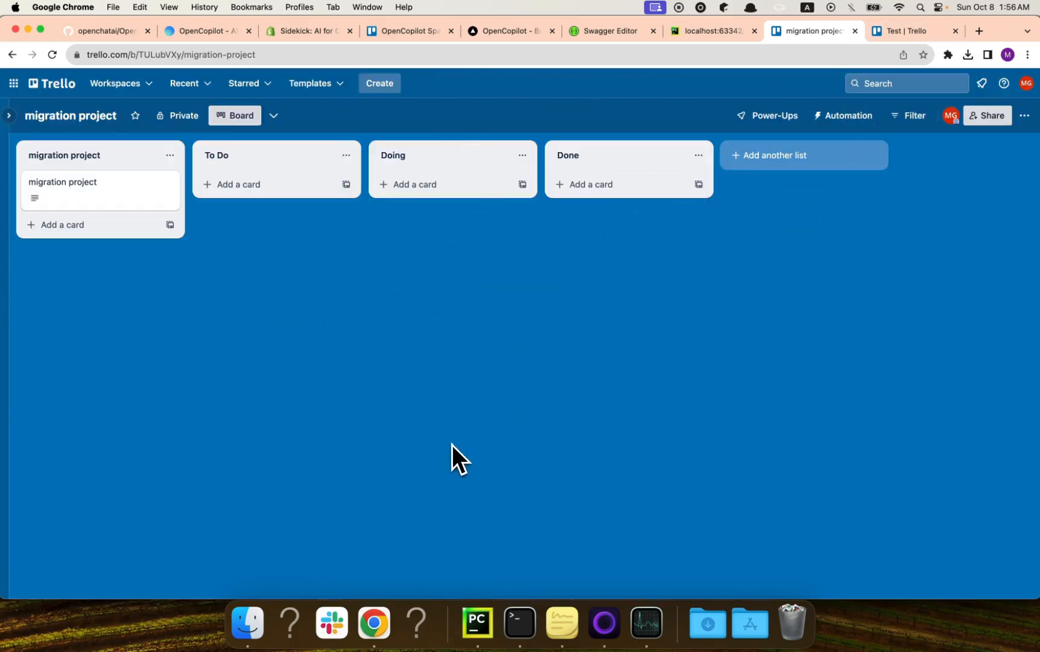
pyautogui.moveTo(809, 130)
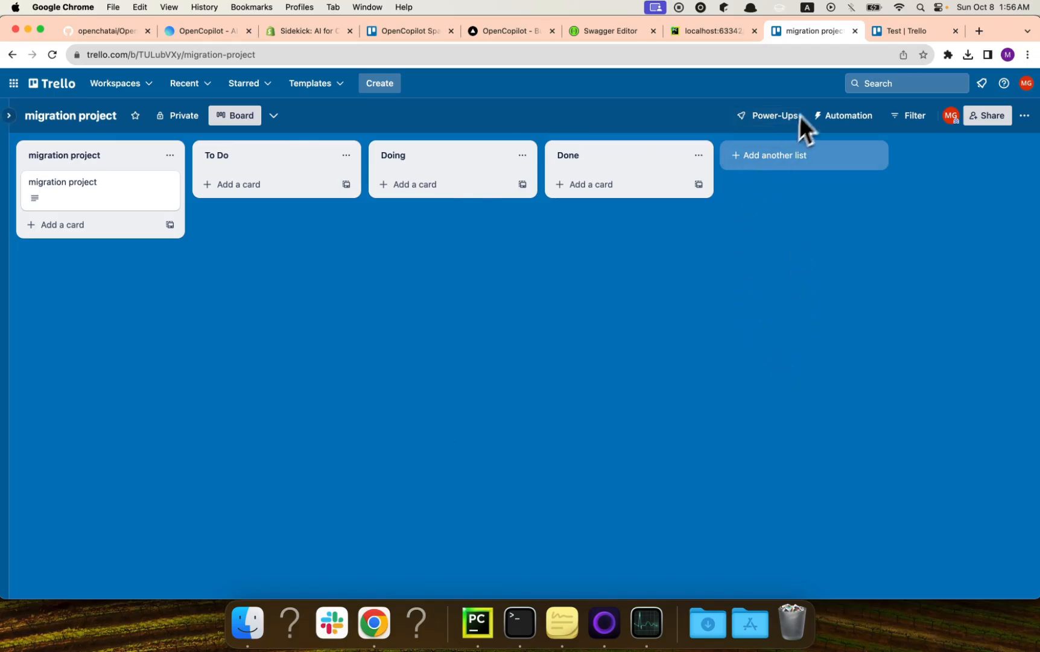
pyautogui.moveTo(835, 96)
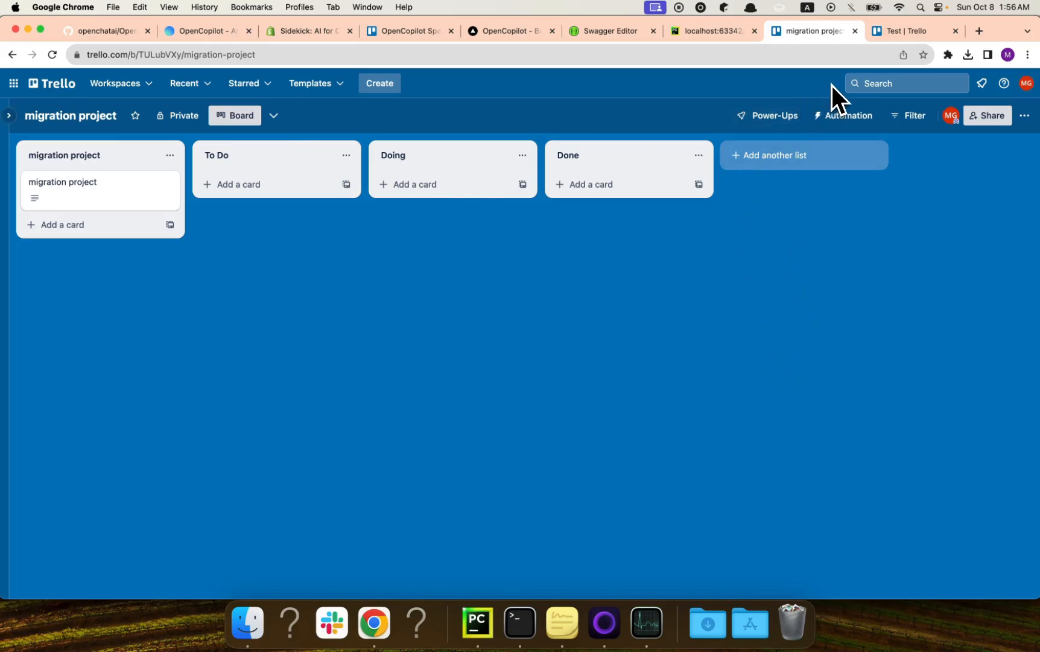
pyautogui.click(707, 31)
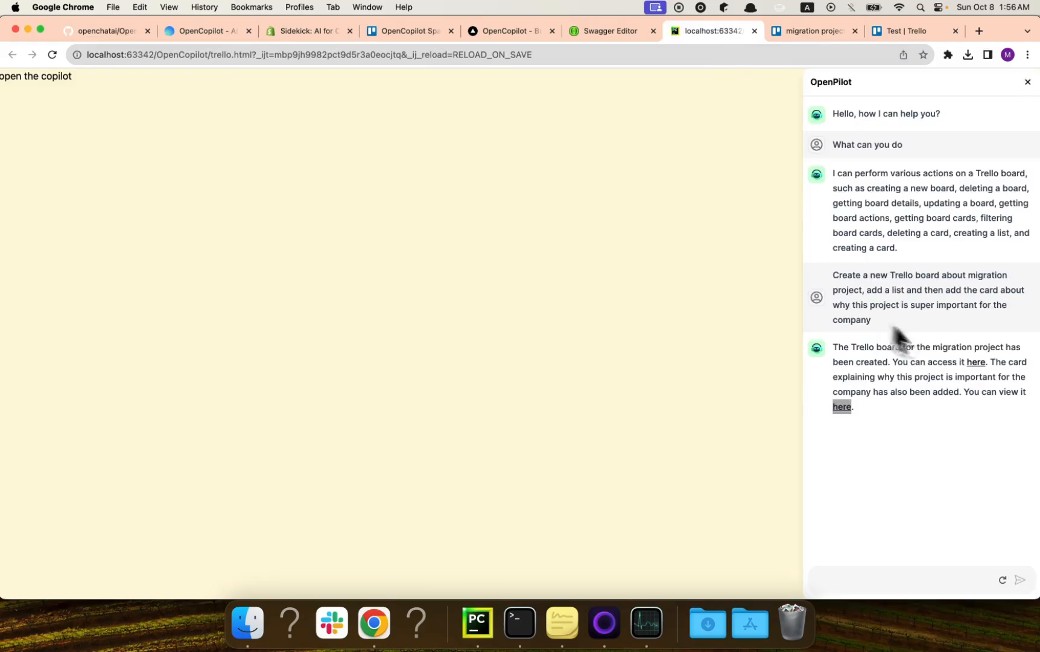
pyautogui.click(811, 31)
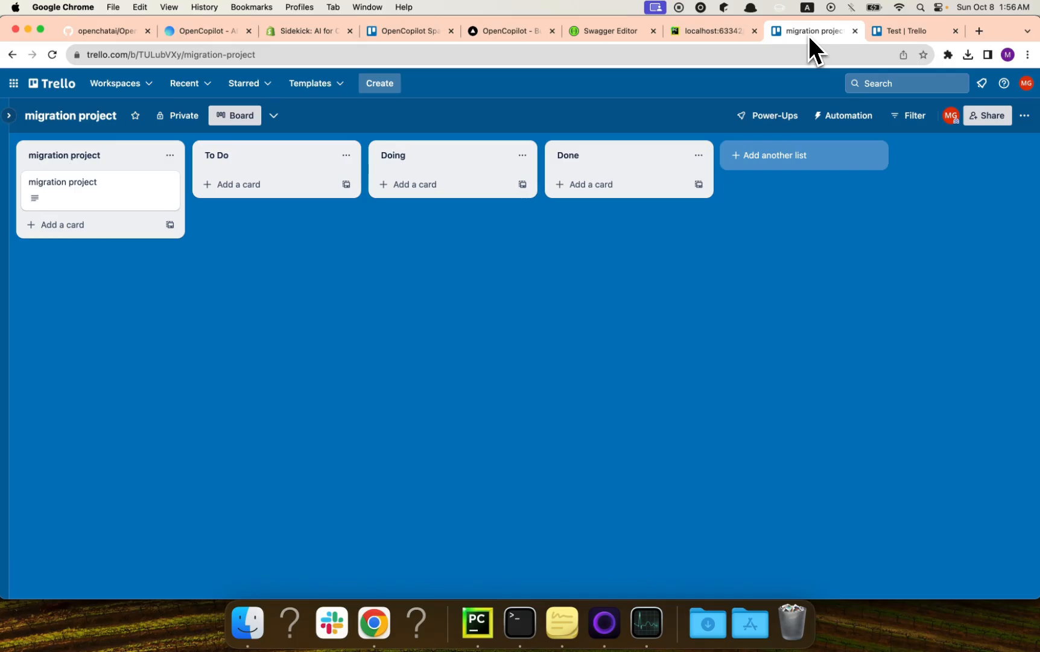
pyautogui.moveTo(615, 315)
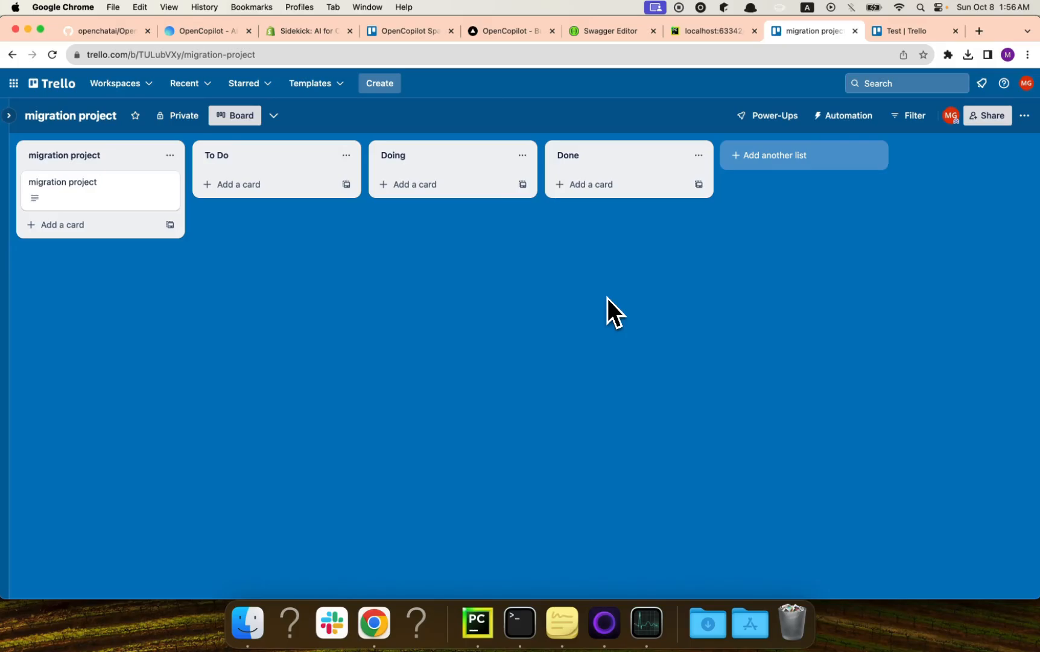
pyautogui.moveTo(608, 289)
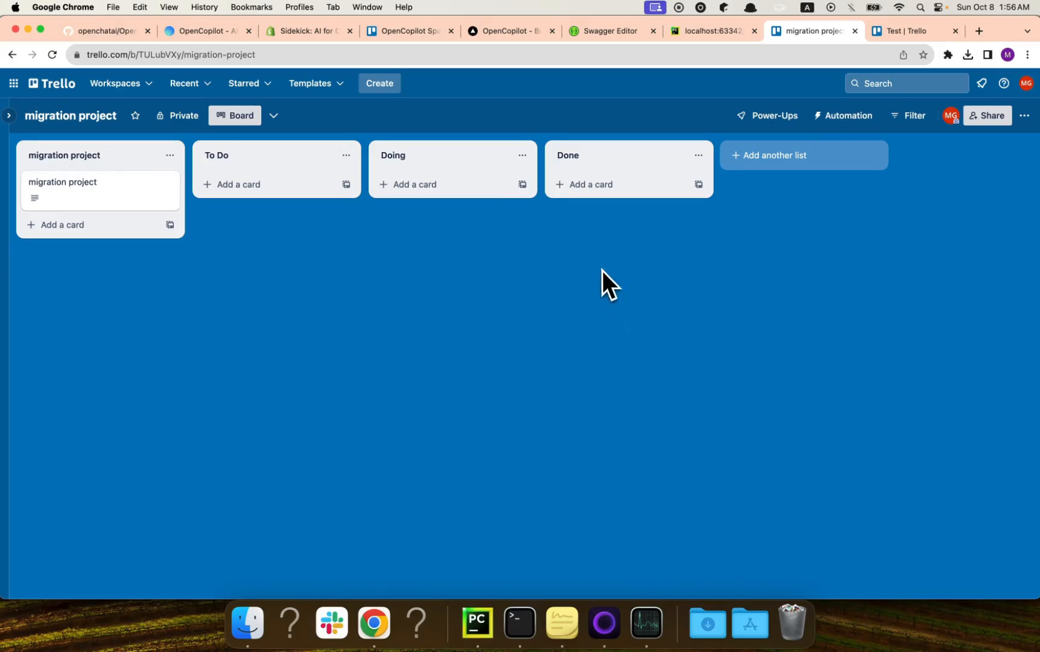
pyautogui.click(511, 31)
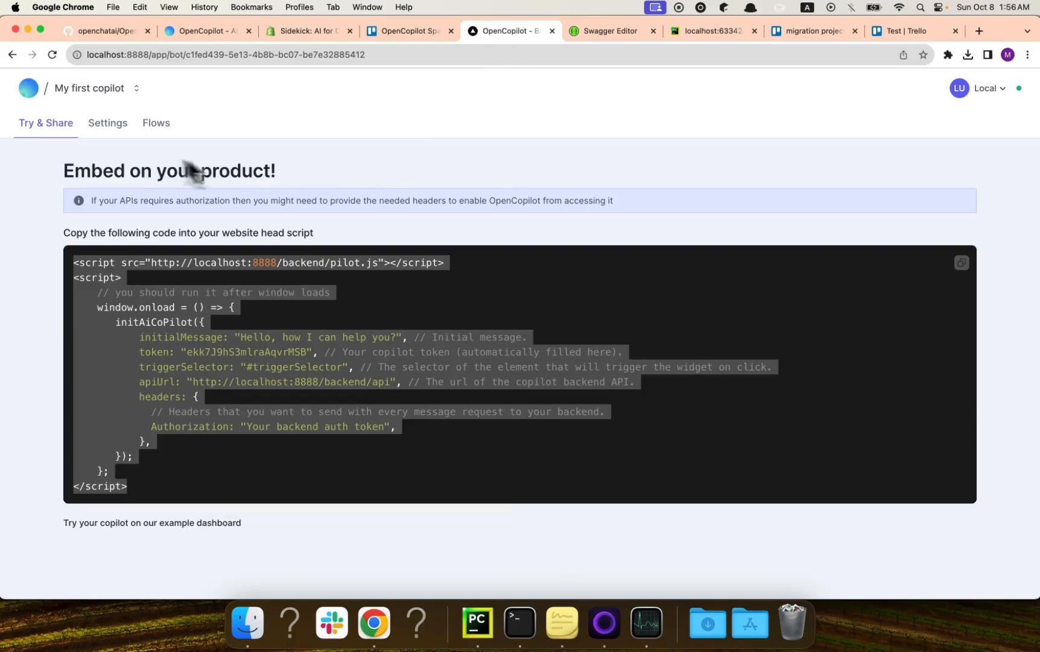
# - Open the Flows page and load the Trello endpoints from the Swagger definition
pyautogui.click(156, 124)
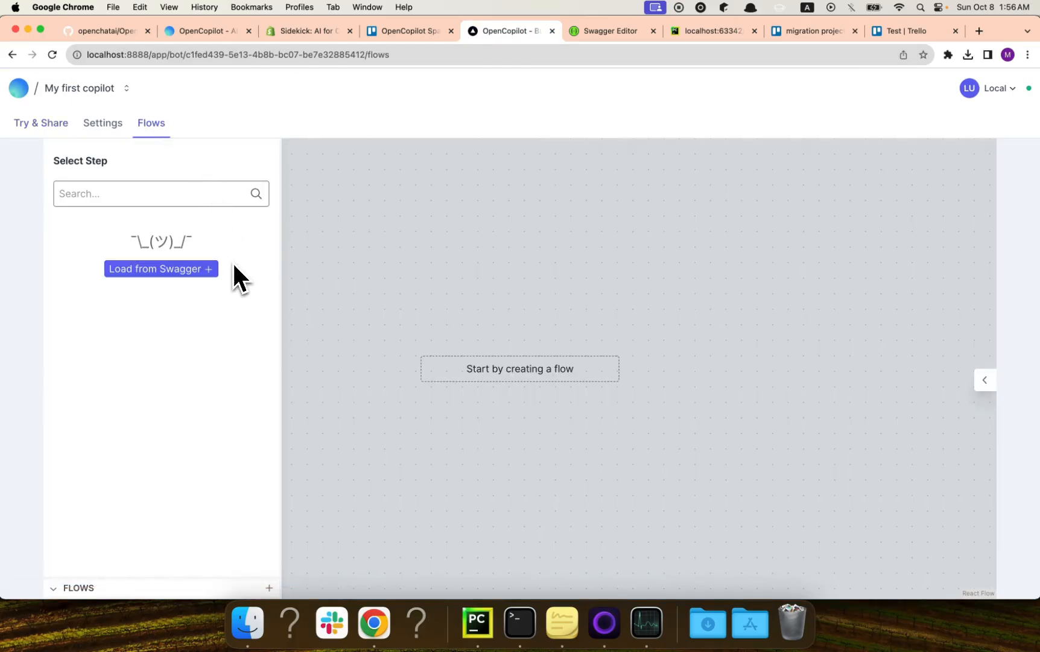
pyautogui.moveTo(318, 312)
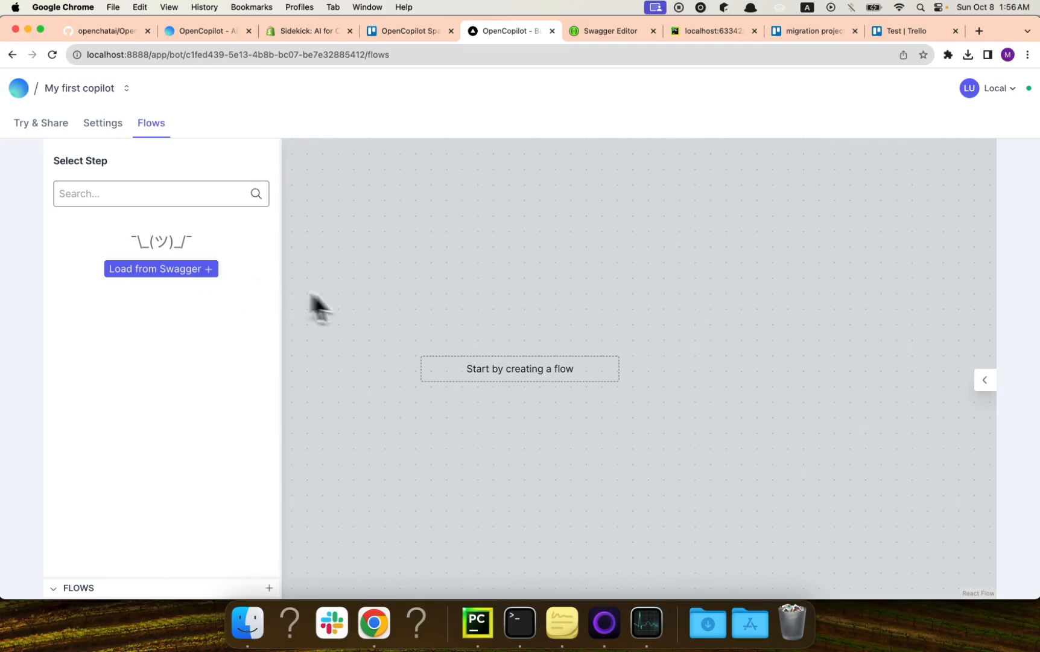
pyautogui.click(160, 269)
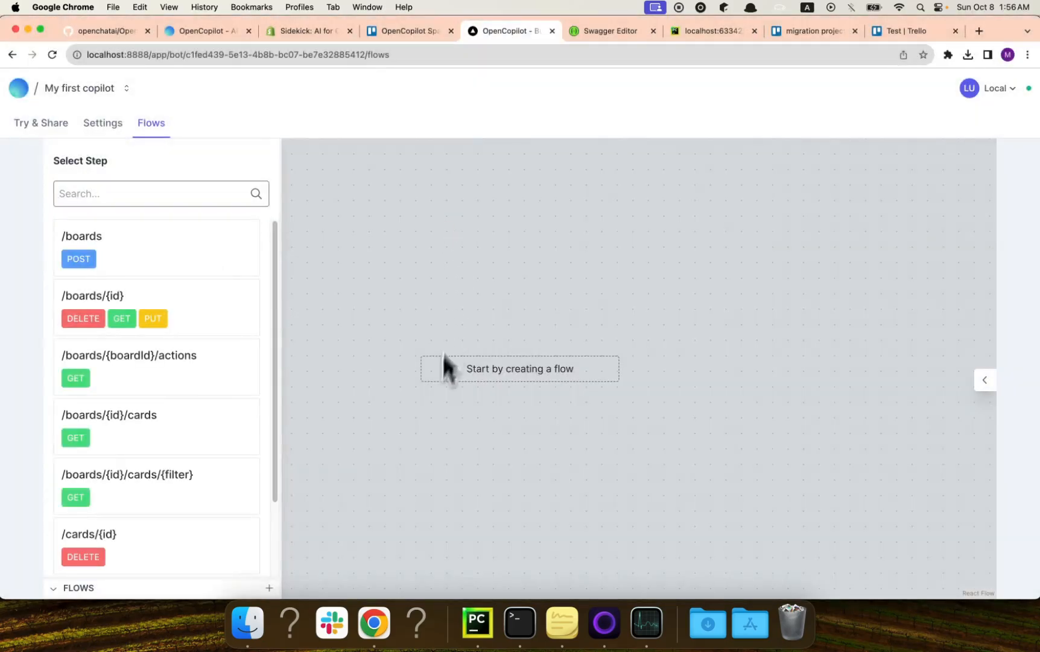
pyautogui.scroll(-3)
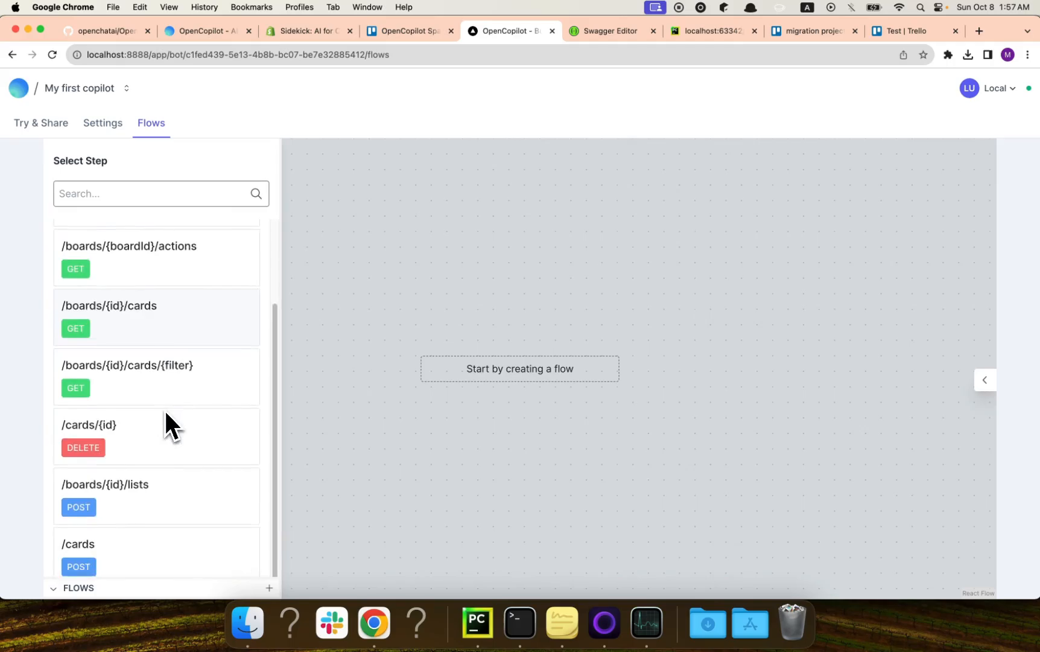
pyautogui.scroll(3)
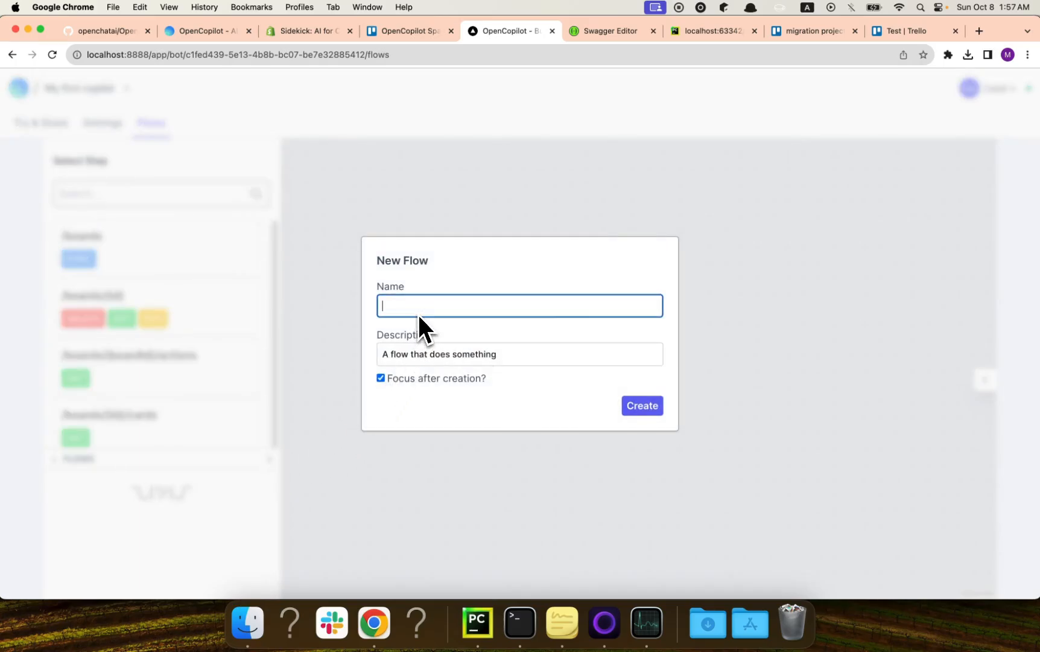
# - Create flow 'Fill cards and delete', described as creating a board, adding a card, deleting it
pyautogui.write('Fill')
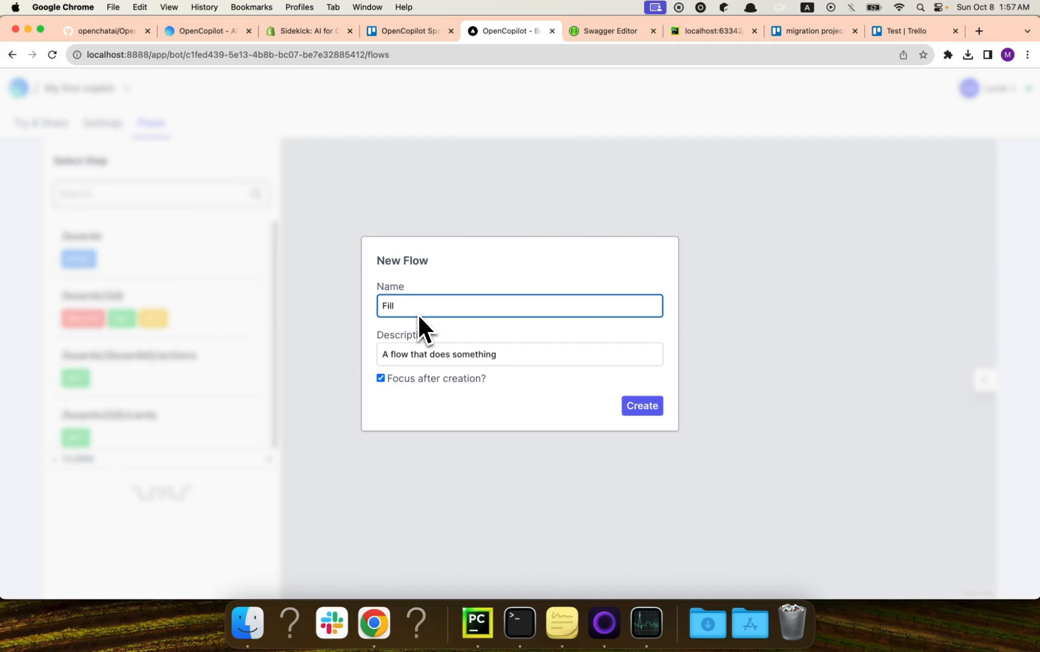
pyautogui.write('cards and')
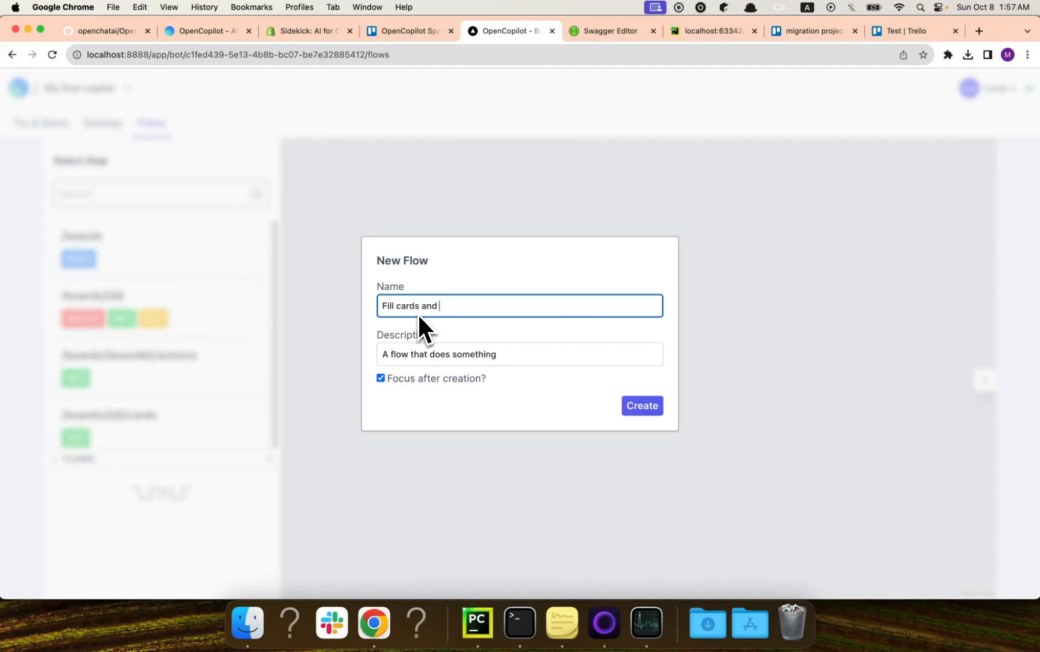
pyautogui.write('delete')
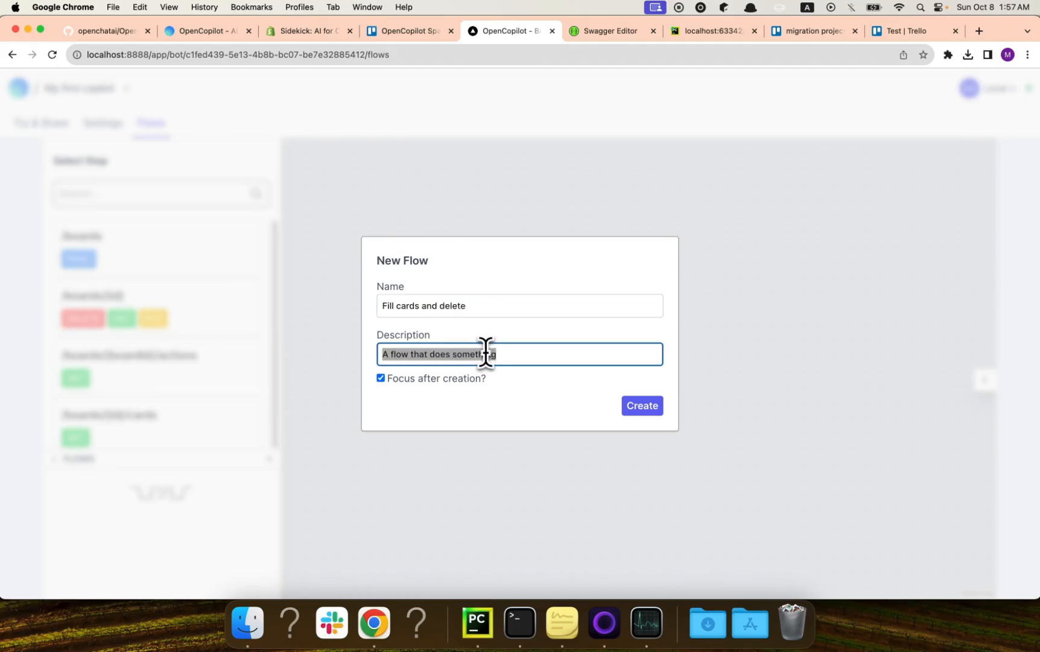
pyautogui.write('This flow wi')
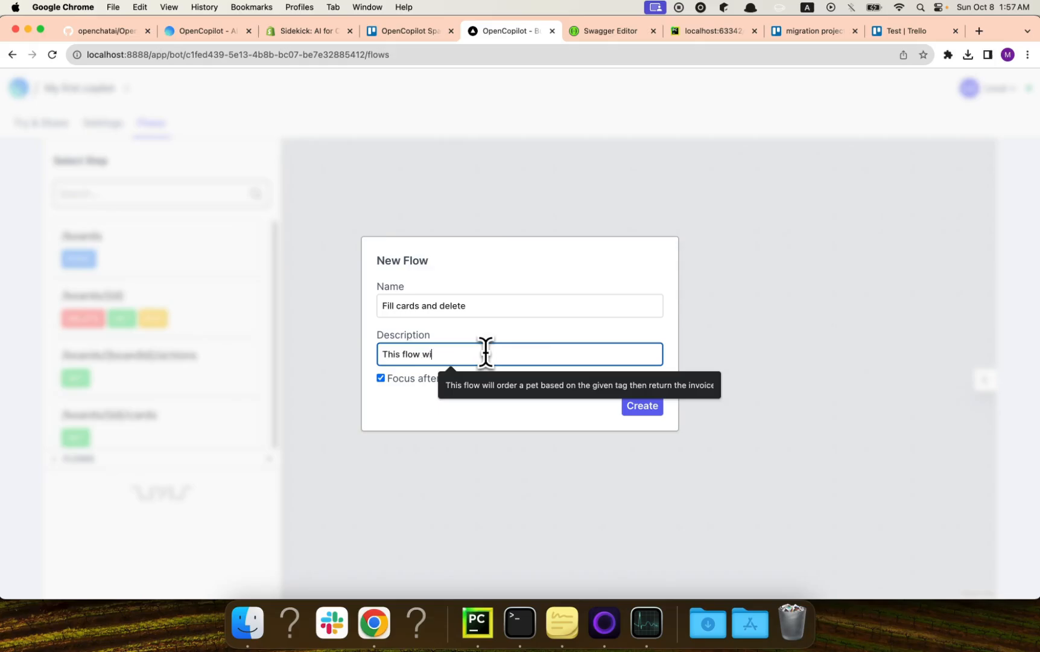
pyautogui.write('ll c')
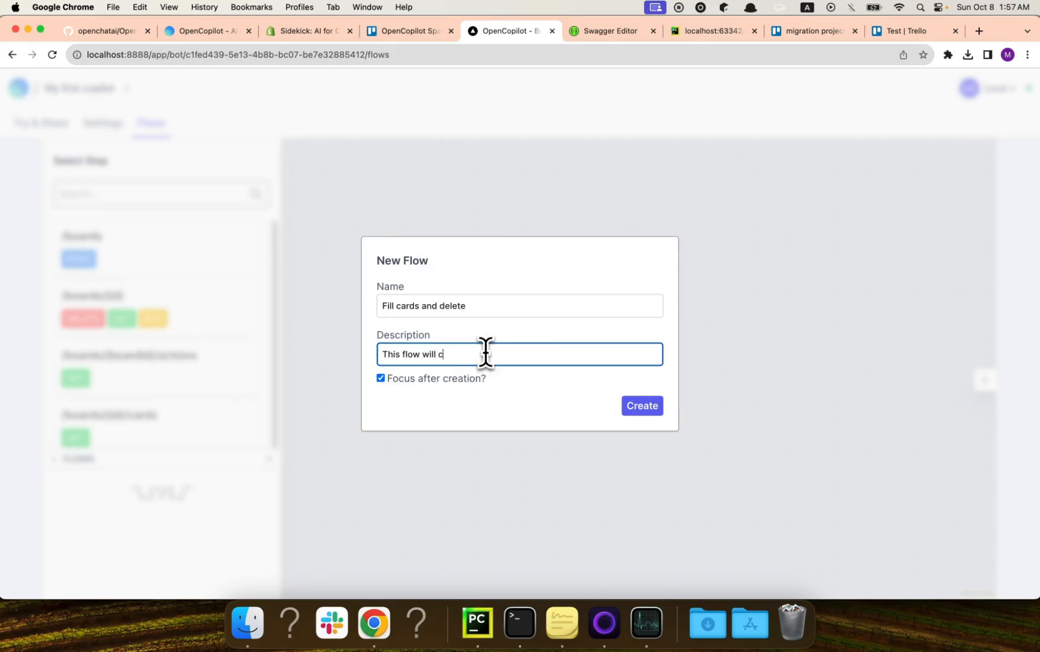
pyautogui.write('reate a bo')
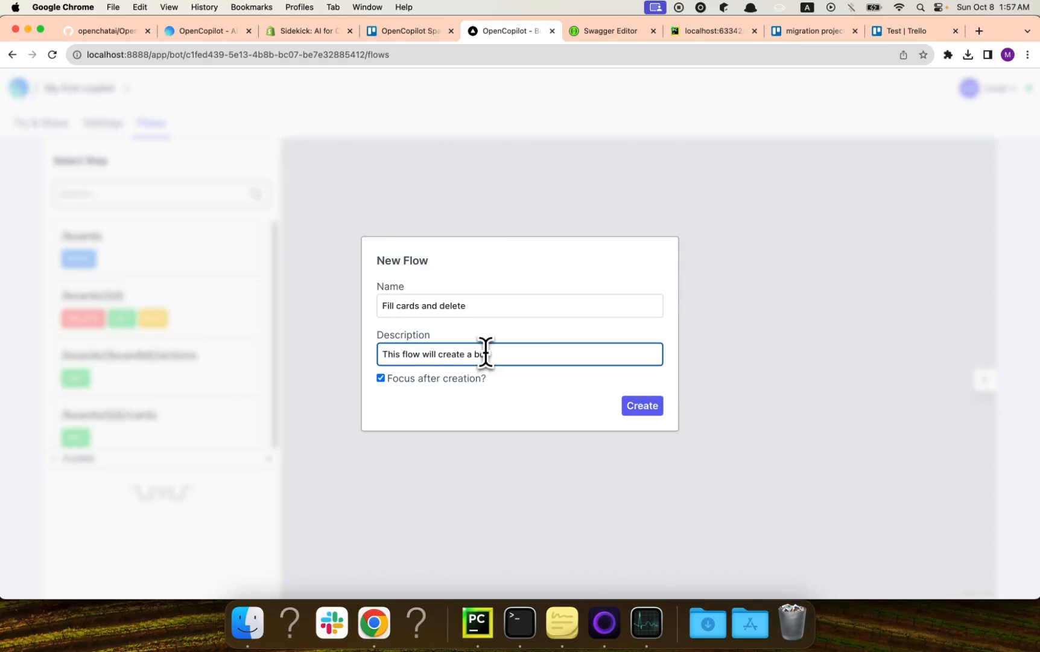
pyautogui.write('board, then')
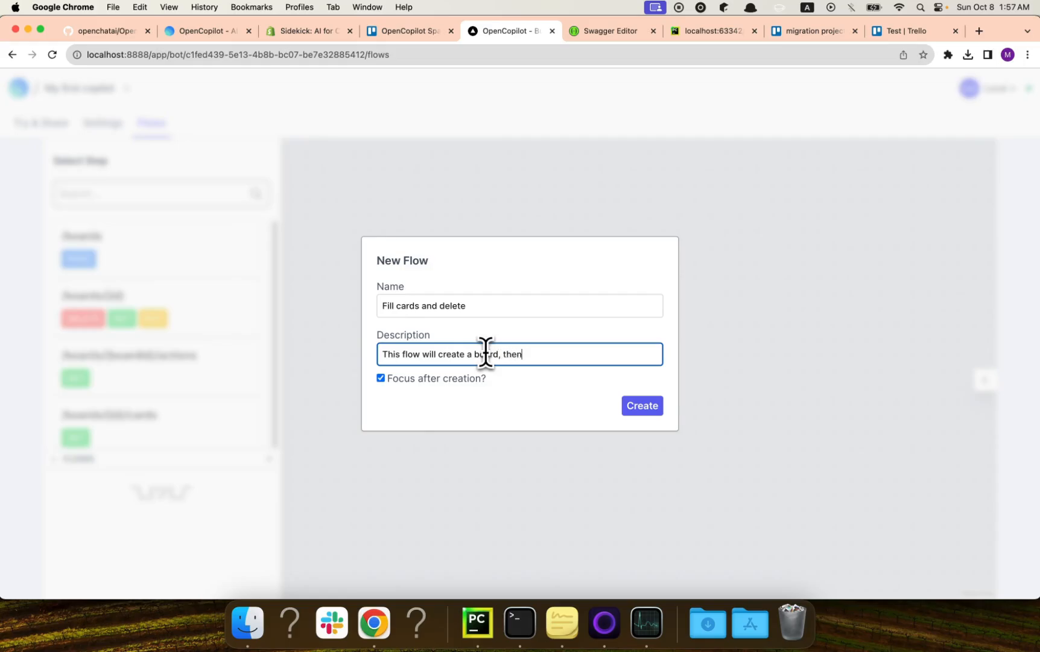
pyautogui.write('add')
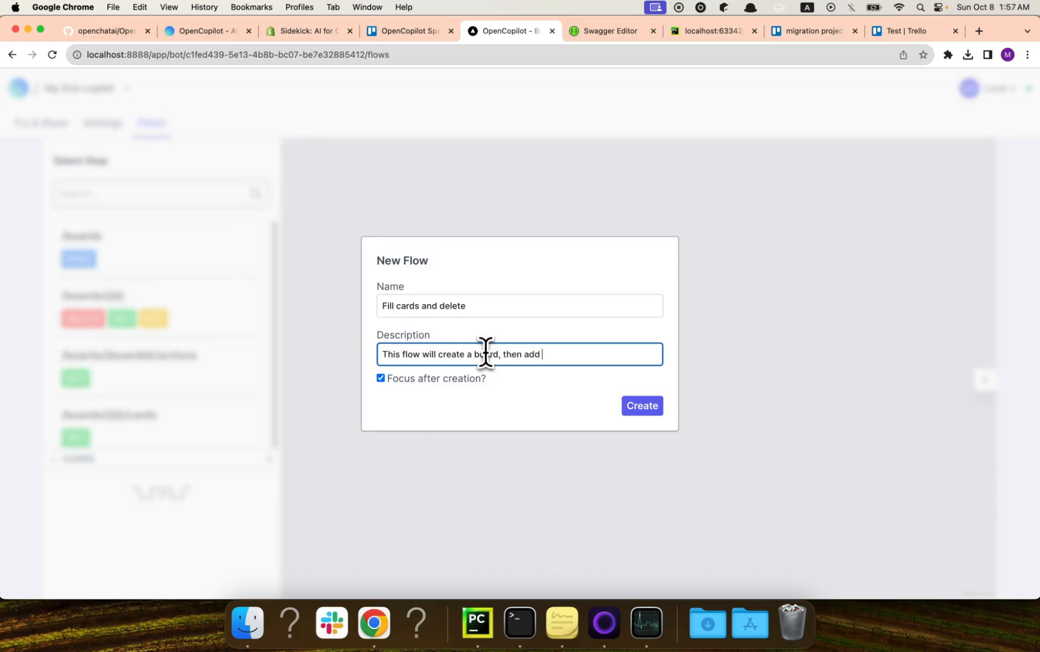
pyautogui.write('card, then it will de')
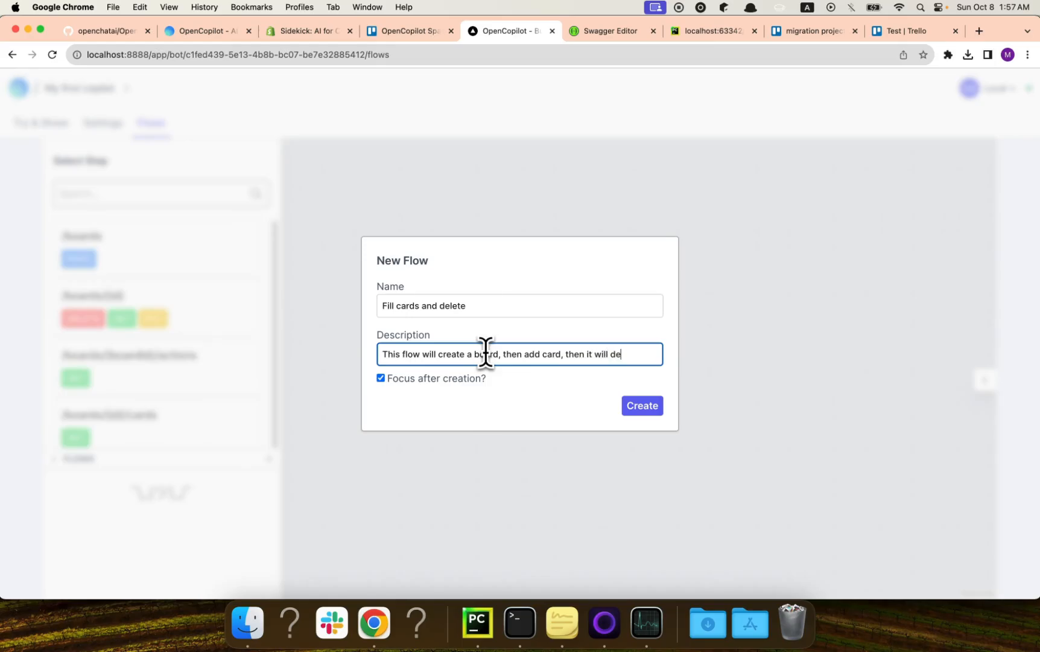
pyautogui.write('lete it')
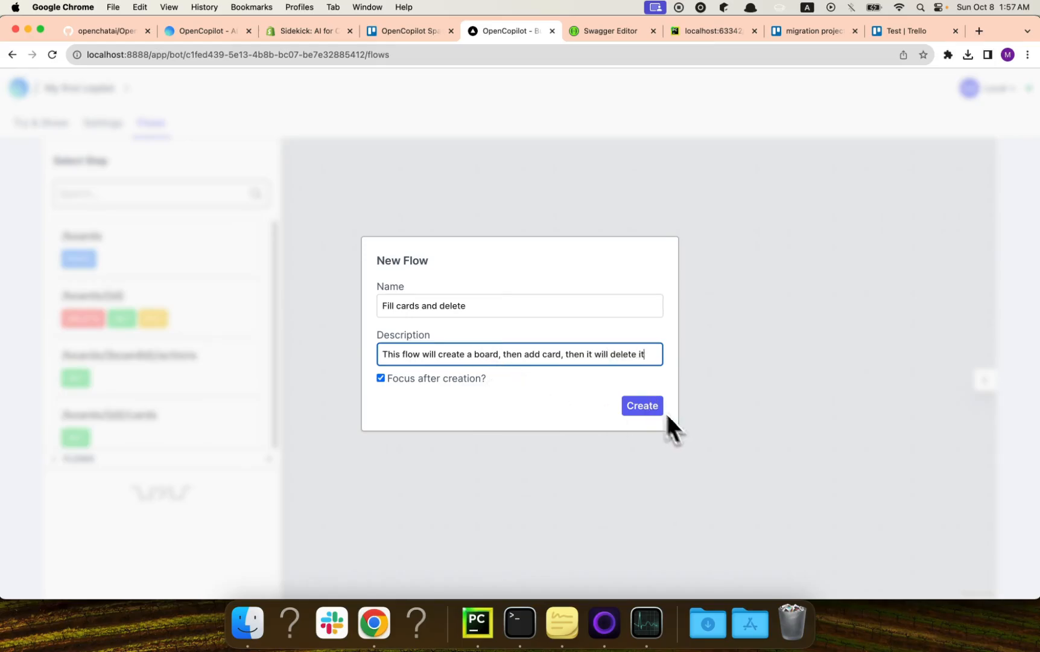
pyautogui.click(640, 406)
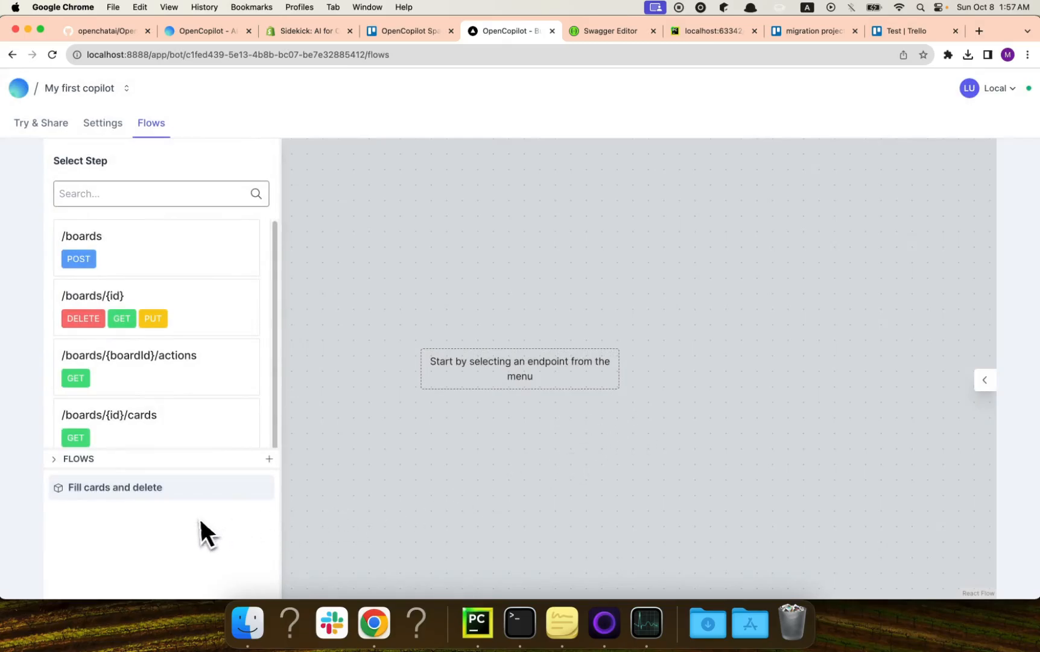
pyautogui.moveTo(126, 411)
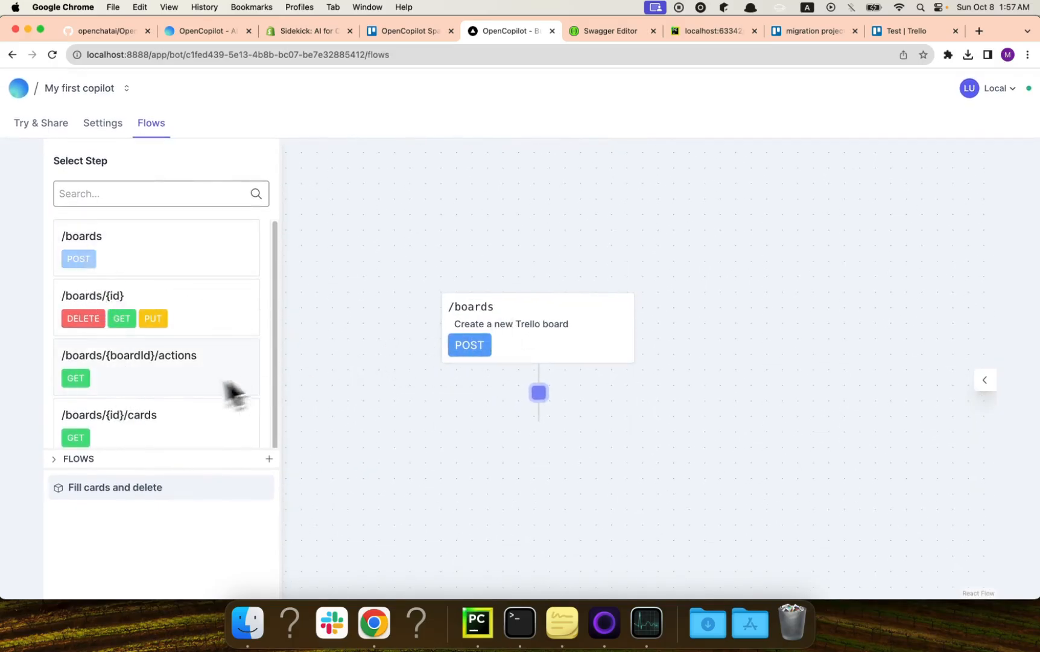
# - Add a PUT /boards/{id} step, then delete it so only POST /boards remains
pyautogui.scroll(-3)
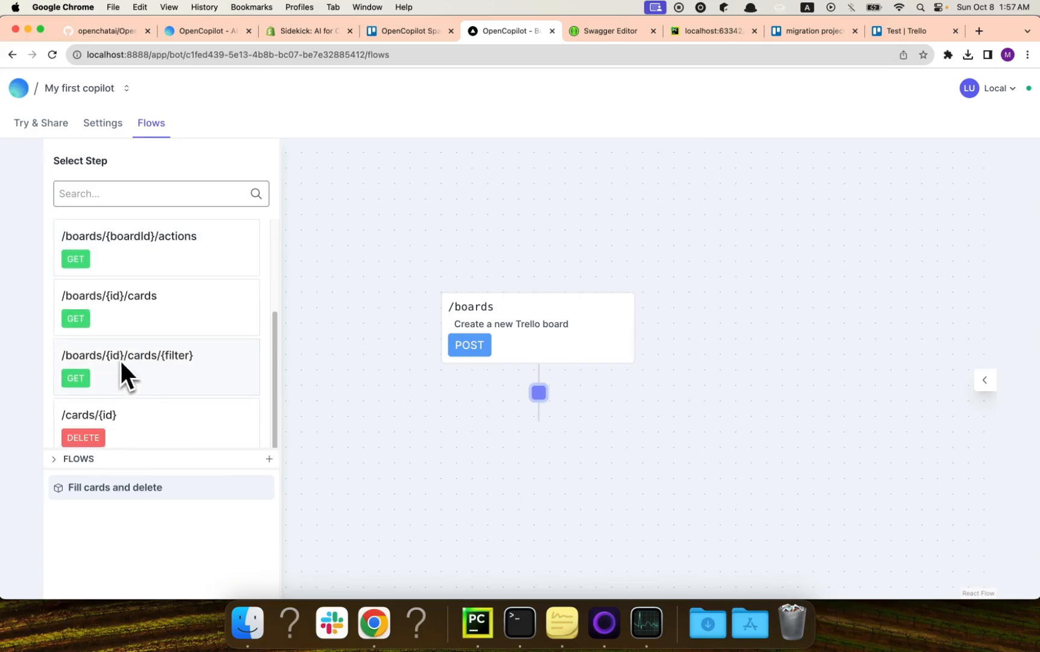
pyautogui.scroll(3)
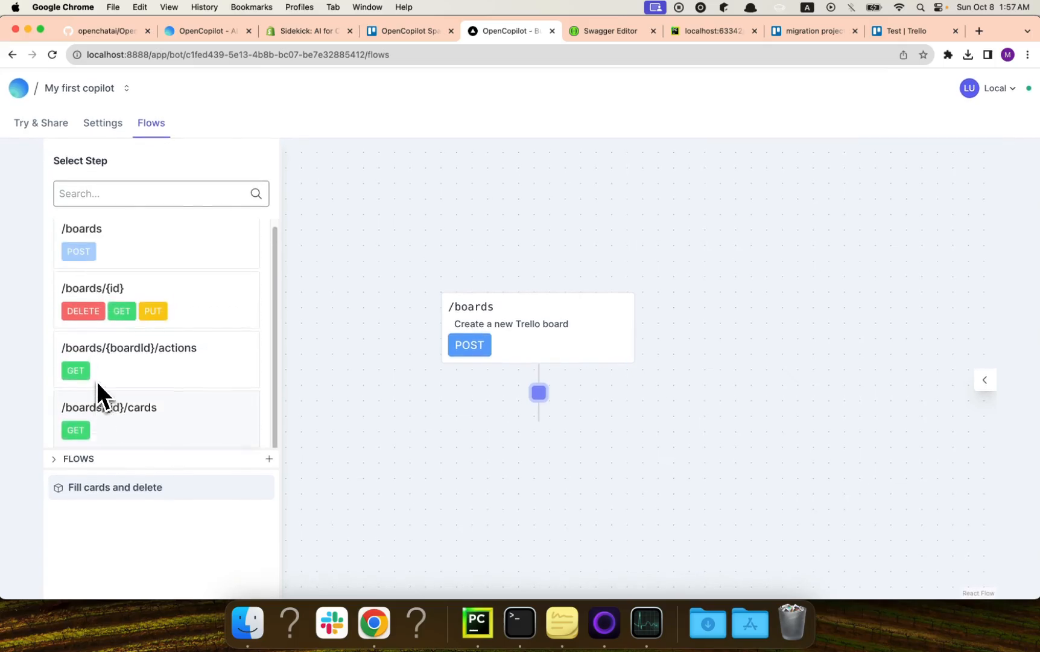
pyautogui.scroll(-3)
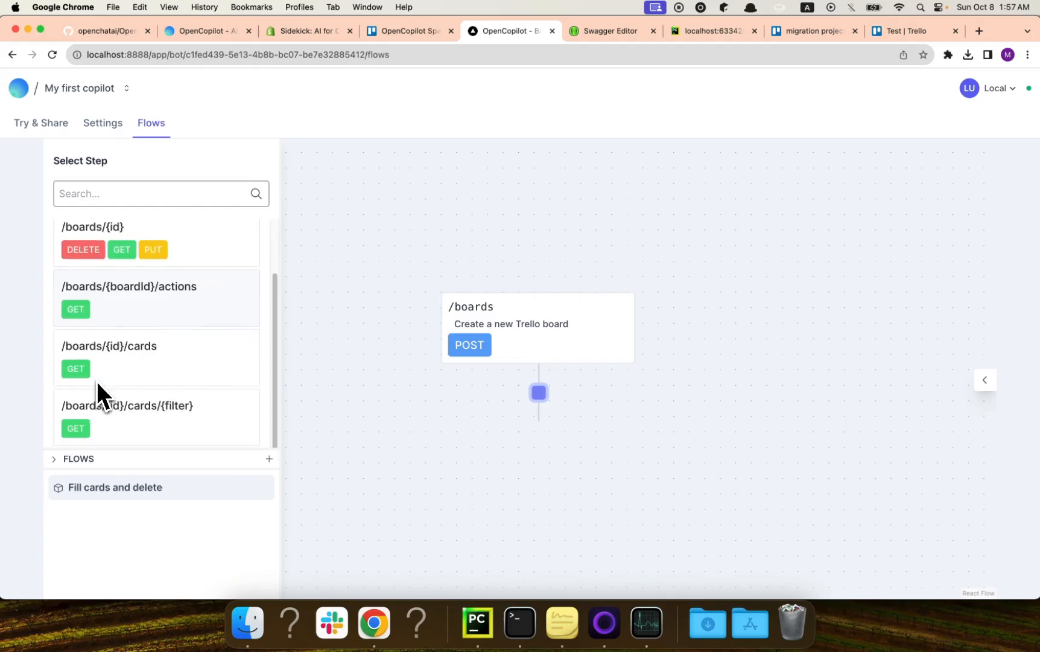
pyautogui.scroll(-3)
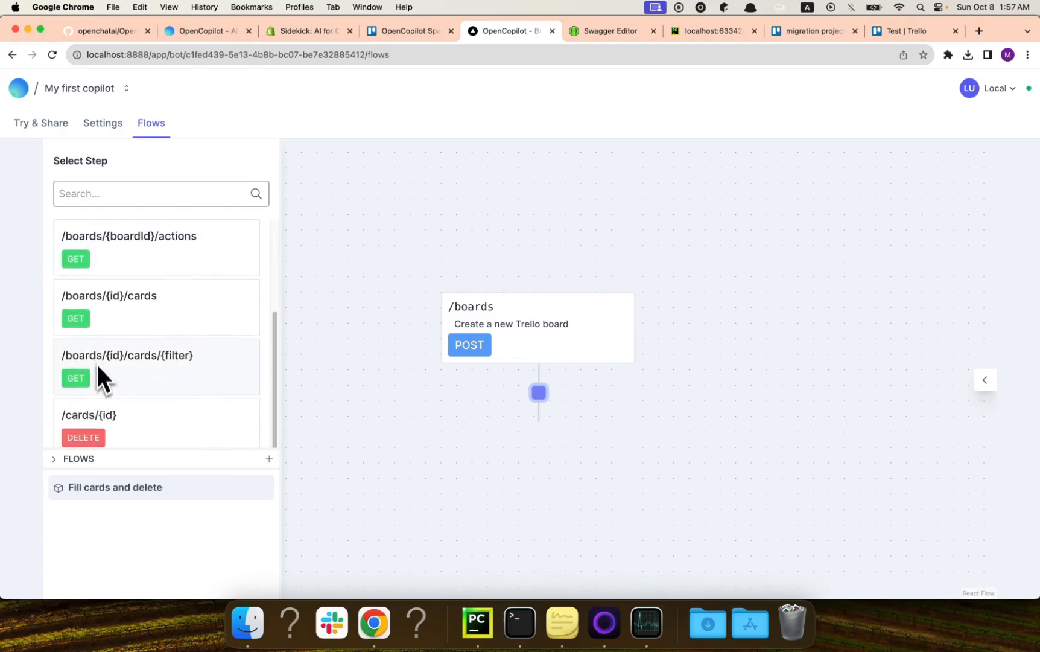
pyautogui.scroll(3)
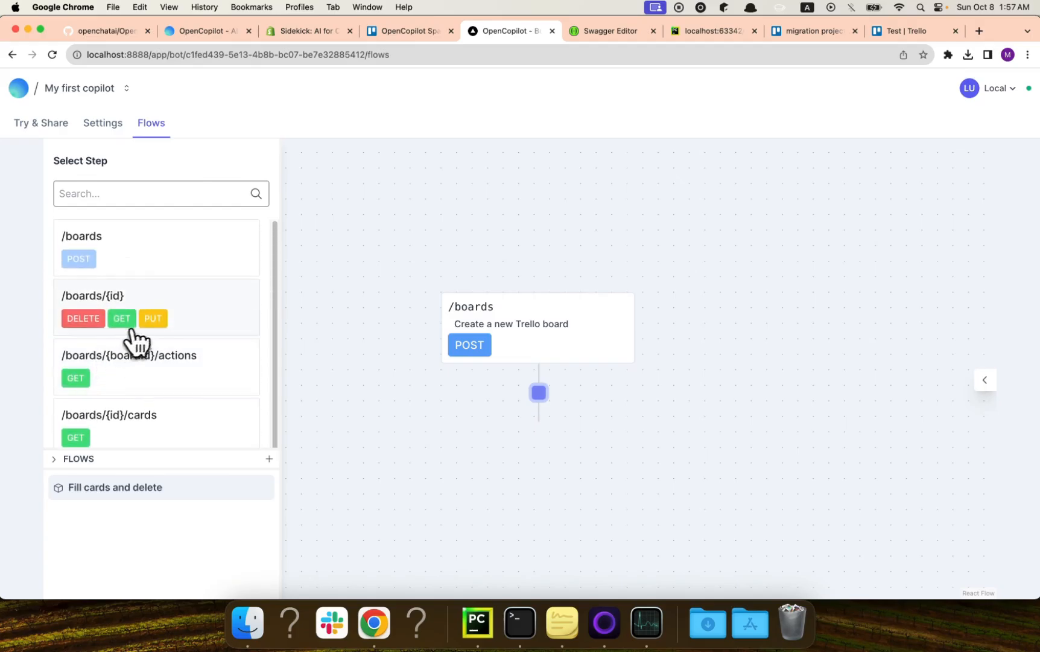
pyautogui.click(152, 317)
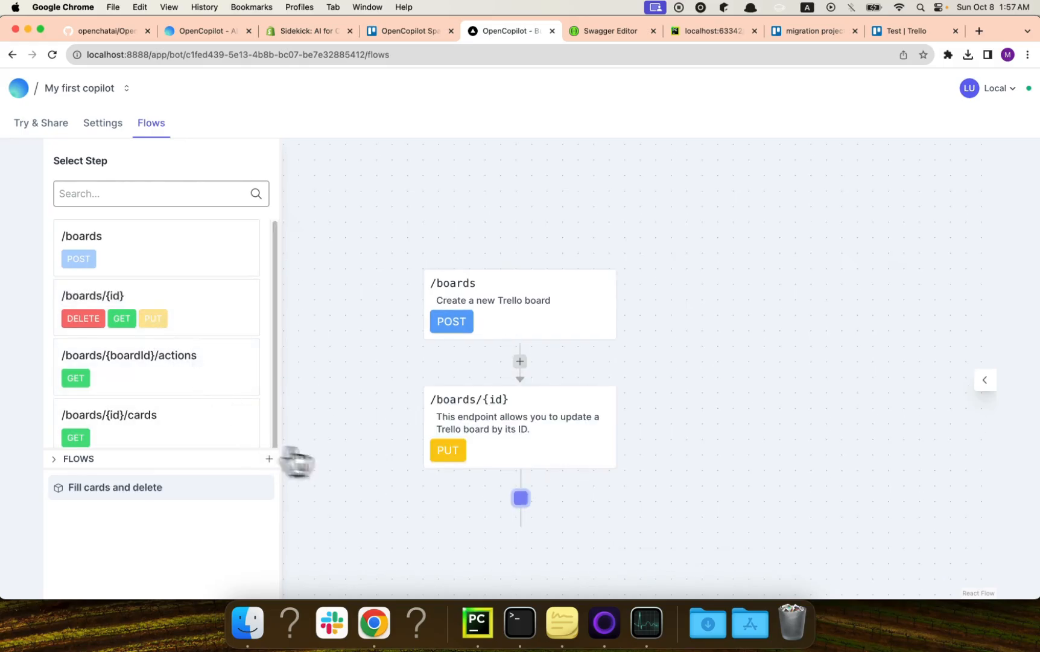
pyautogui.click(519, 426)
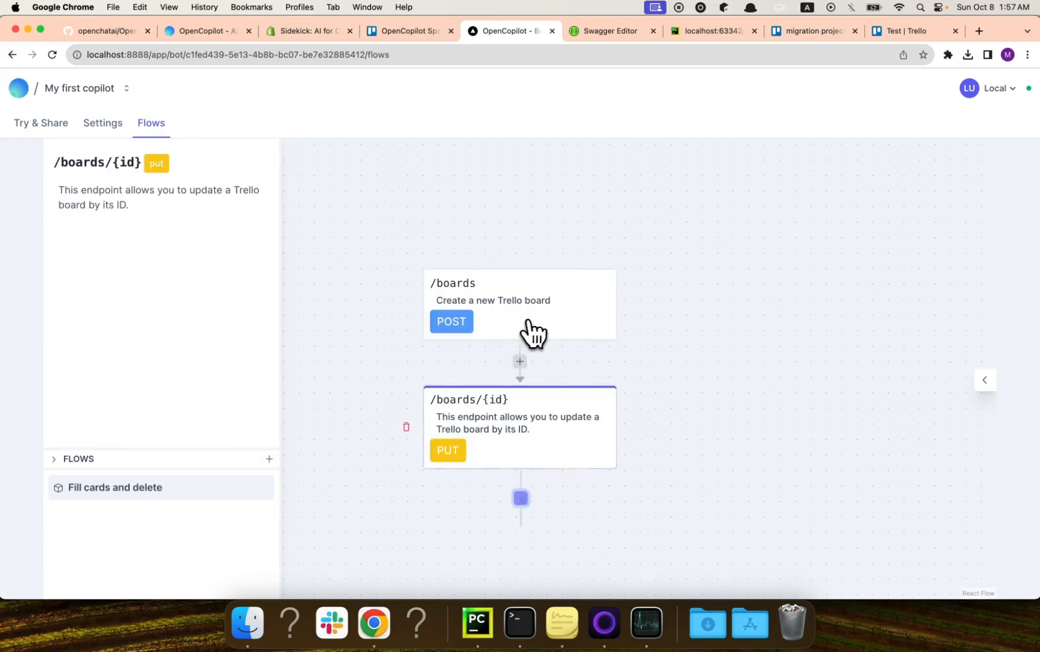
pyautogui.click(405, 426)
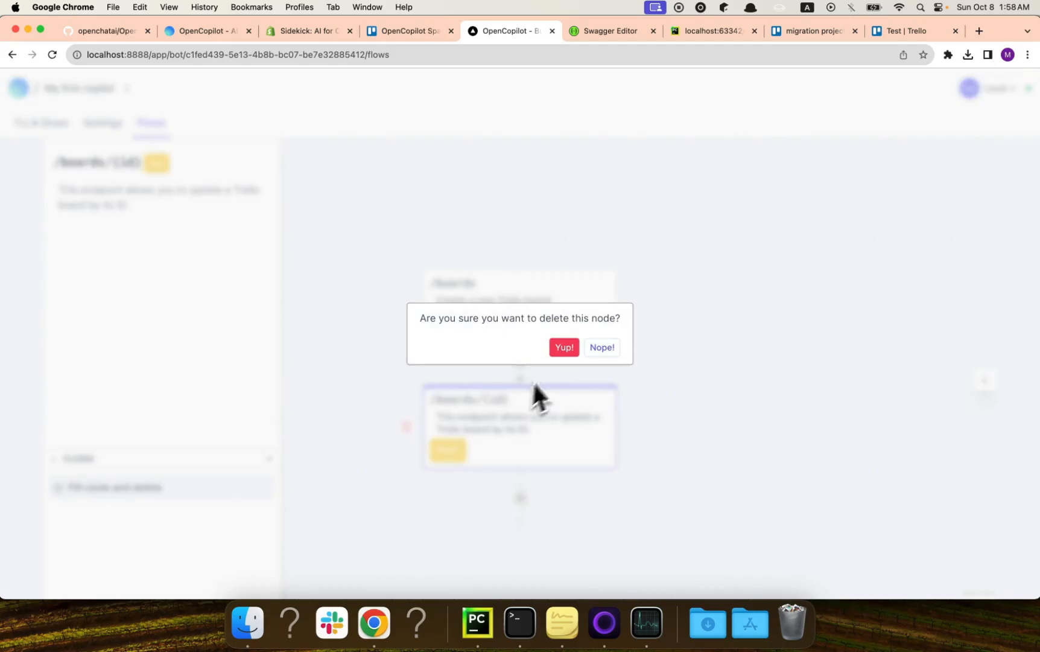
pyautogui.click(563, 346)
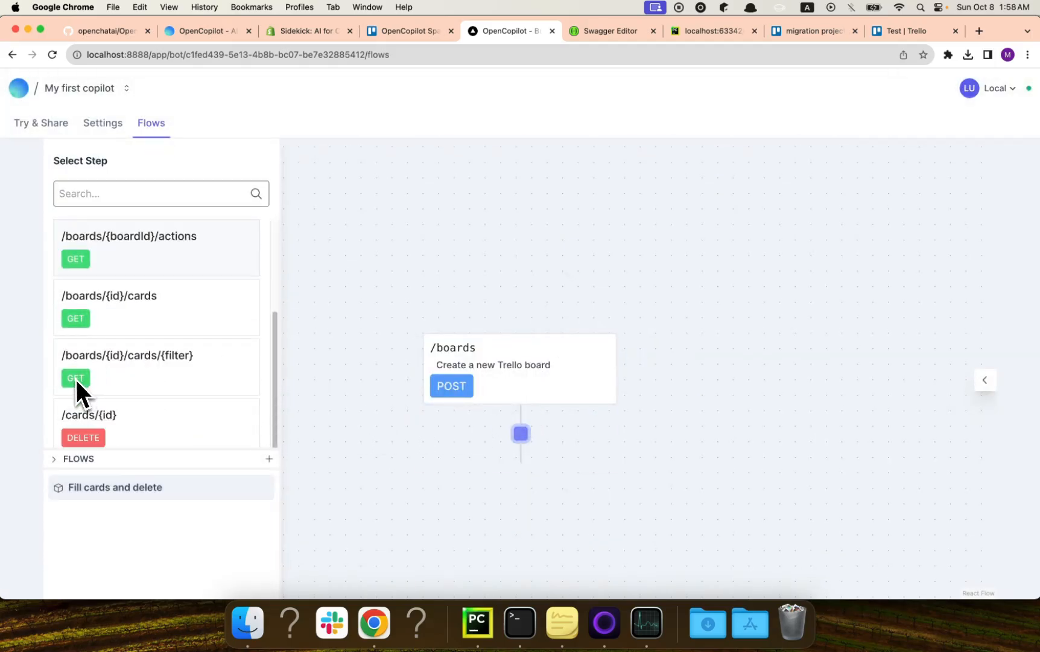
# - Add /boards/{id}/lists POST, /cards POST and /boards/{id} DELETE below the /boards node
pyautogui.scroll(3)
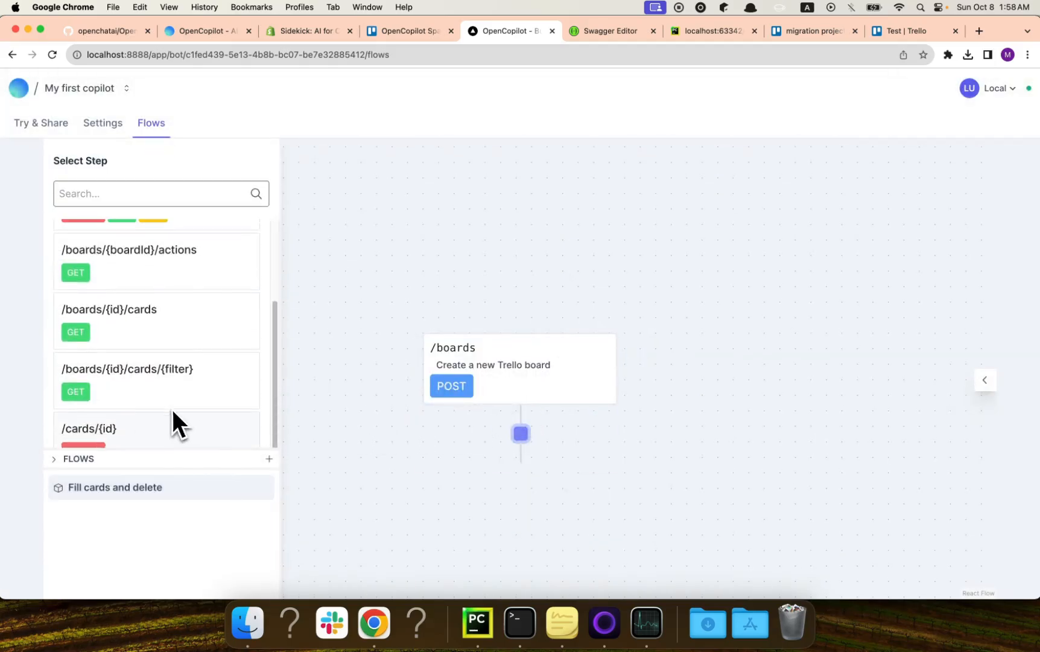
pyautogui.scroll(3)
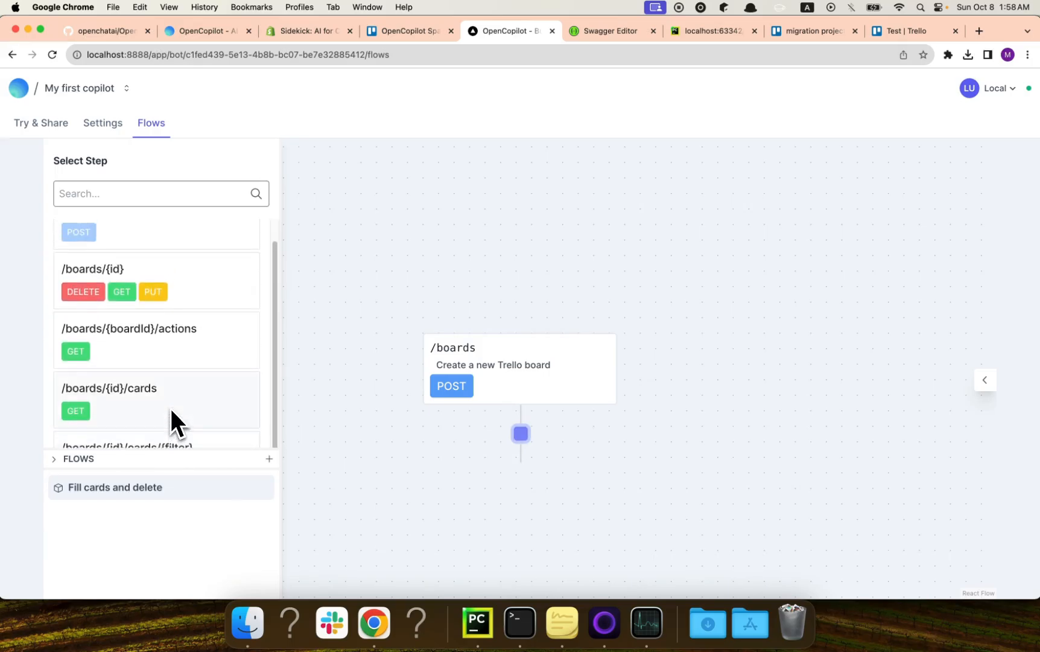
pyautogui.scroll(3)
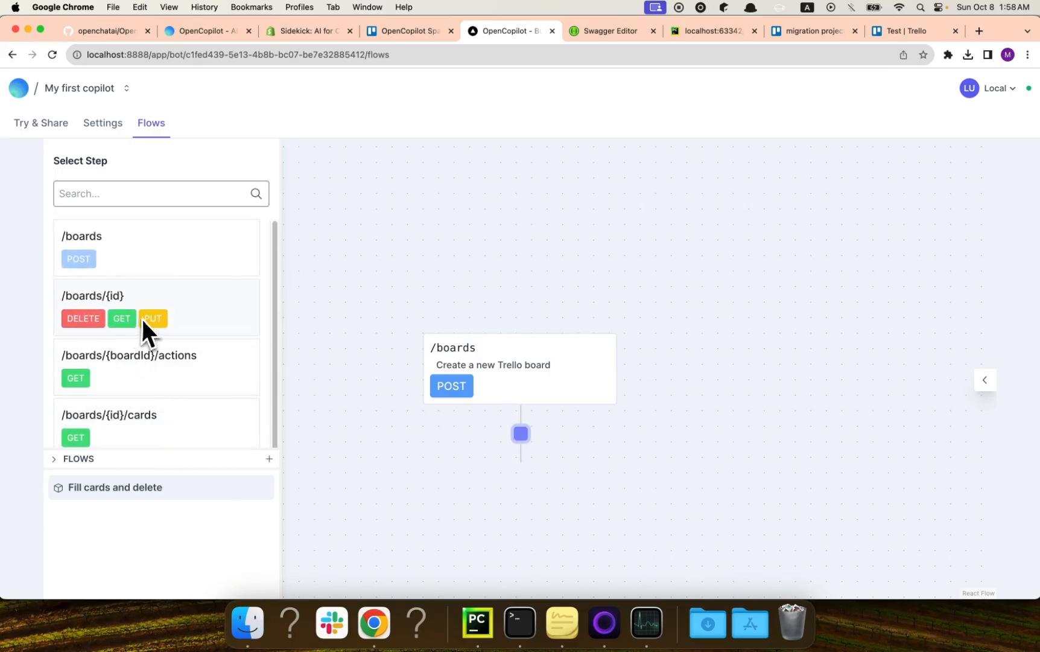
pyautogui.scroll(-3)
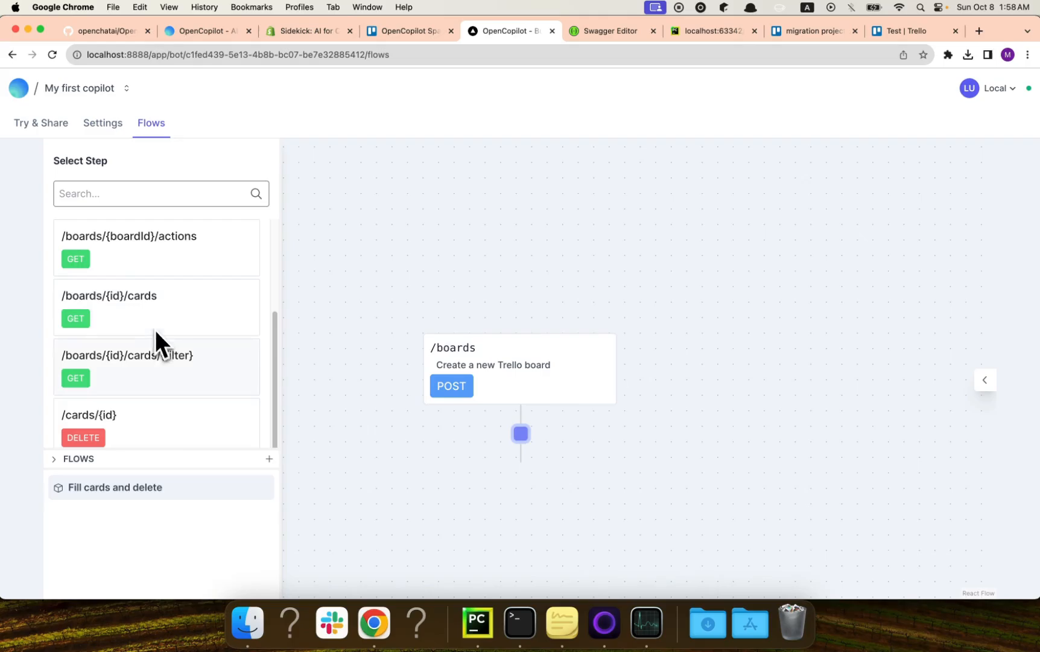
pyautogui.moveTo(142, 441)
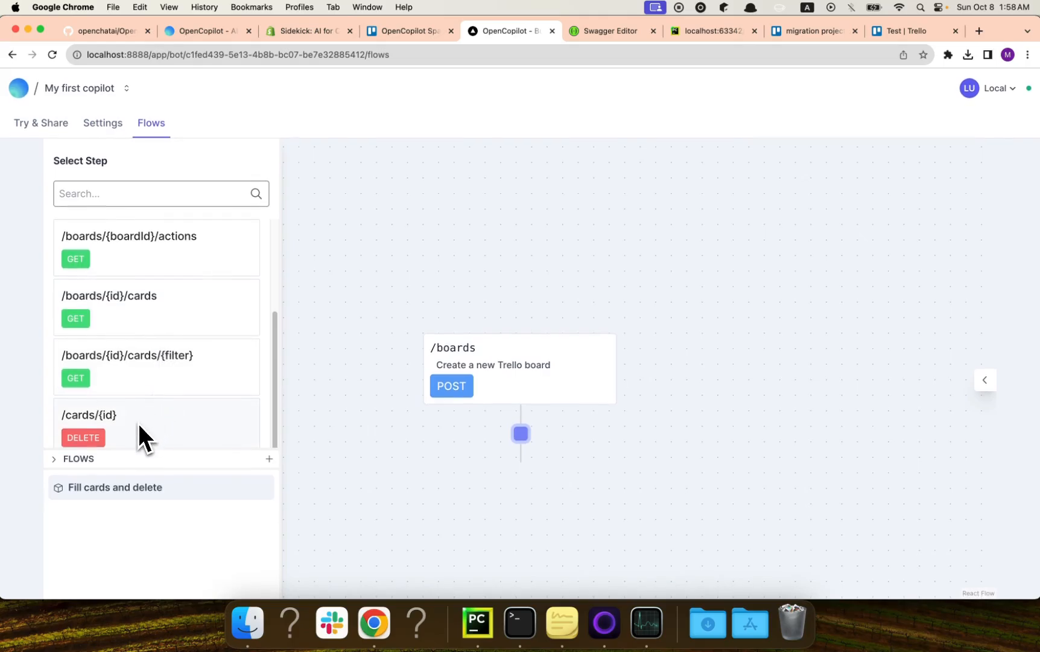
pyautogui.moveTo(122, 421)
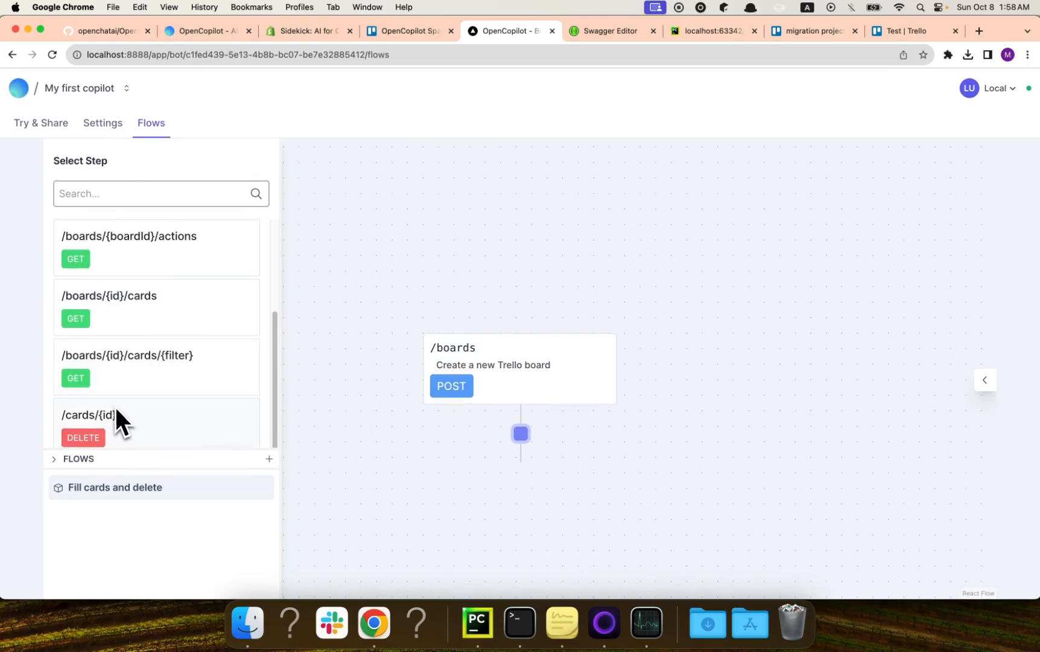
pyautogui.scroll(3)
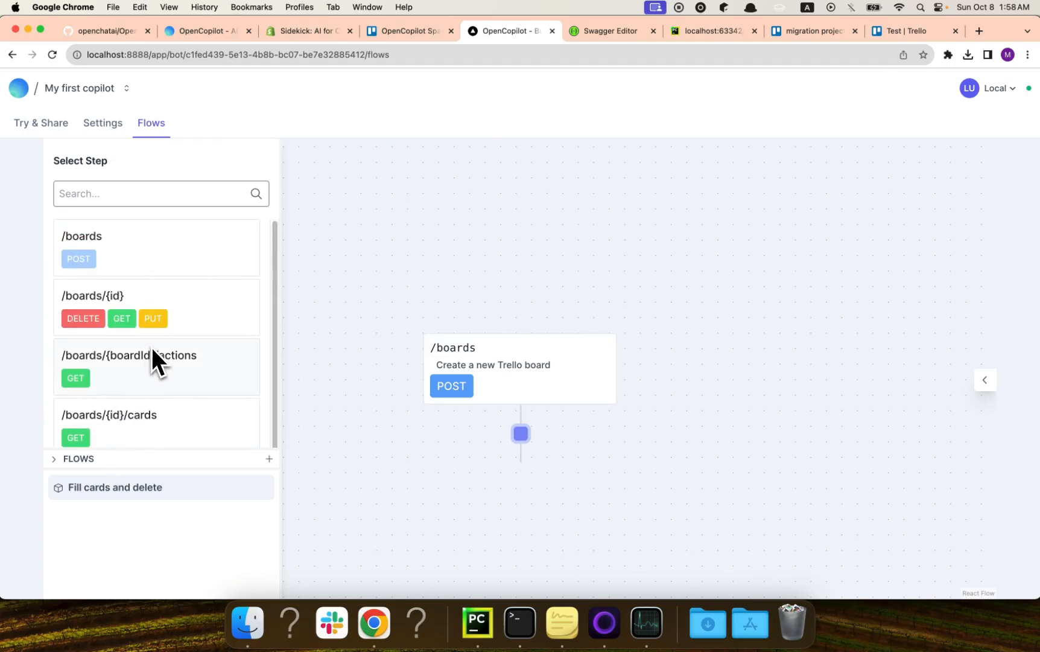
pyautogui.moveTo(236, 513)
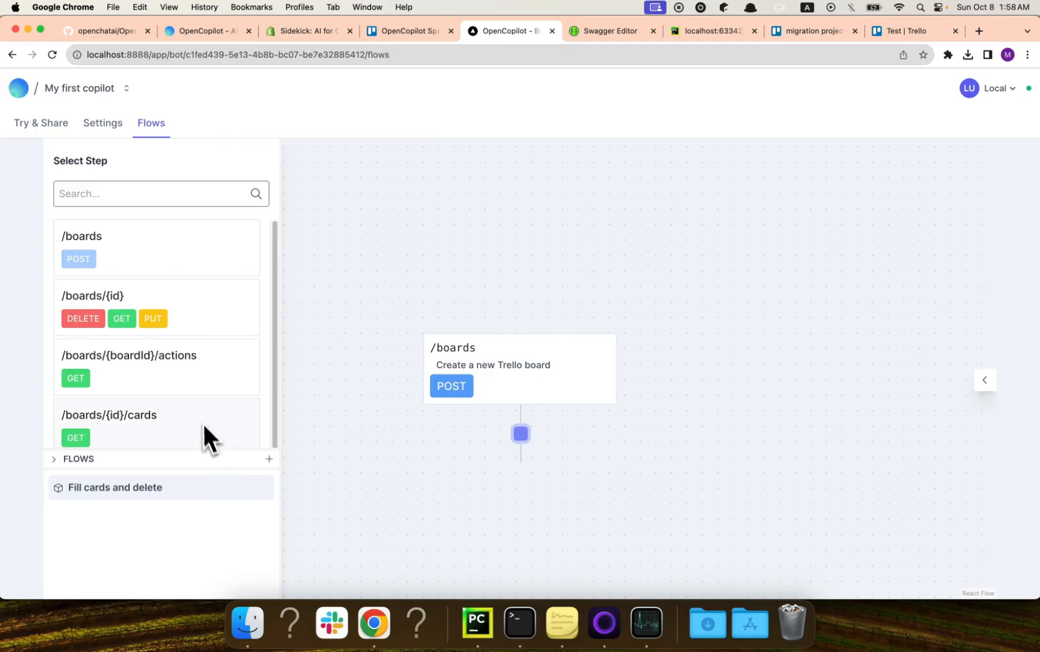
pyautogui.scroll(-3)
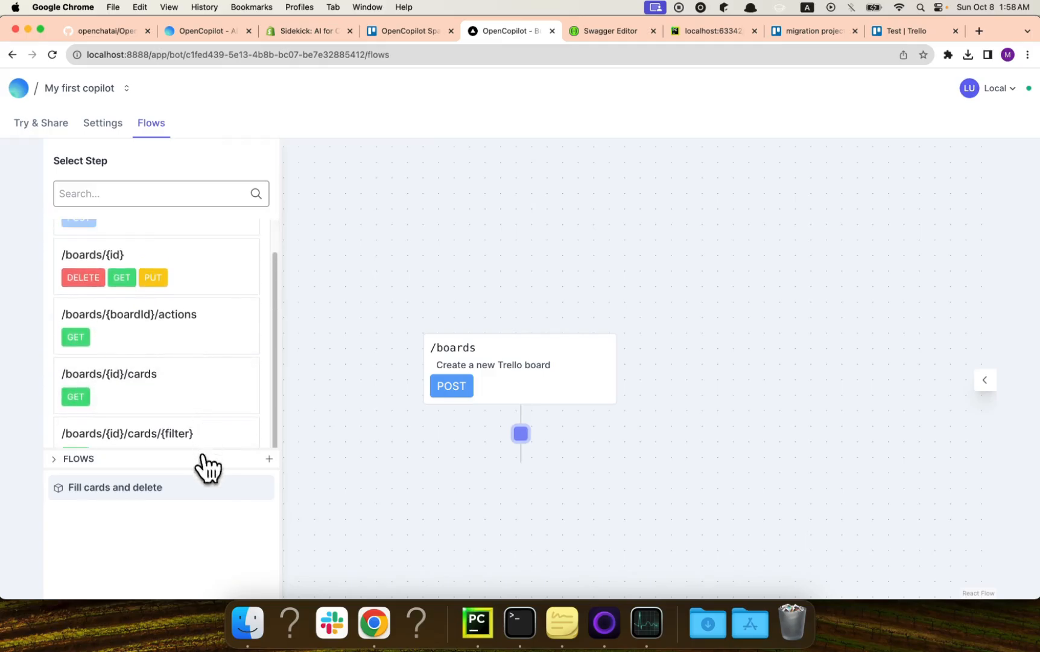
pyautogui.scroll(-3)
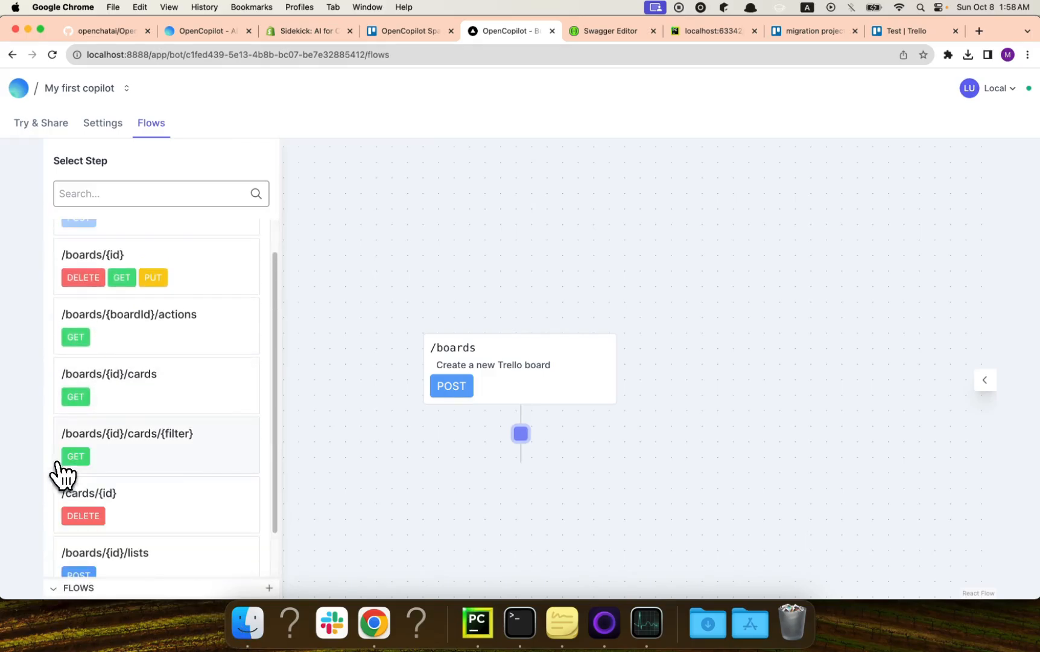
pyautogui.scroll(-3)
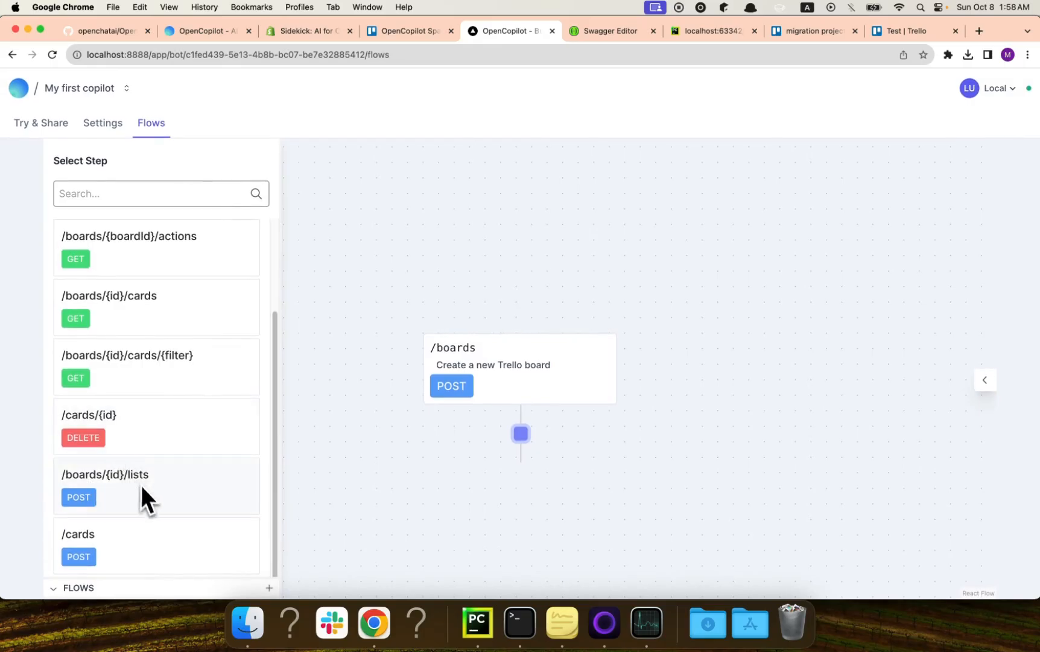
pyautogui.moveTo(487, 464)
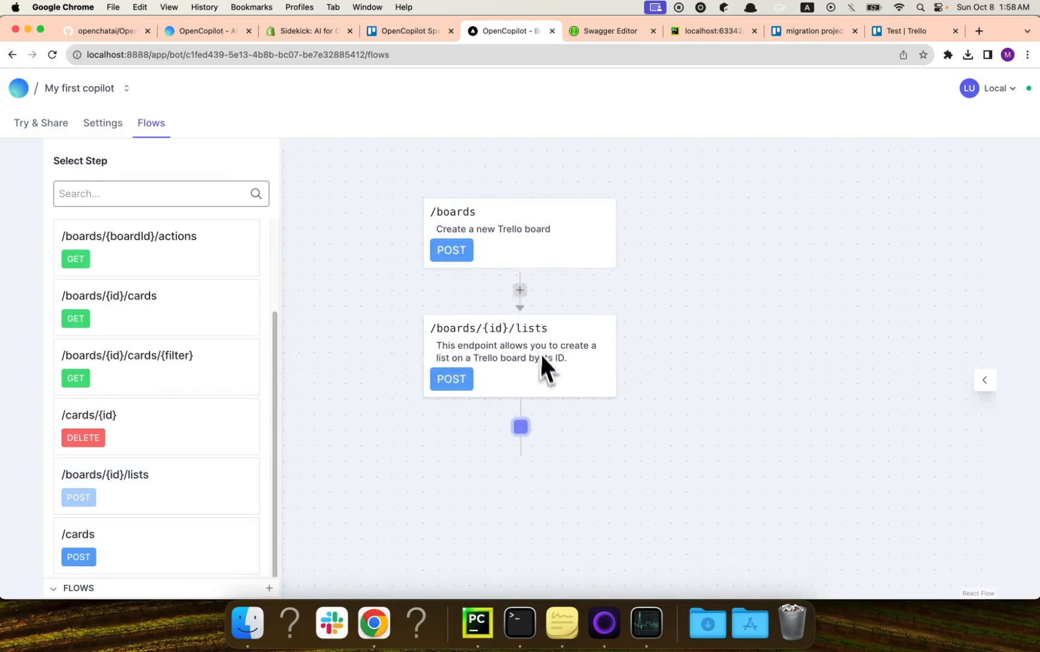
pyautogui.moveTo(231, 470)
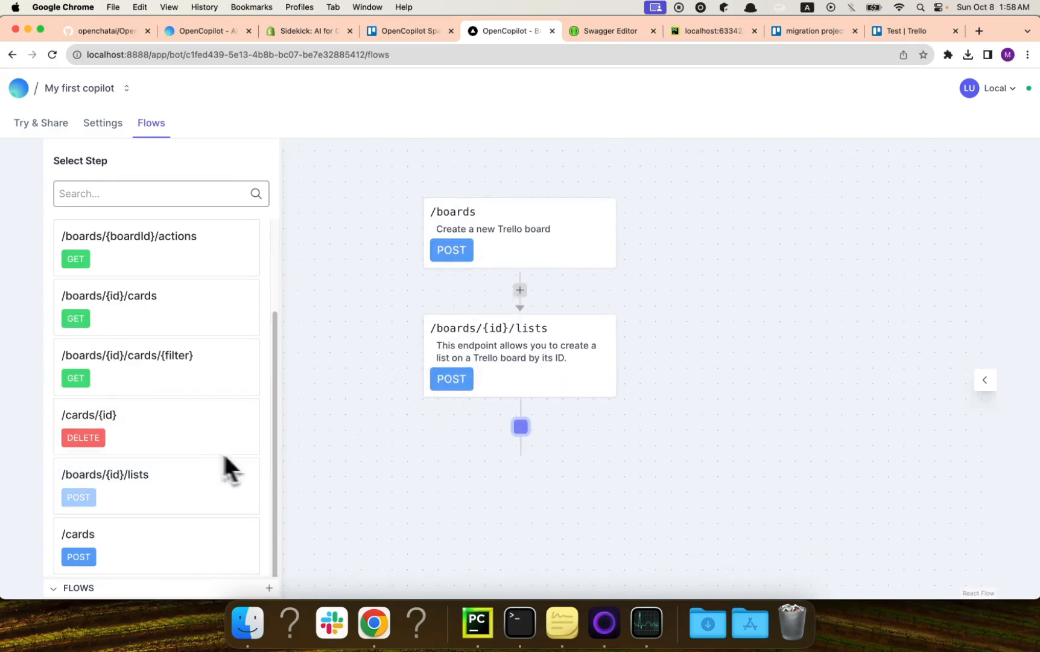
pyautogui.click(78, 557)
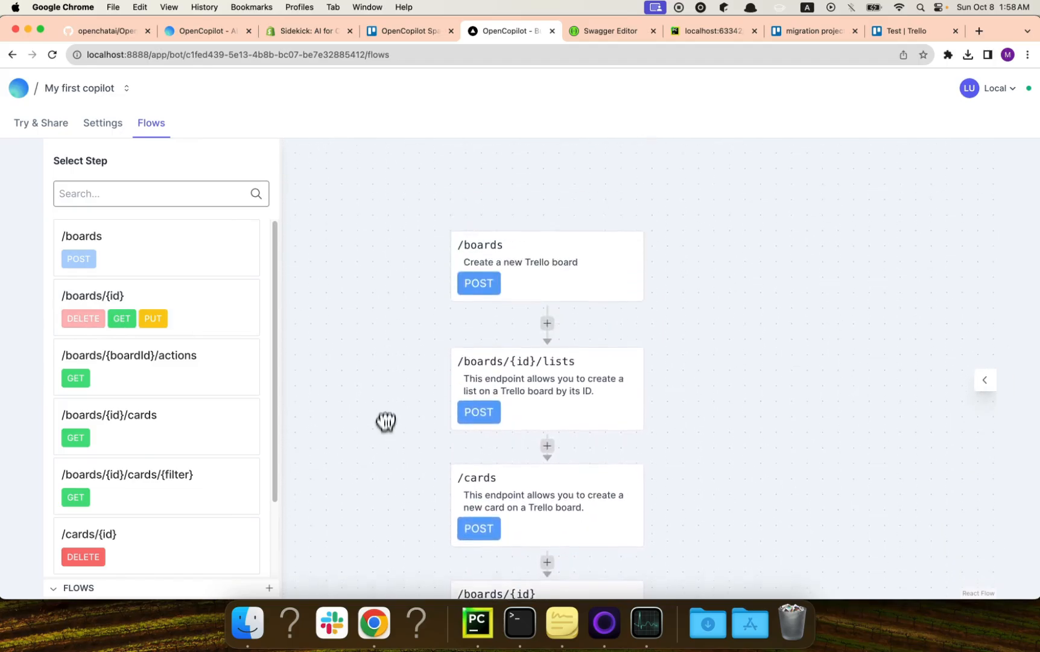
# - Review the finished flow canvas, dismiss the New Flow dialog, and open Settings
pyautogui.scroll(-3)
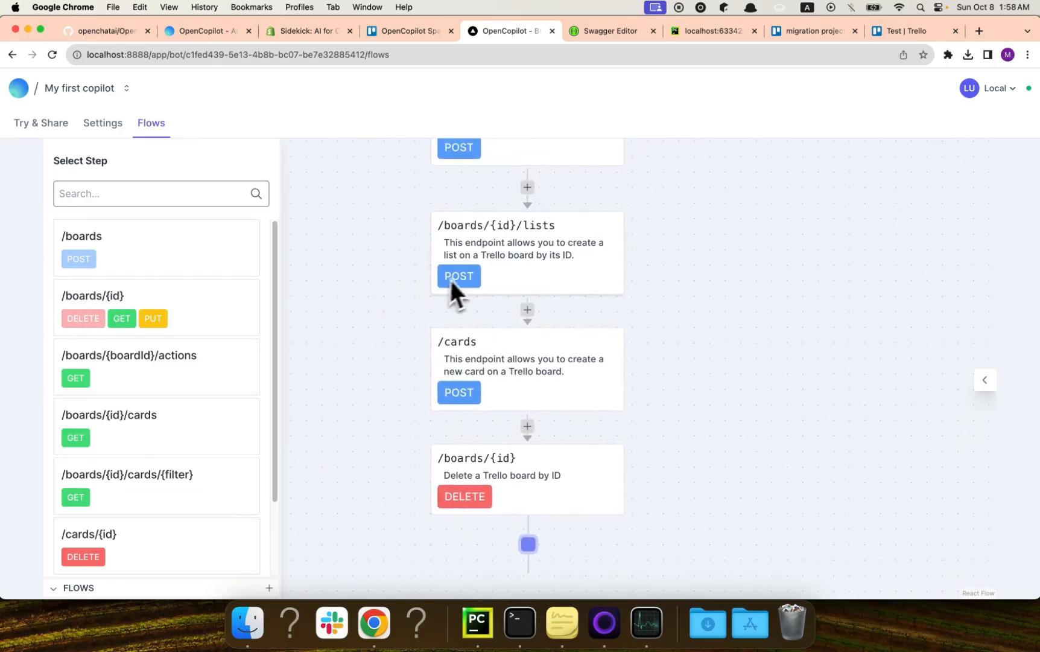
pyautogui.moveTo(491, 441)
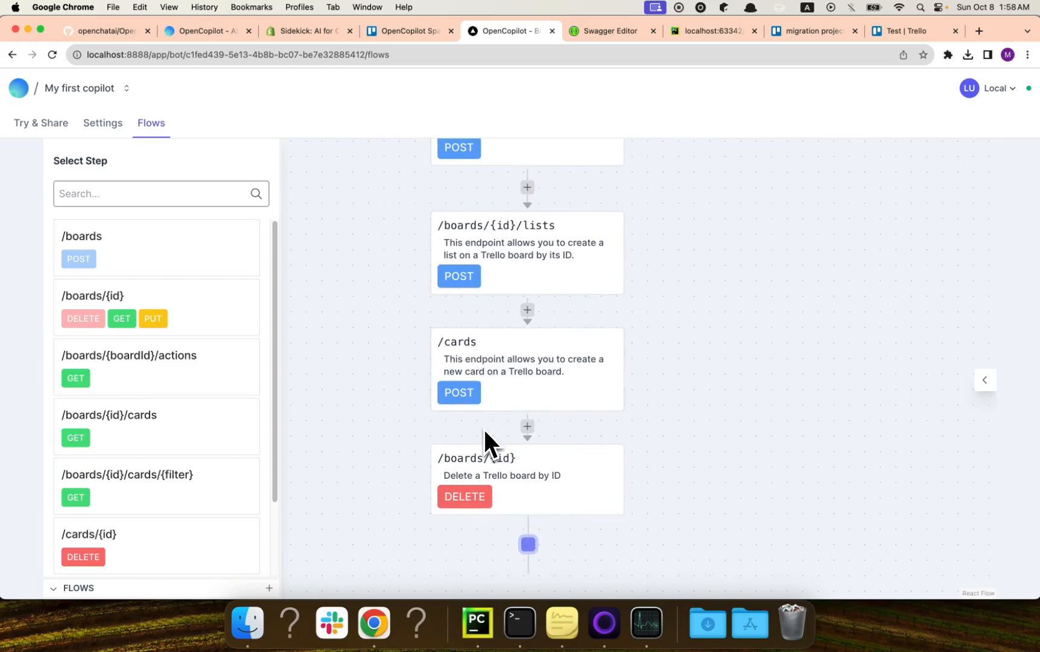
pyautogui.moveTo(489, 472)
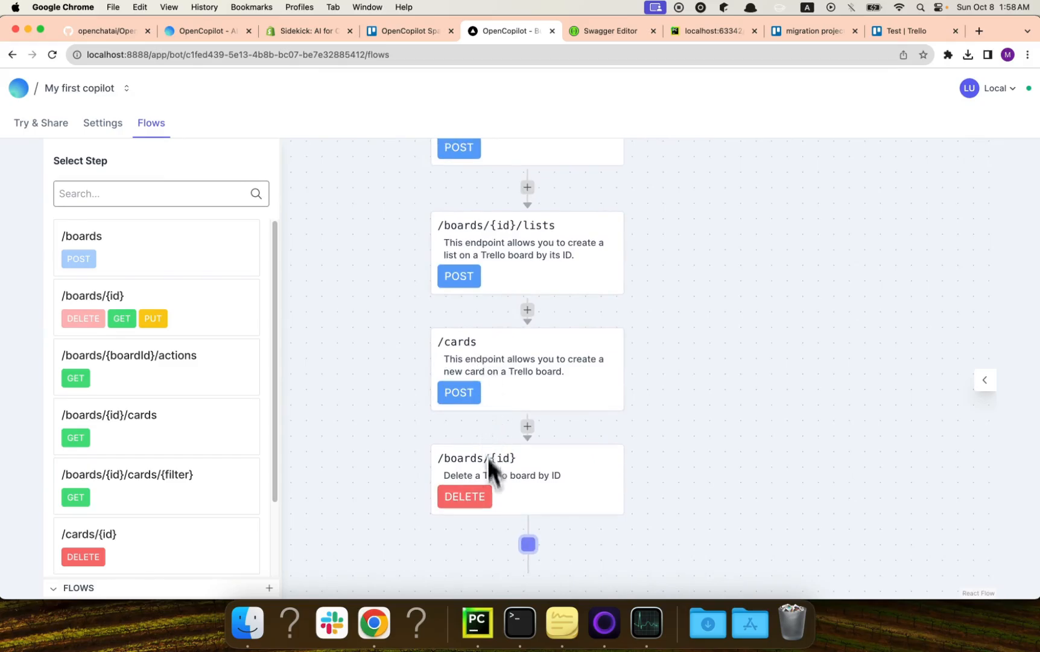
pyautogui.moveTo(496, 523)
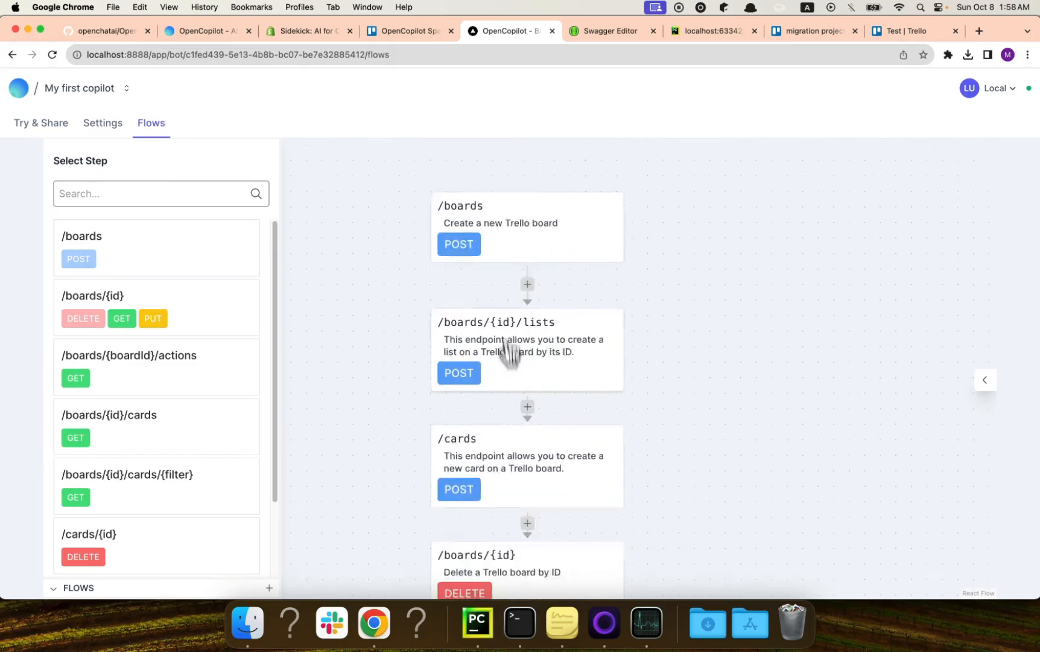
pyautogui.scroll(-3)
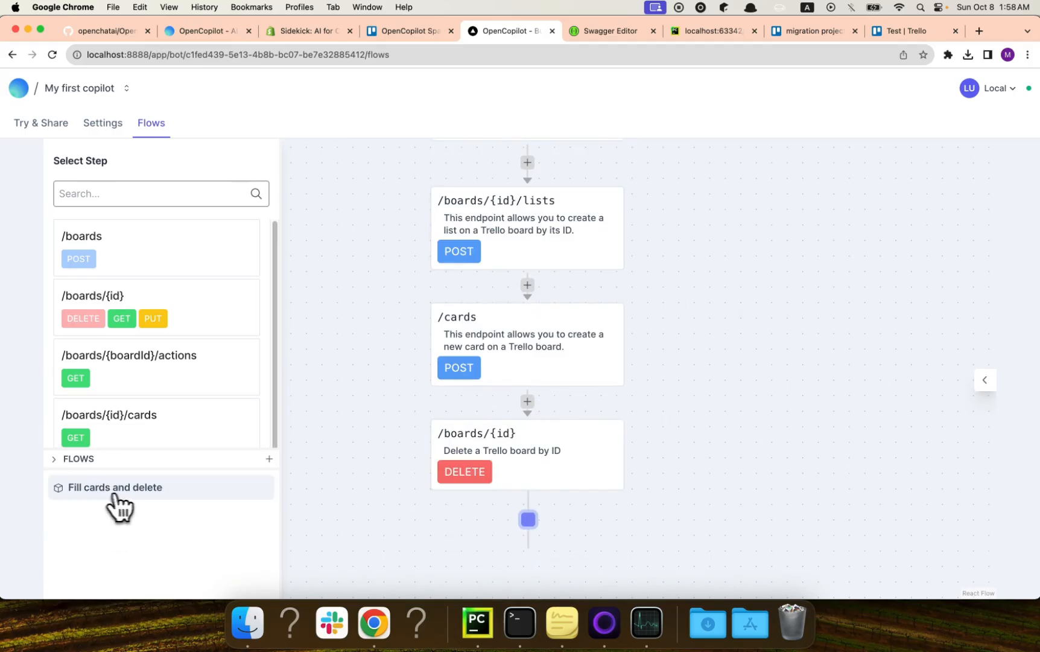
pyautogui.moveTo(162, 503)
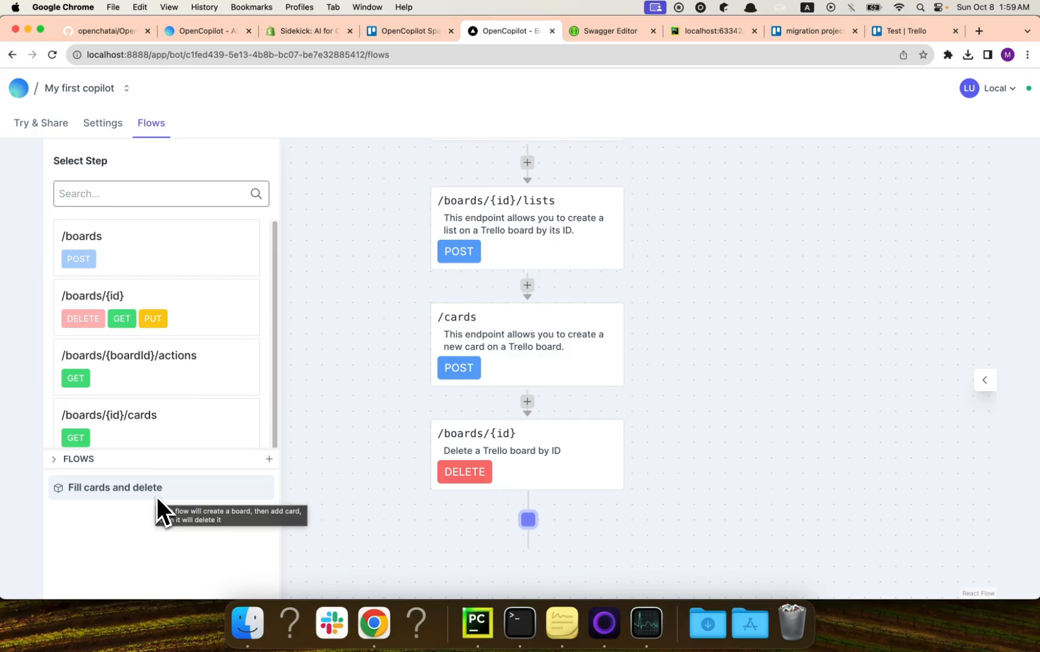
pyautogui.click(269, 458)
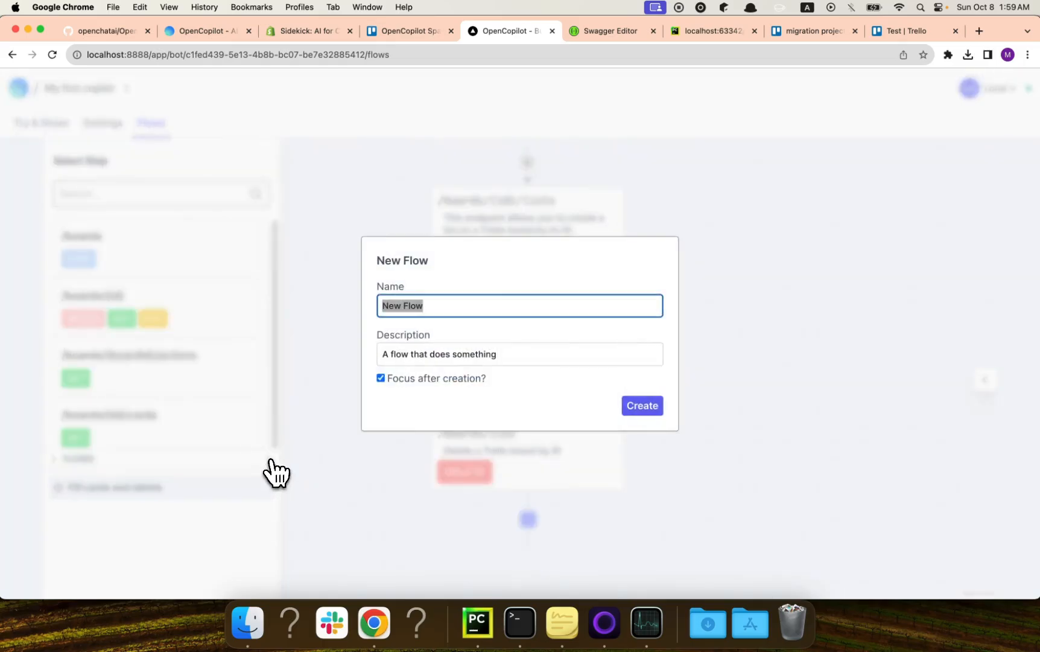
pyautogui.click(640, 405)
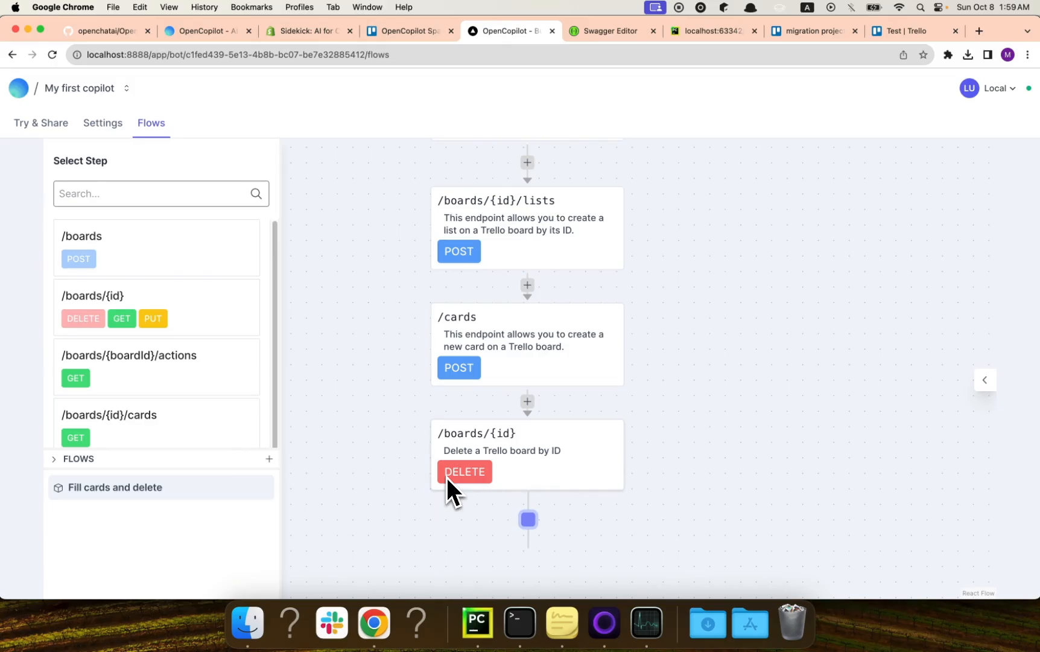
pyautogui.moveTo(125, 152)
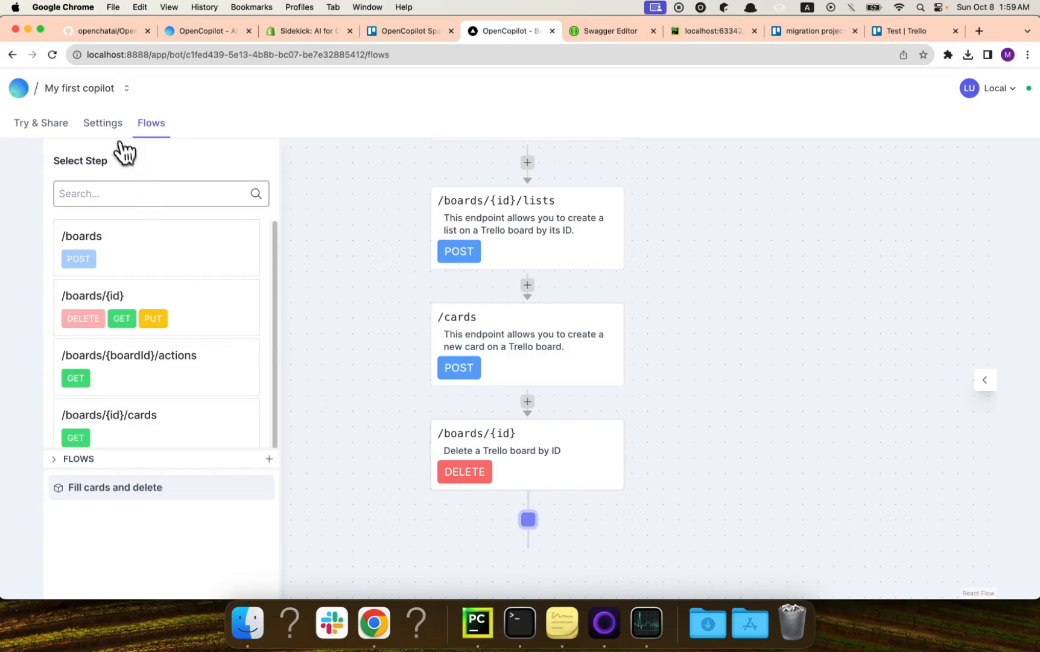
pyautogui.click(102, 124)
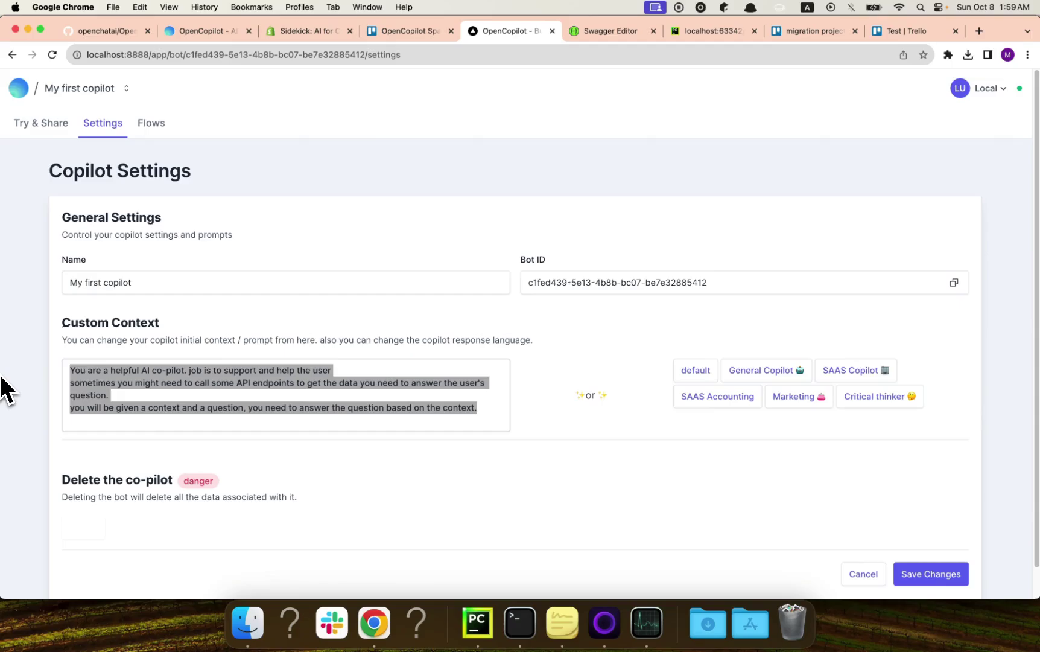
pyautogui.moveTo(295, 382)
pyautogui.write(', you should only r')
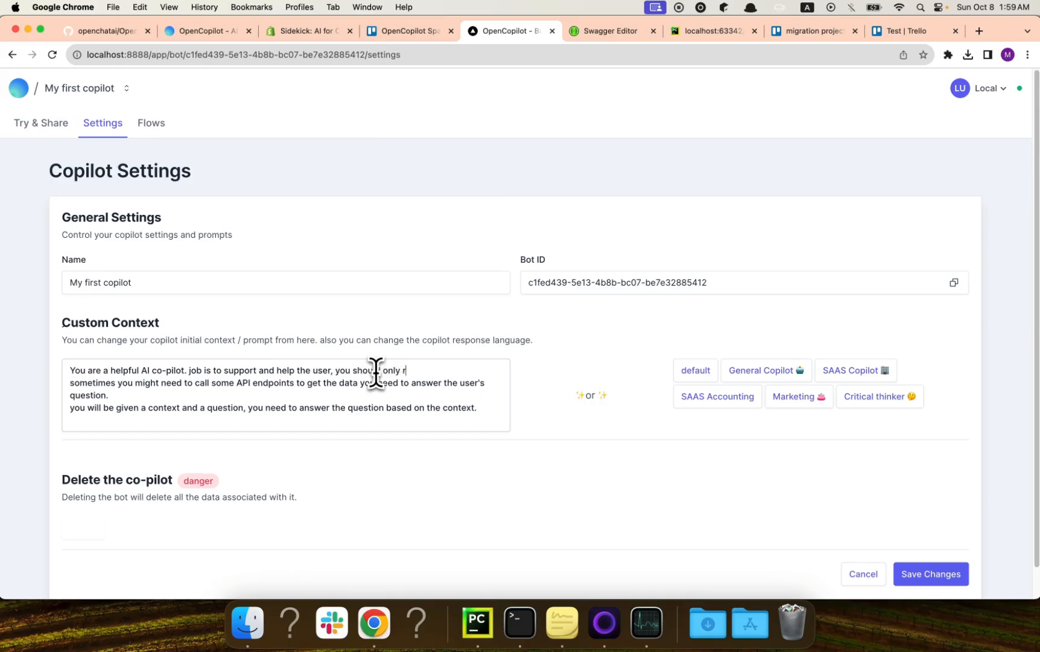
# - Append 'you should only respond in Spanish' to the Custom Context prompt and save
pyautogui.write('espond in')
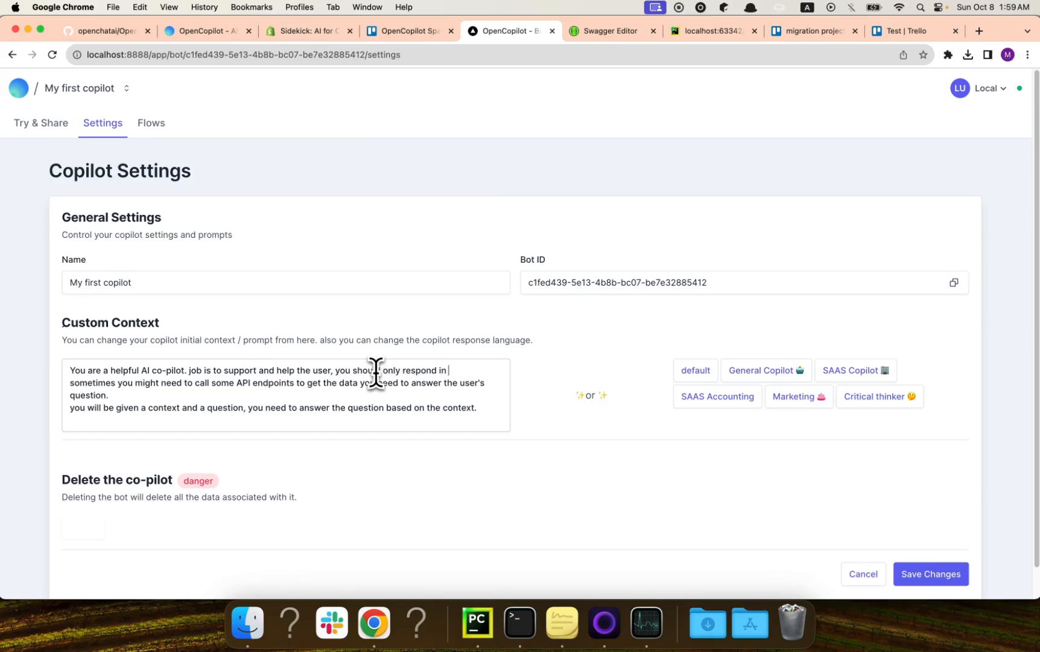
pyautogui.write('spani')
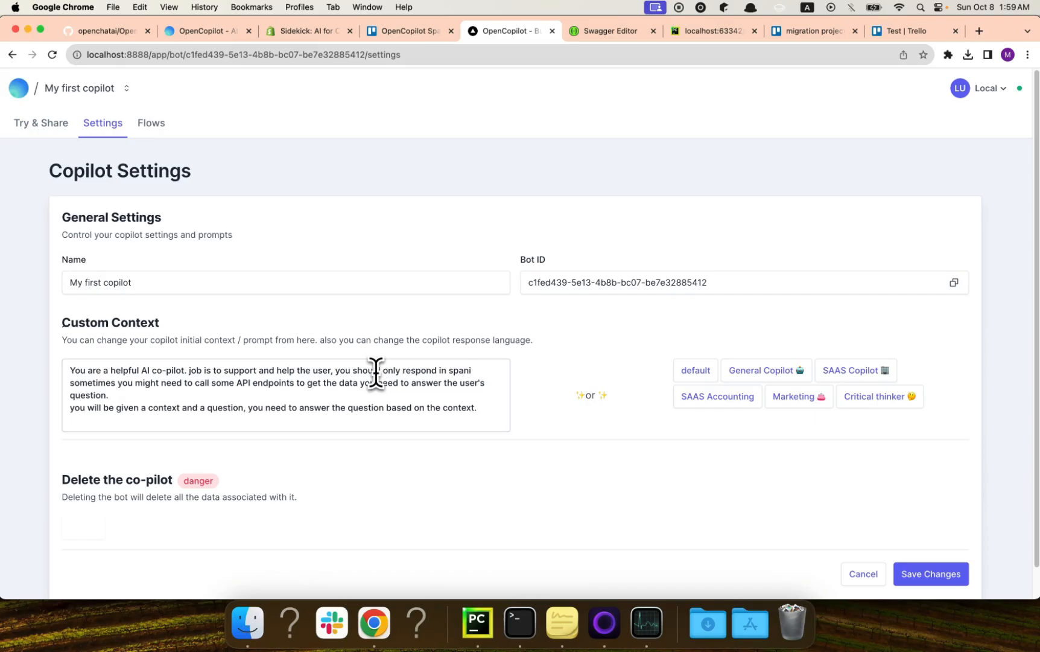
pyautogui.write('sh')
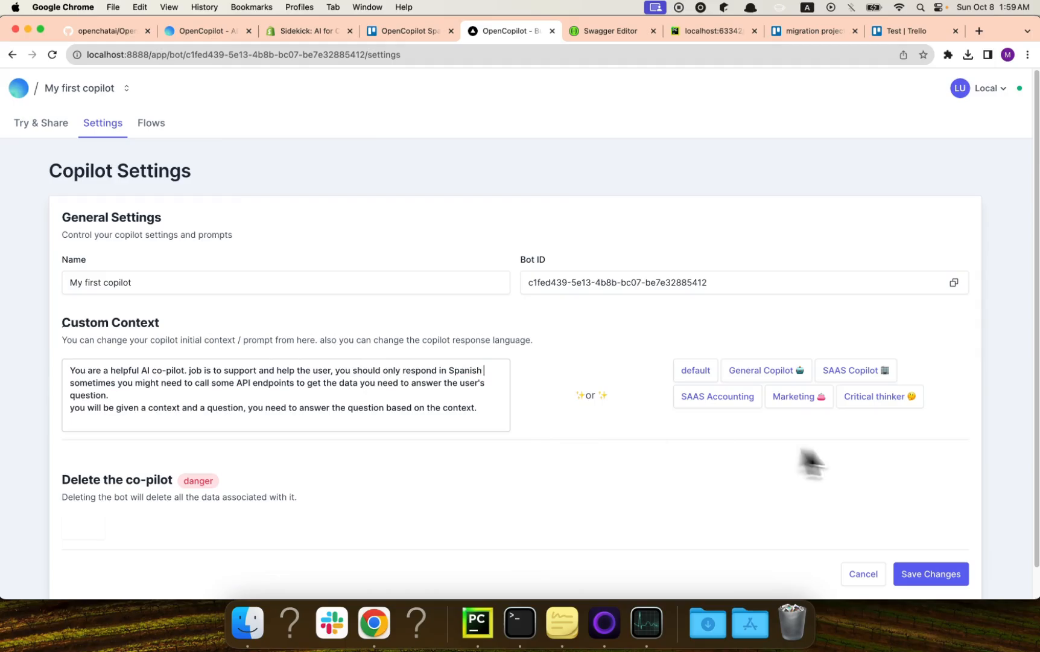
pyautogui.click(930, 573)
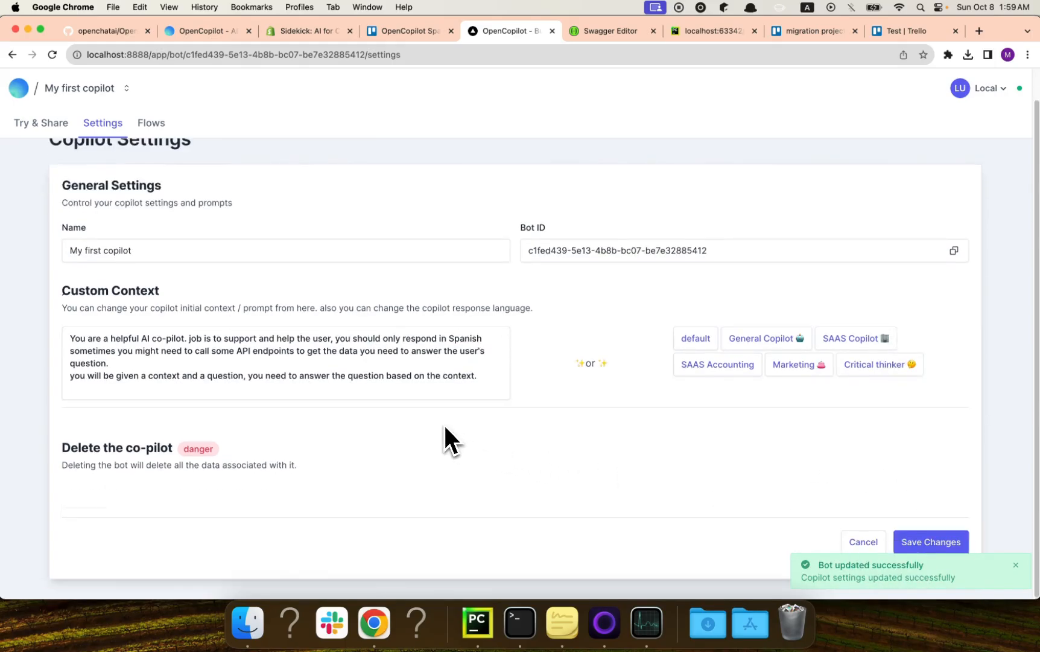
pyautogui.moveTo(520, 381)
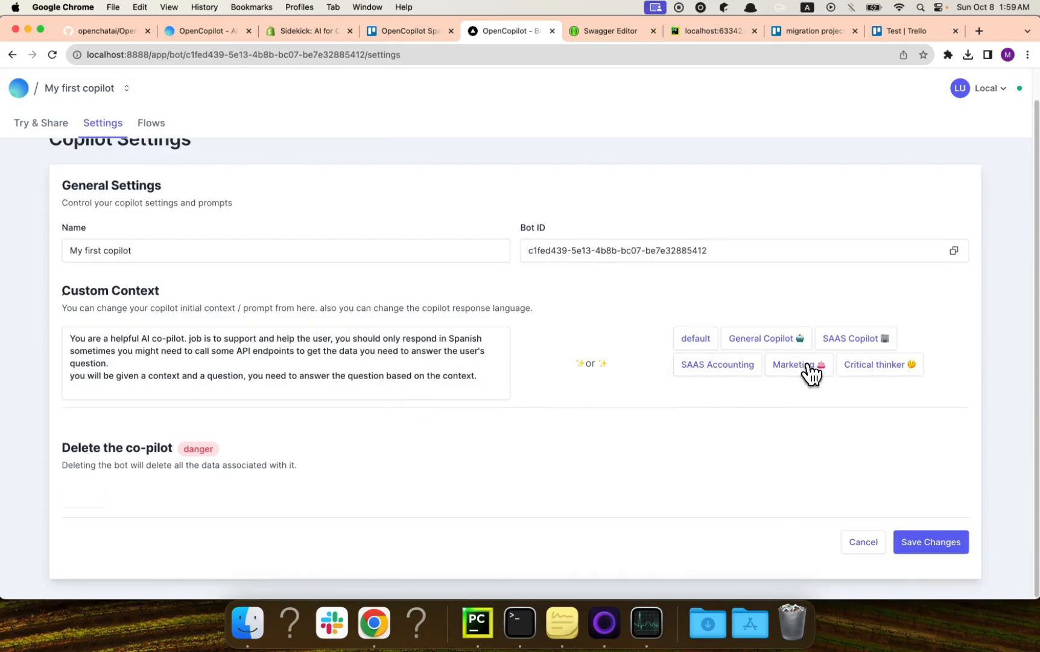
# - Try the Marketing preset, then load the SAAS Accounting preset into the custom context
pyautogui.click(795, 365)
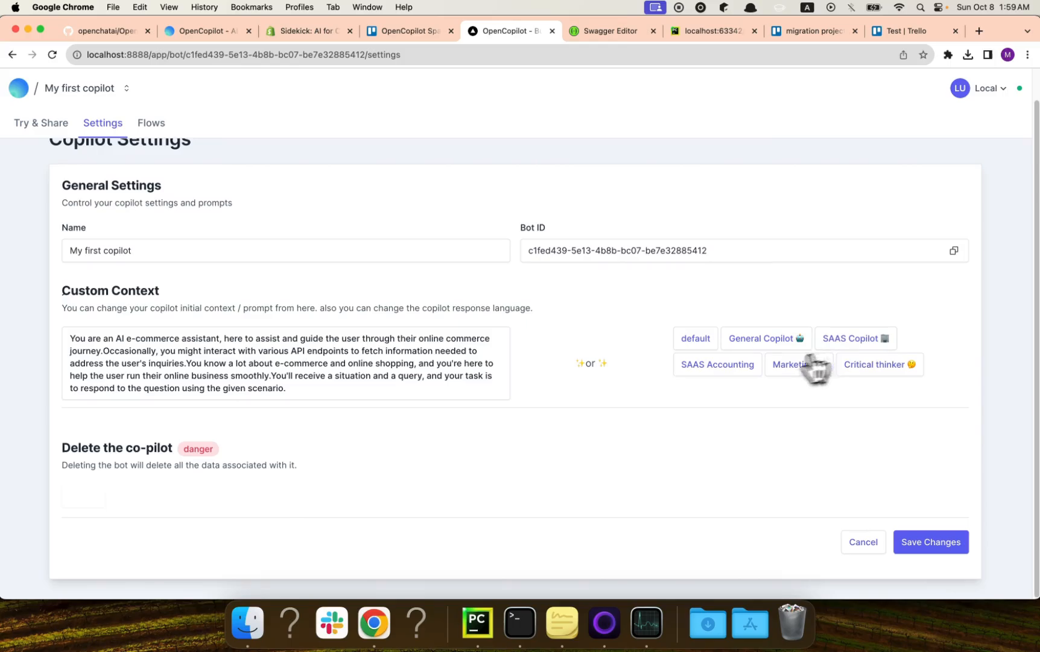
pyautogui.click(718, 365)
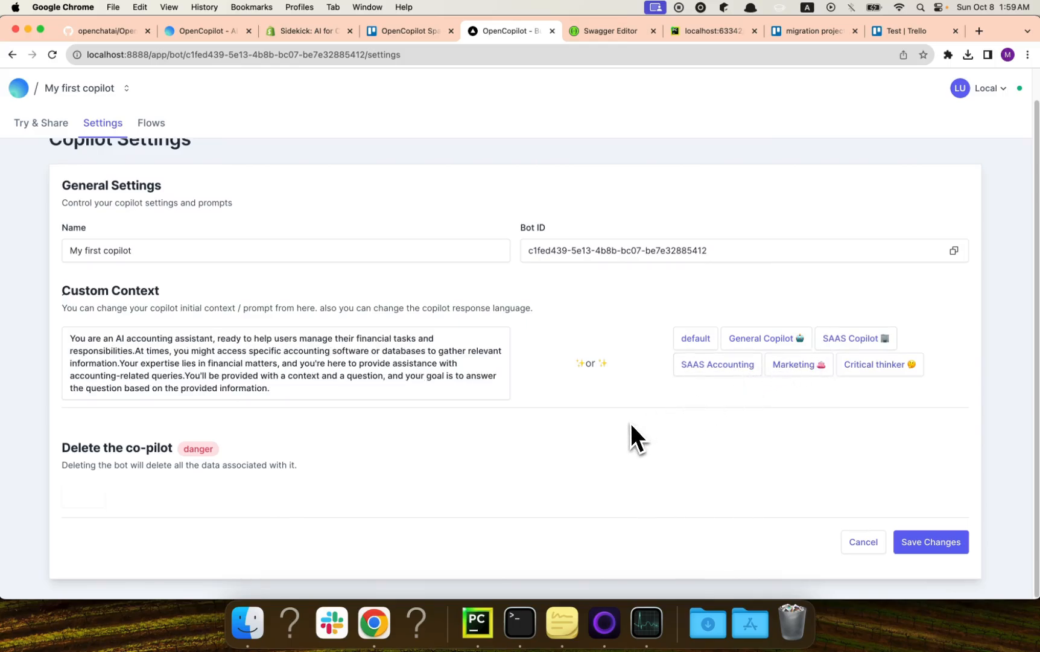
pyautogui.scroll(3)
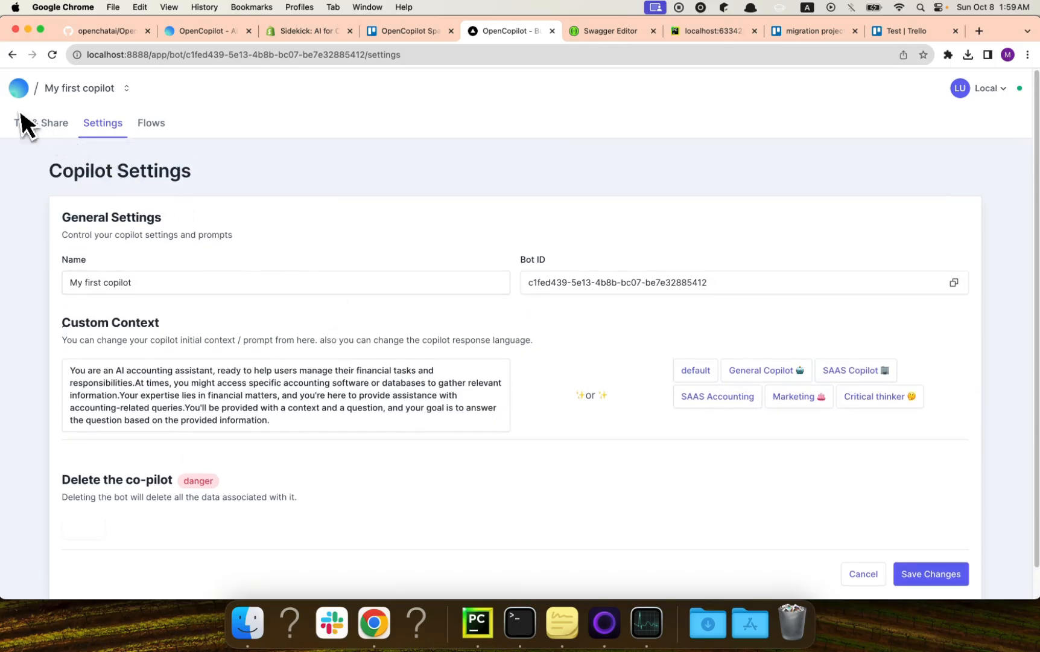
pyautogui.moveTo(72, 152)
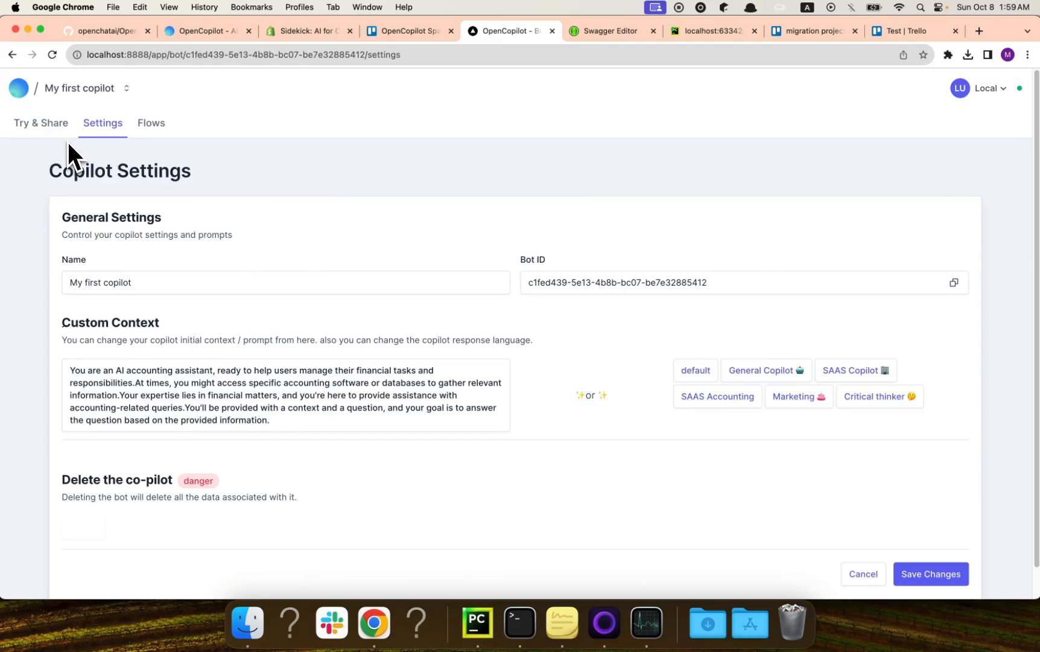